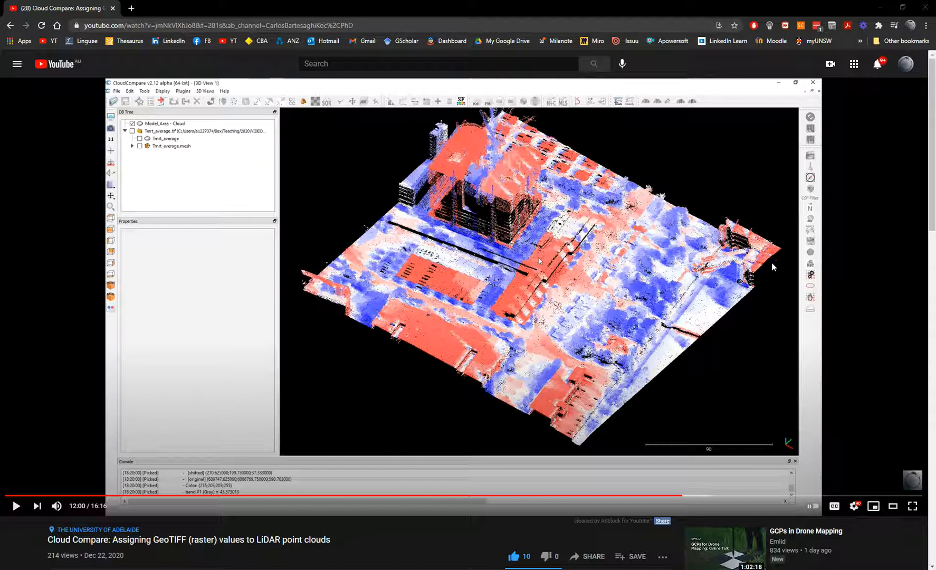
{"action": "mouse_move", "coordinate": [636, 287]}
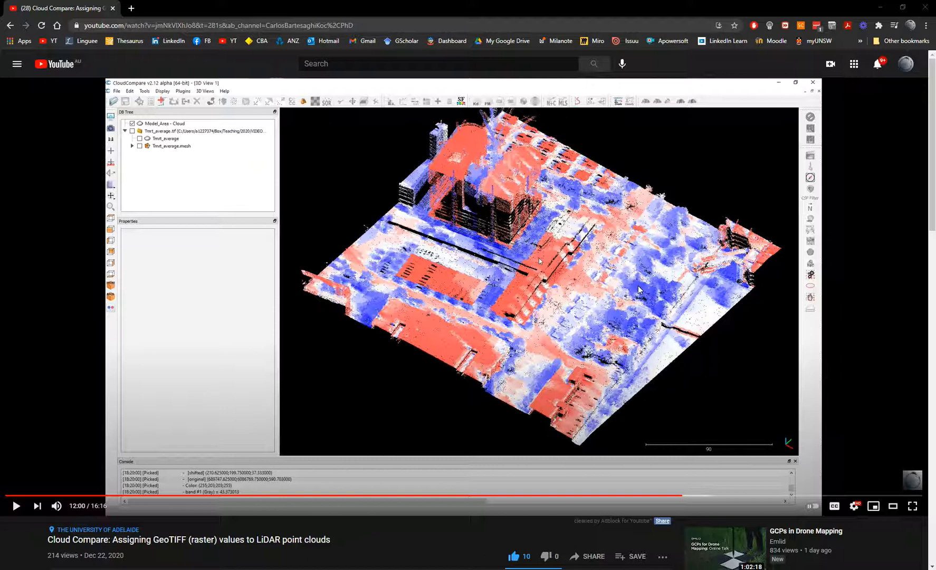
{"action": "mouse_move", "coordinate": [56, 510]}
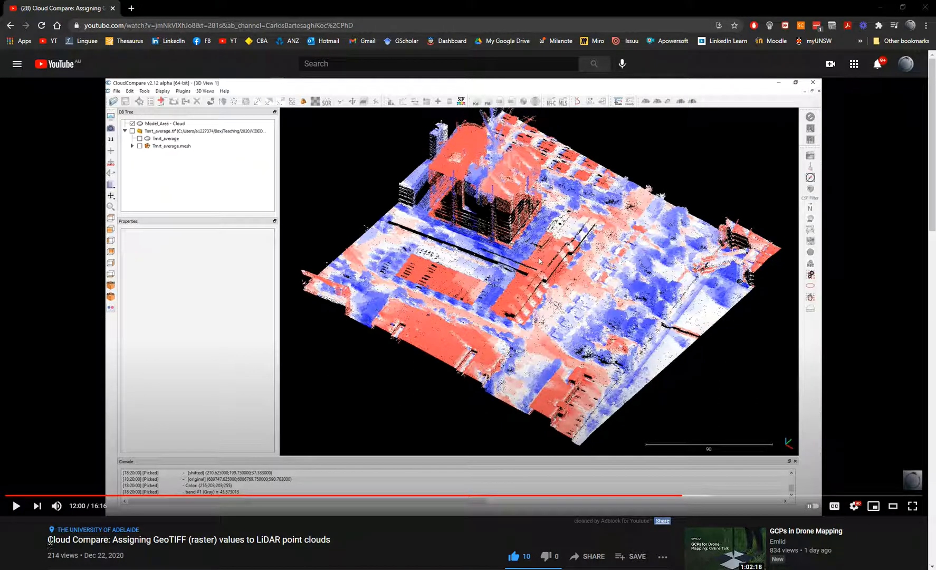
Step: Select the Woden cloud and set its active scalar field to Classification
{"action": "double_click", "coordinate": [188, 540]}
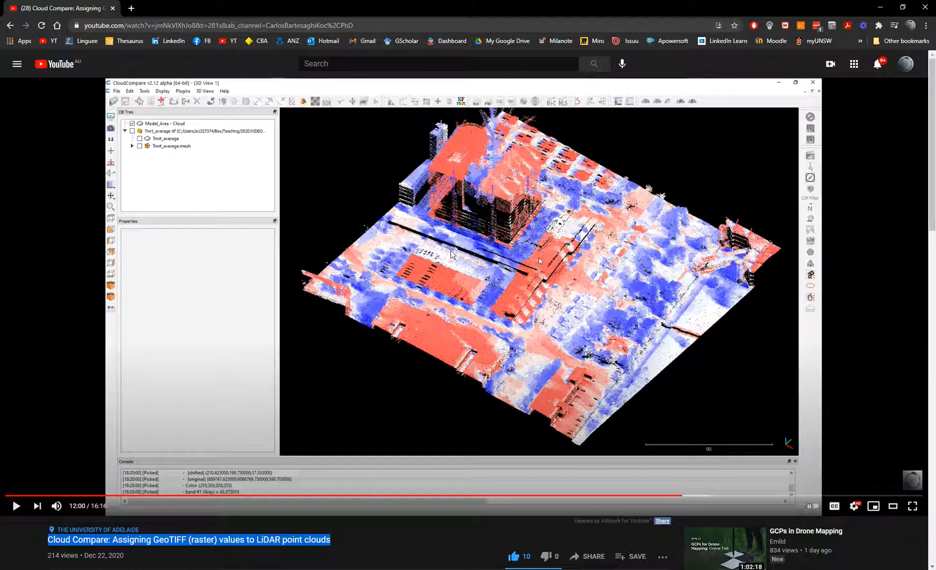
{"action": "mouse_move", "coordinate": [430, 325]}
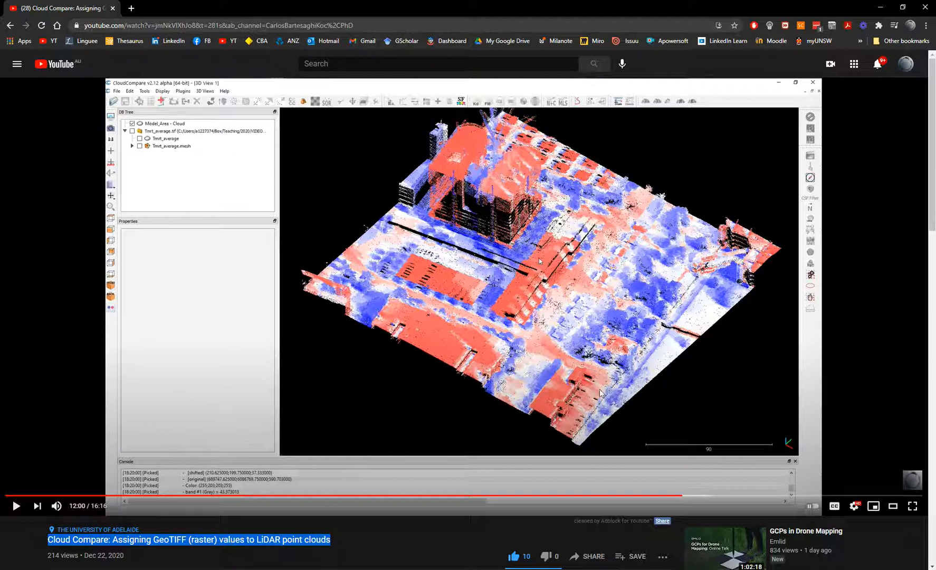
{"action": "mouse_move", "coordinate": [576, 87]}
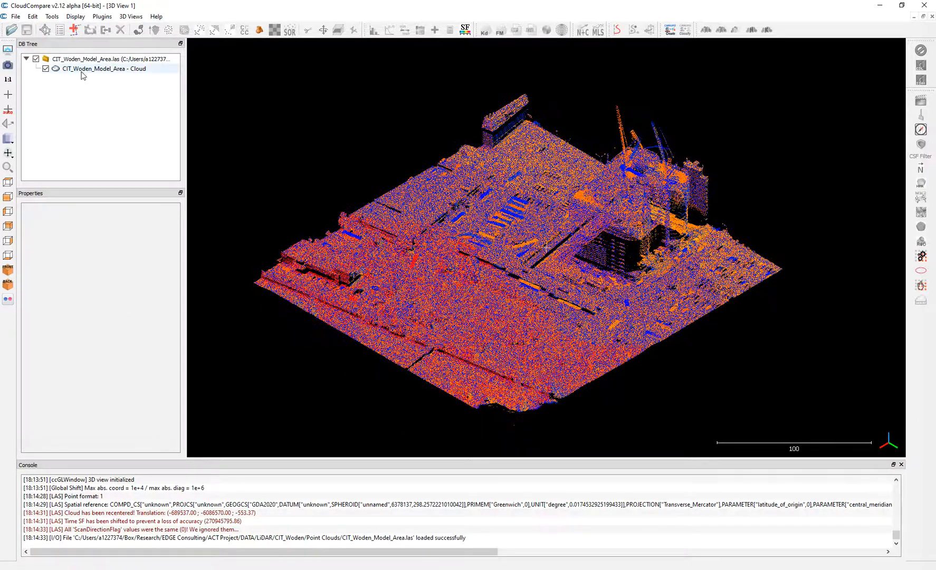
{"action": "left_click", "coordinate": [103, 69]}
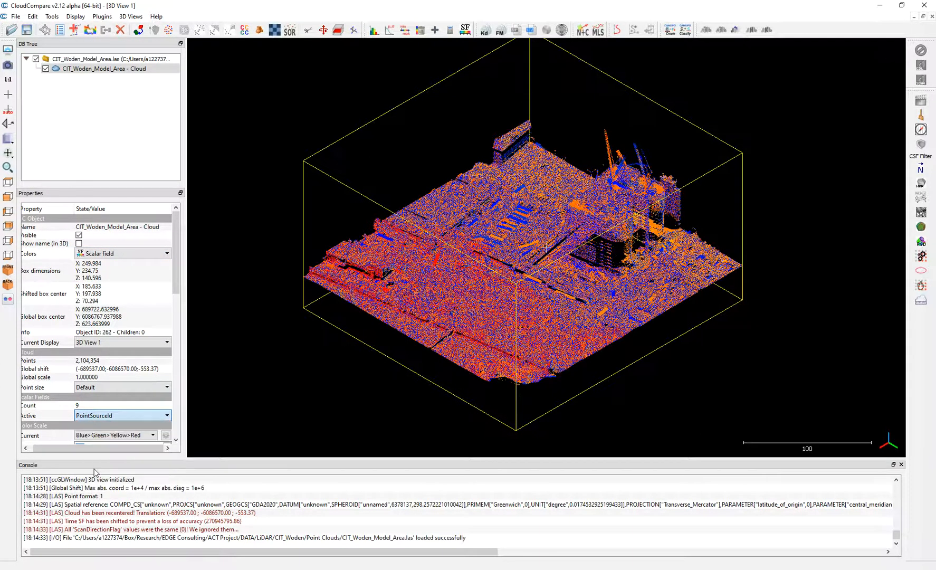
{"action": "left_click", "coordinate": [122, 415]}
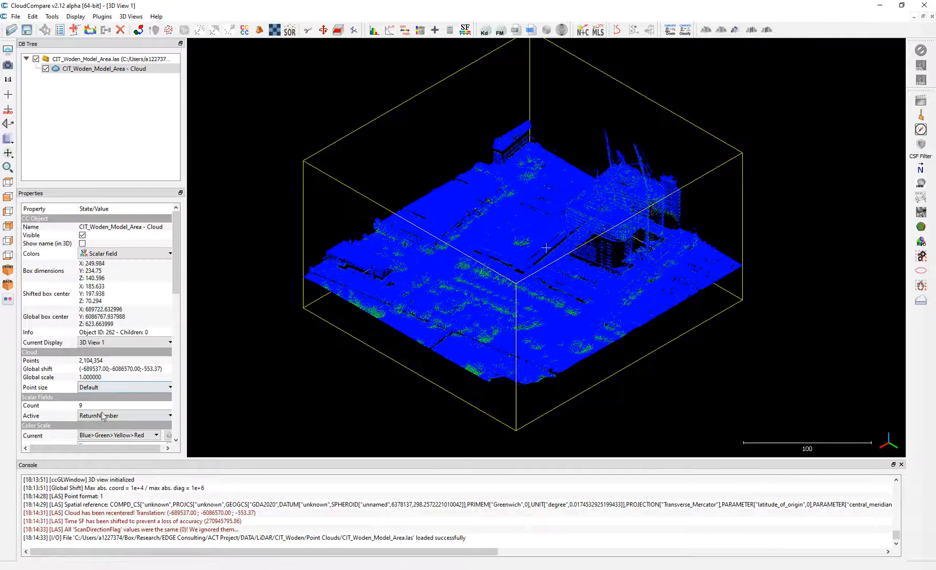
{"action": "left_click", "coordinate": [124, 415]}
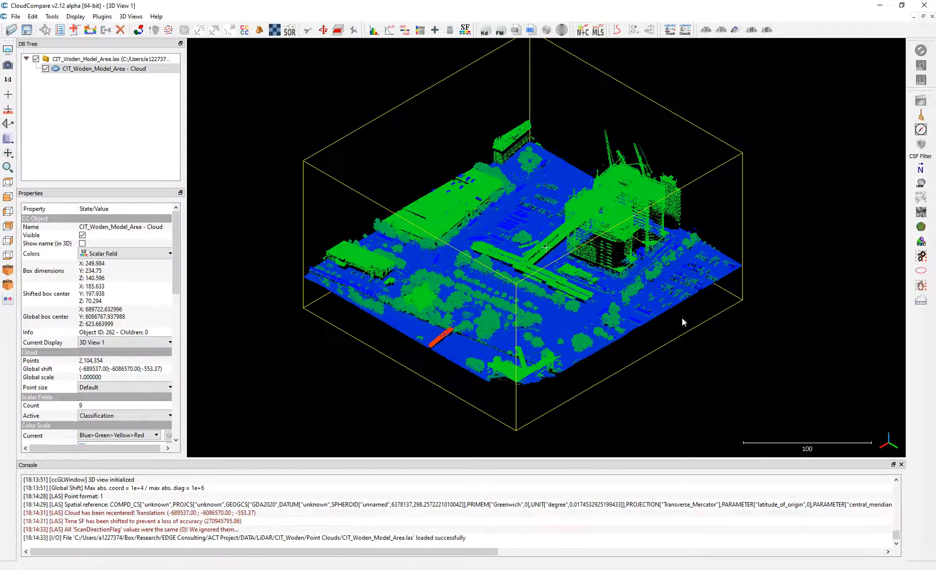
{"action": "mouse_move", "coordinate": [518, 206]}
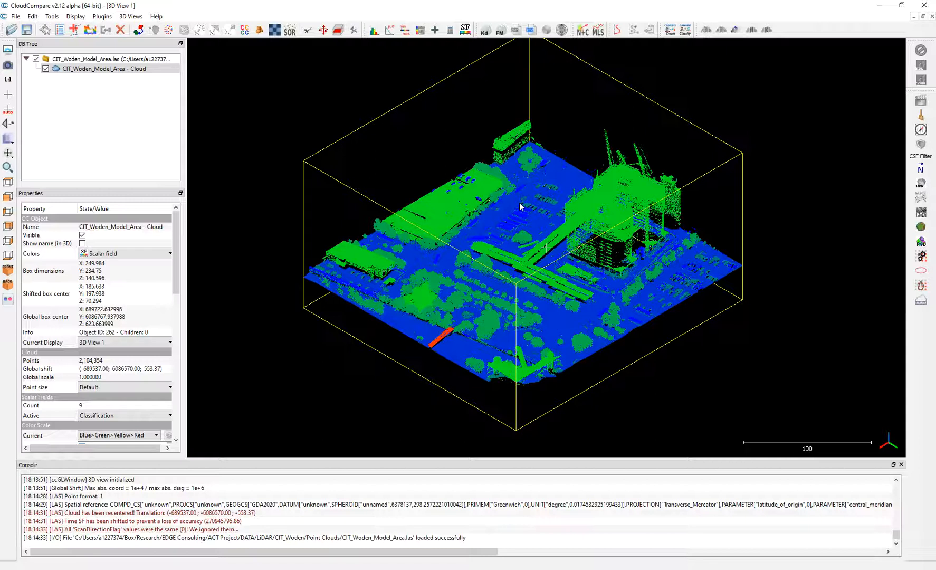
{"action": "mouse_move", "coordinate": [527, 191]}
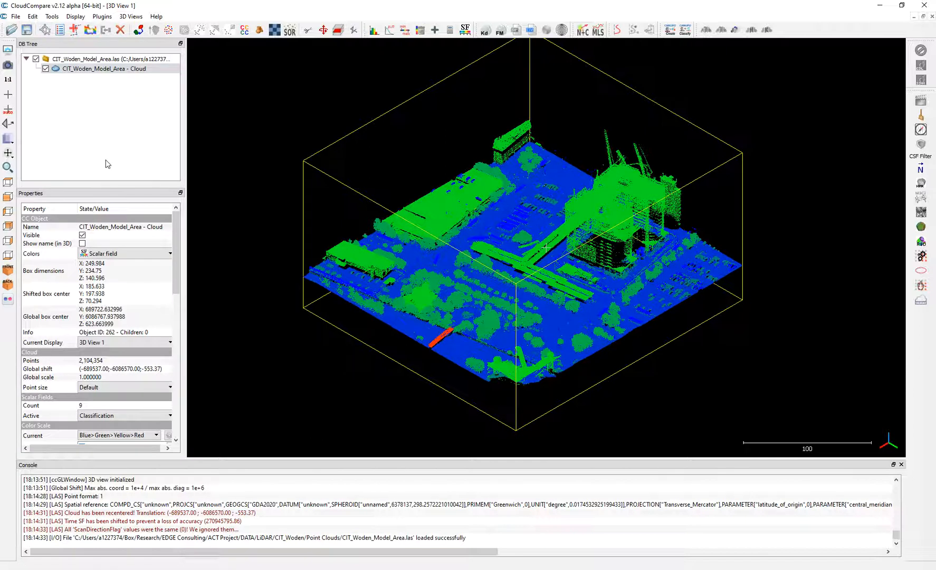
{"action": "mouse_move", "coordinate": [118, 158]}
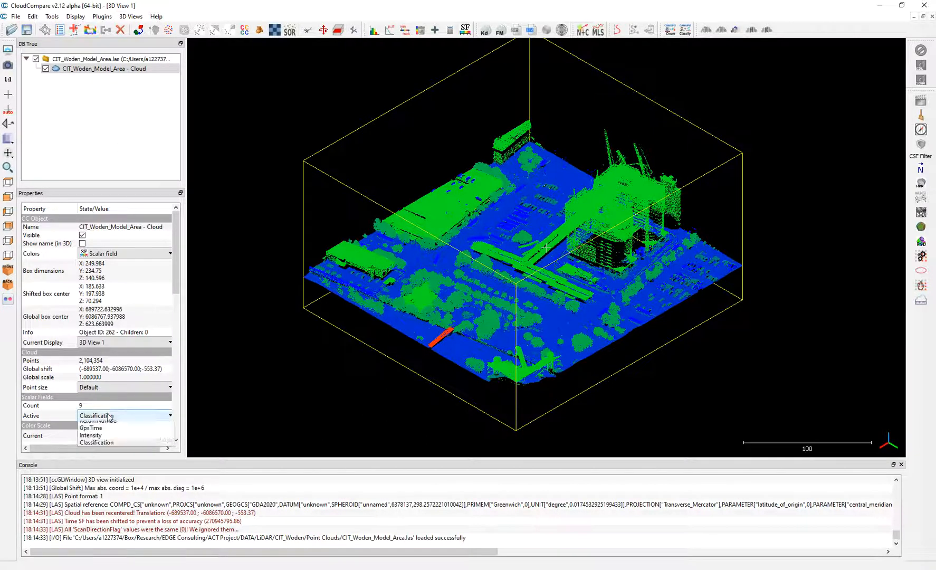
Step: Cycle the Woden cloud's colouring through Intensity and ReturnNumber, then back to Classification
{"action": "left_click", "coordinate": [90, 435]}
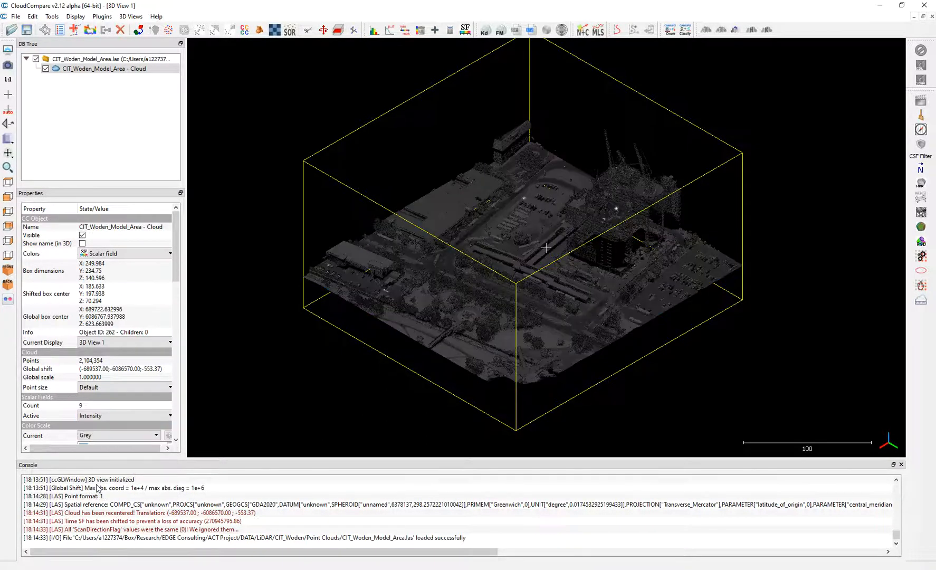
{"action": "left_click", "coordinate": [126, 415]}
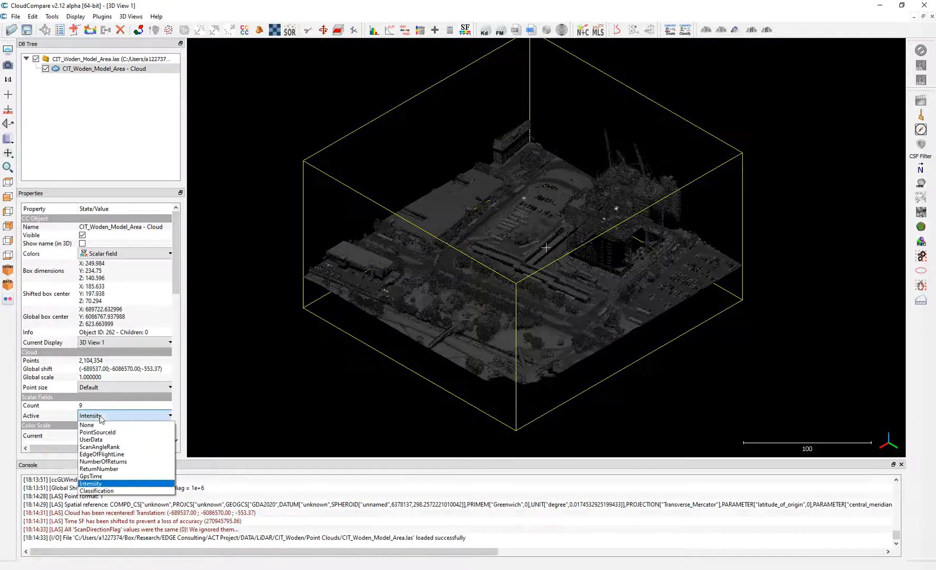
{"action": "left_click", "coordinate": [90, 483]}
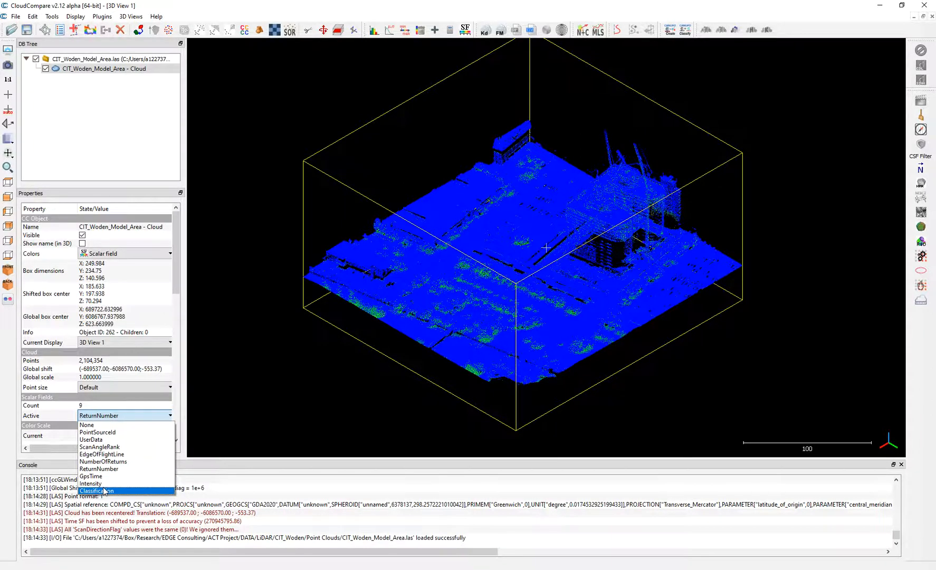
{"action": "left_click", "coordinate": [97, 491]}
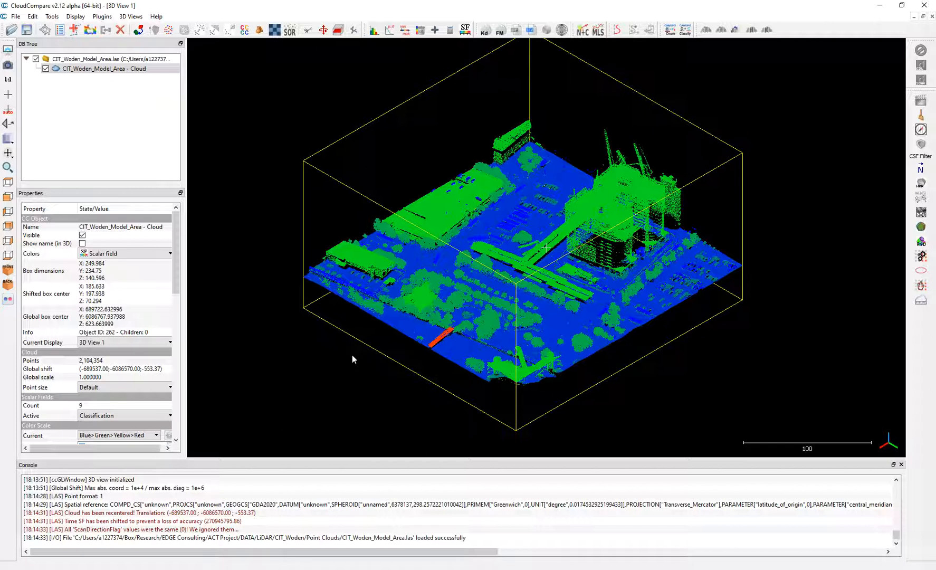
{"action": "mouse_move", "coordinate": [365, 374]}
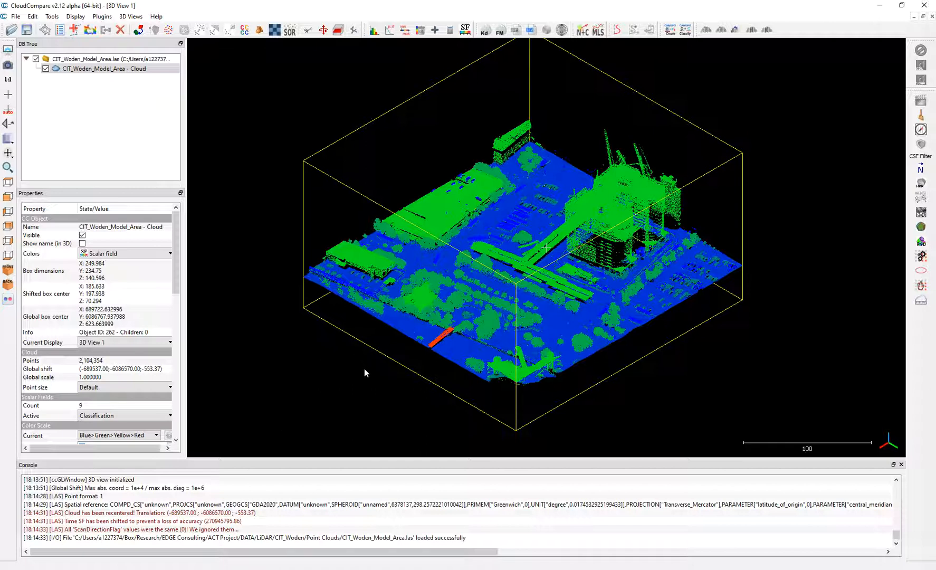
{"action": "mouse_move", "coordinate": [426, 376]}
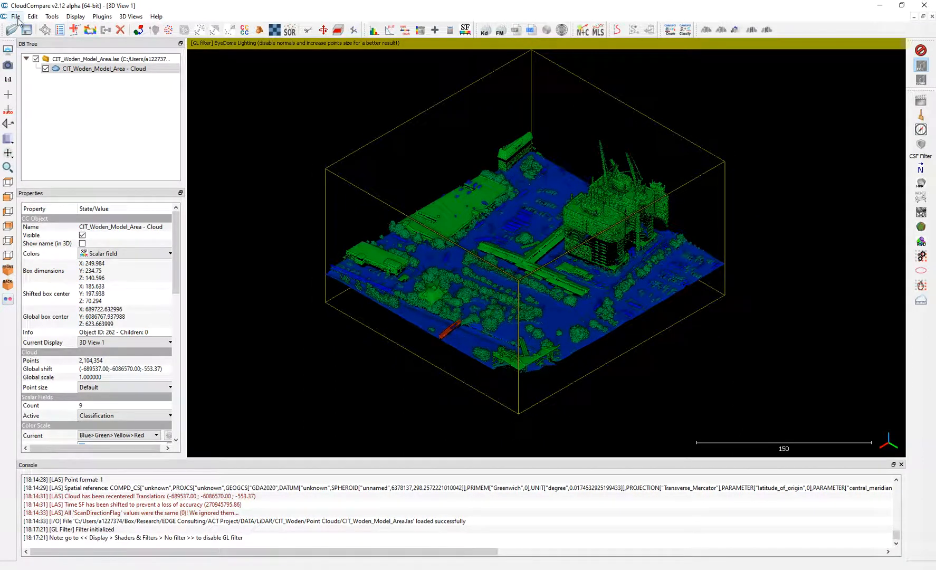
Step: Browse to CIT_Woden/S1_Simulation/S1_SVF_2 and pick SkyViewFactor.tif to open
{"action": "left_click", "coordinate": [14, 16]}
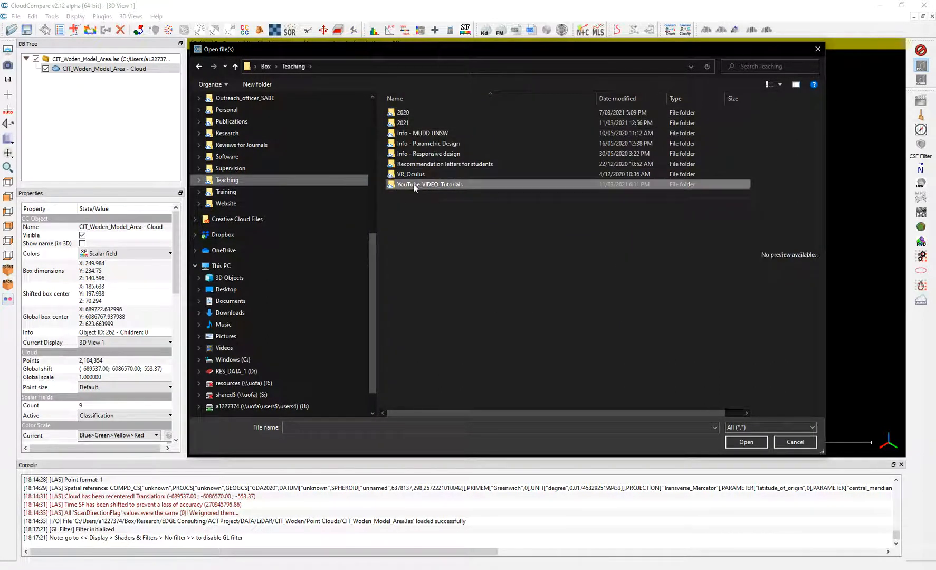
{"action": "double_click", "coordinate": [429, 183]}
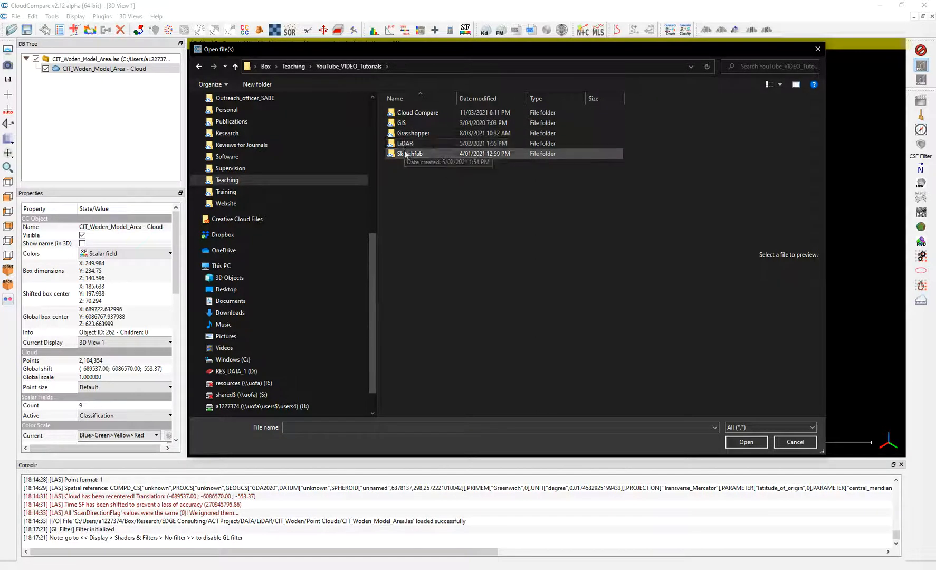
{"action": "double_click", "coordinate": [418, 113]}
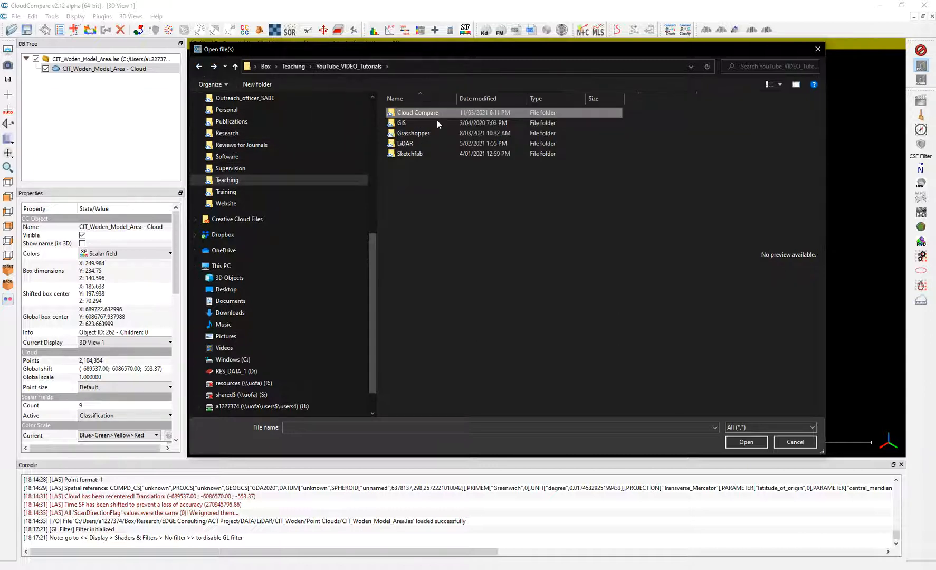
{"action": "left_click", "coordinate": [199, 67]}
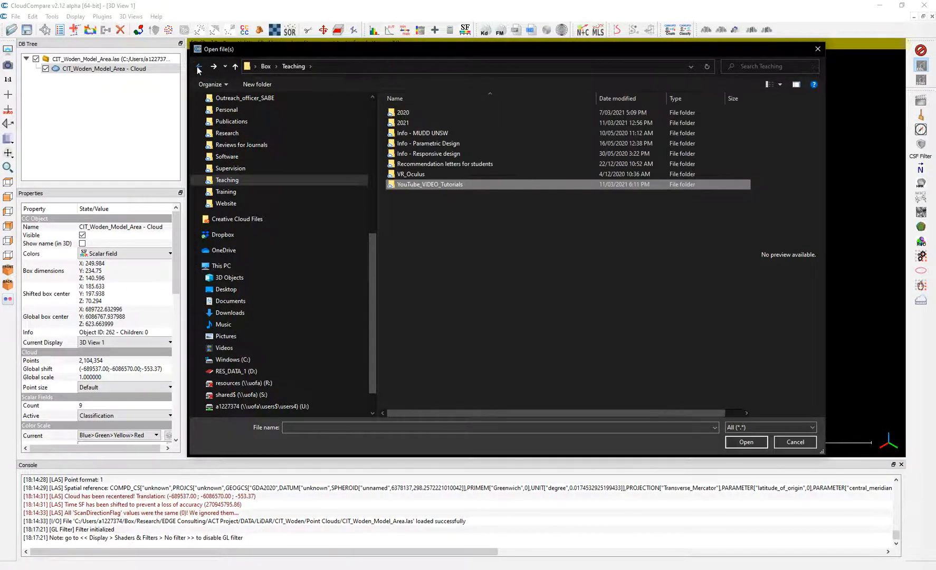
{"action": "left_click", "coordinate": [199, 66]}
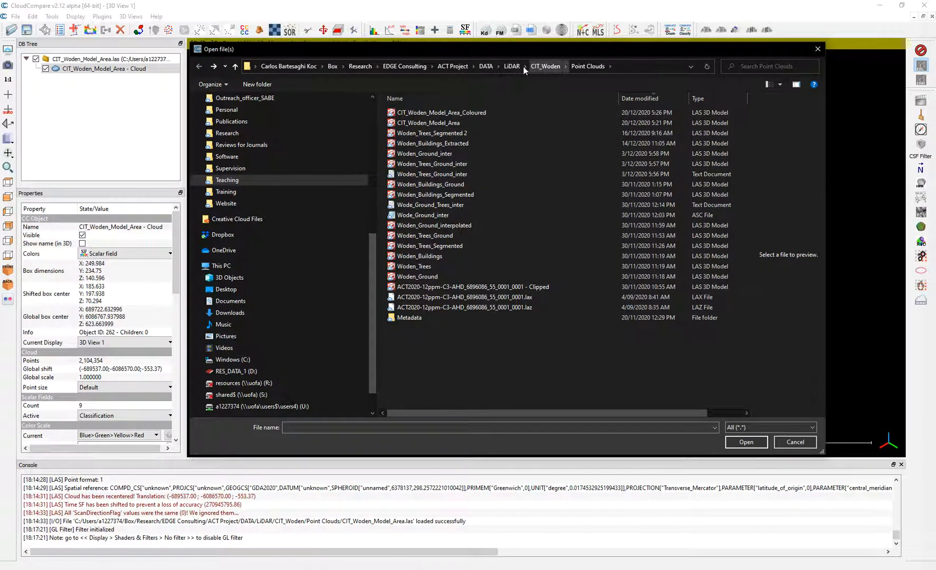
{"action": "left_click", "coordinate": [486, 65]}
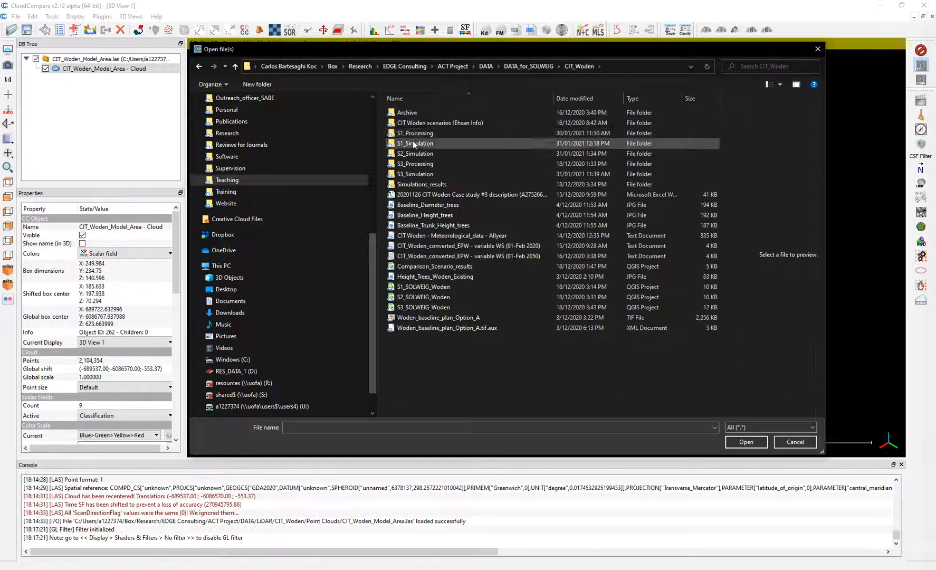
{"action": "double_click", "coordinate": [414, 143]}
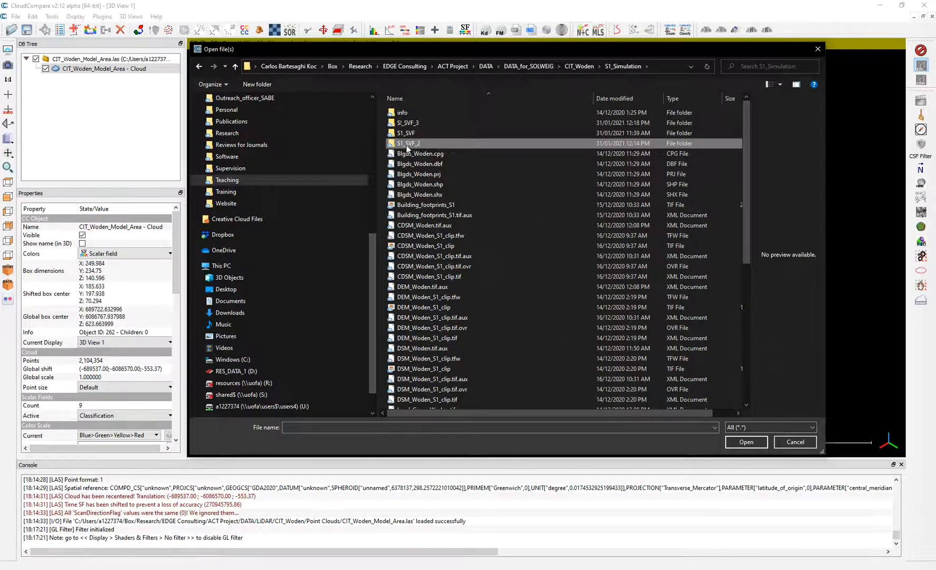
{"action": "double_click", "coordinate": [410, 143]}
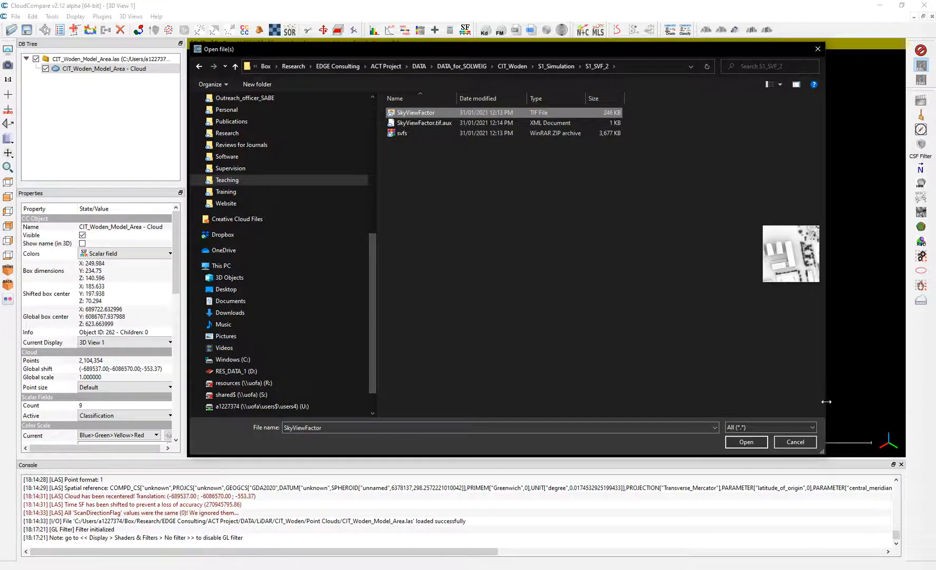
{"action": "mouse_move", "coordinate": [752, 273]}
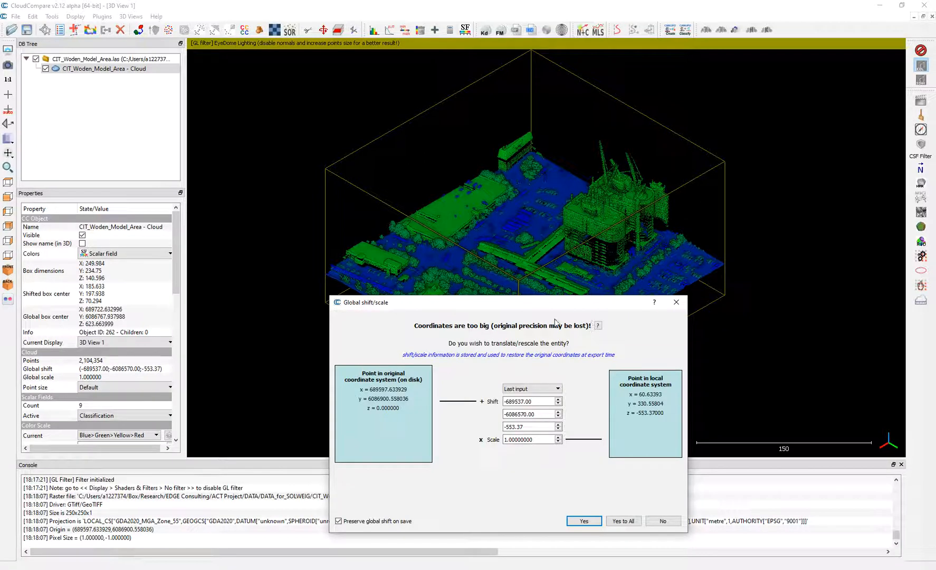
Step: Accept the suggested coordinate shift and select the SkyViewFactor raster layer
{"action": "left_click", "coordinate": [583, 521]}
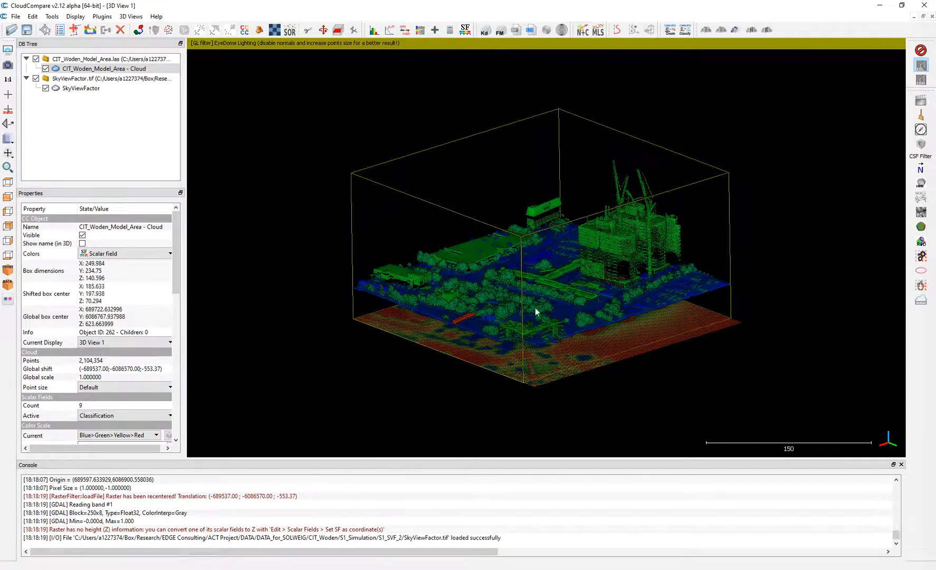
{"action": "mouse_move", "coordinate": [561, 305]}
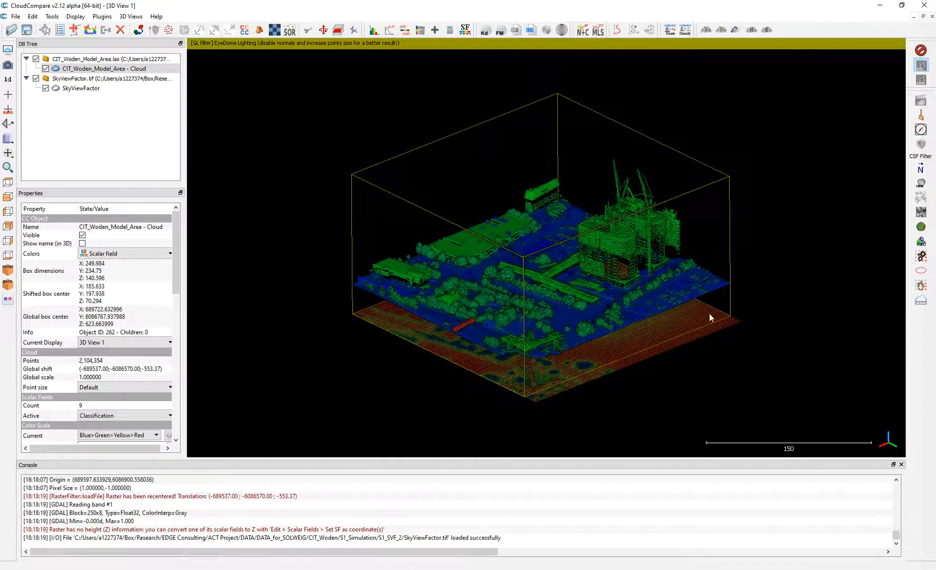
{"action": "left_click", "coordinate": [81, 88]}
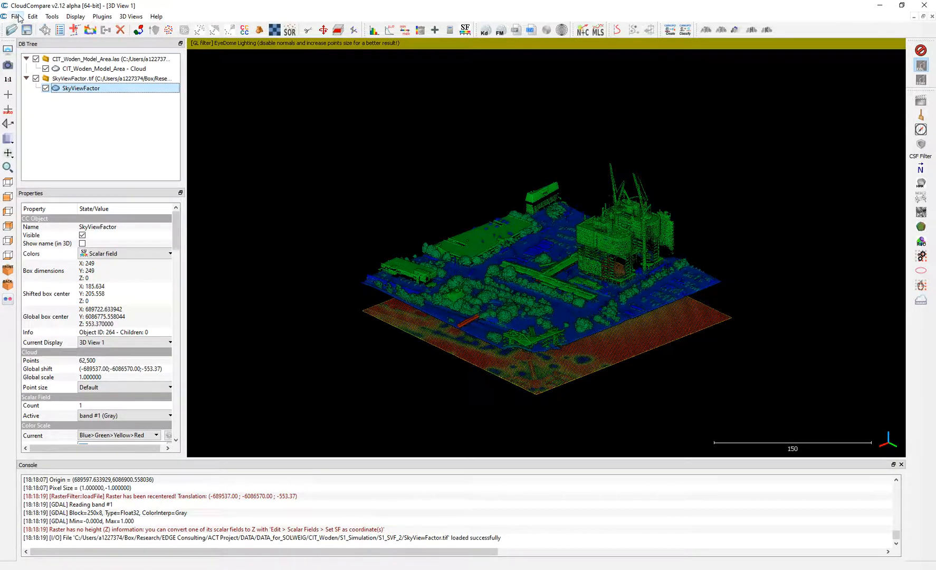
Step: Try a vertical shift on the raster, then undo it with the inverse transformation
{"action": "left_click", "coordinate": [32, 16]}
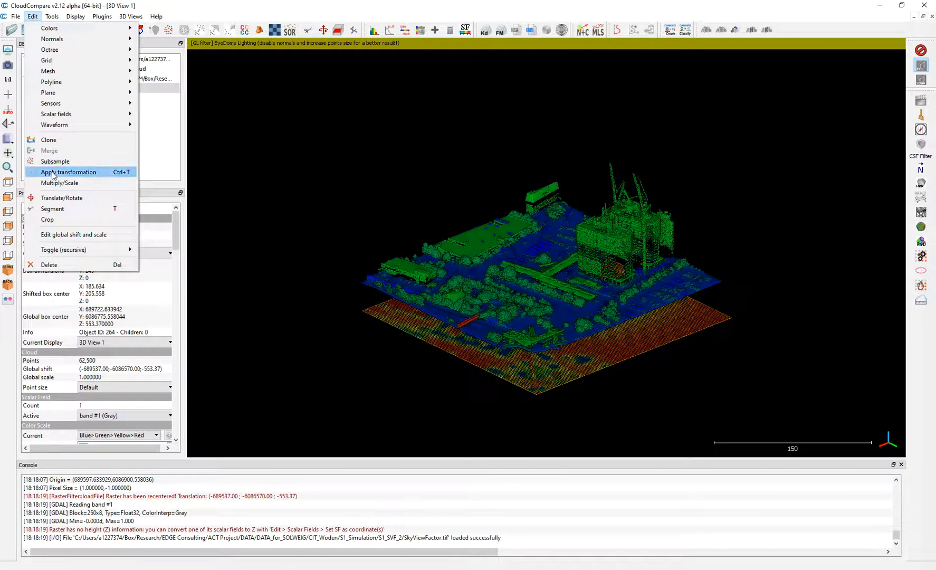
{"action": "left_click", "coordinate": [68, 172]}
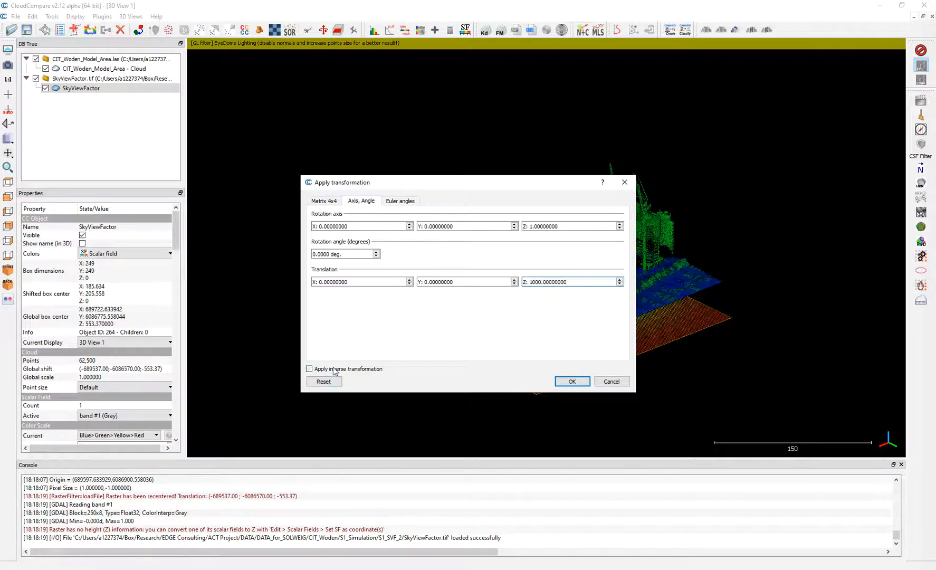
{"action": "left_click", "coordinate": [571, 381]}
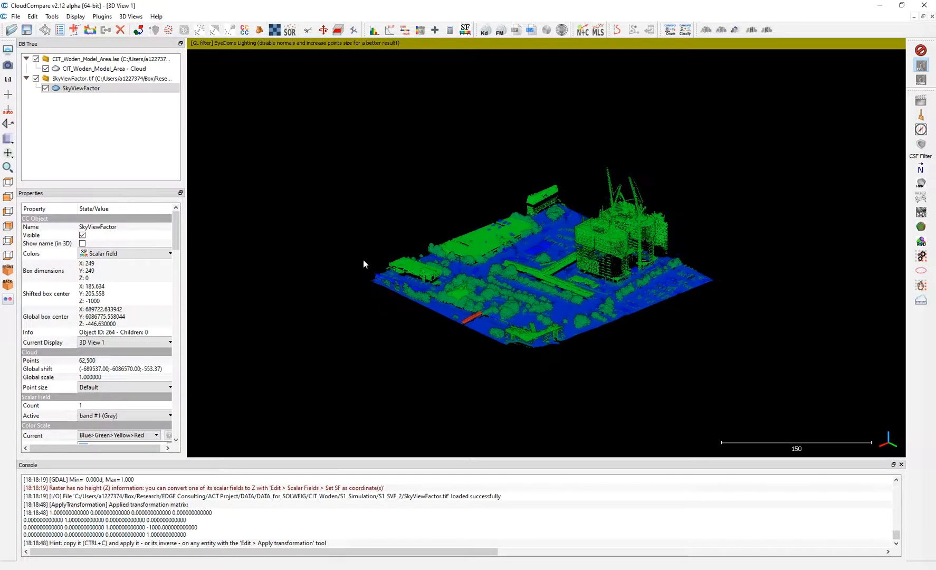
{"action": "scroll", "scroll_direction": "down", "scroll_amount": 3}
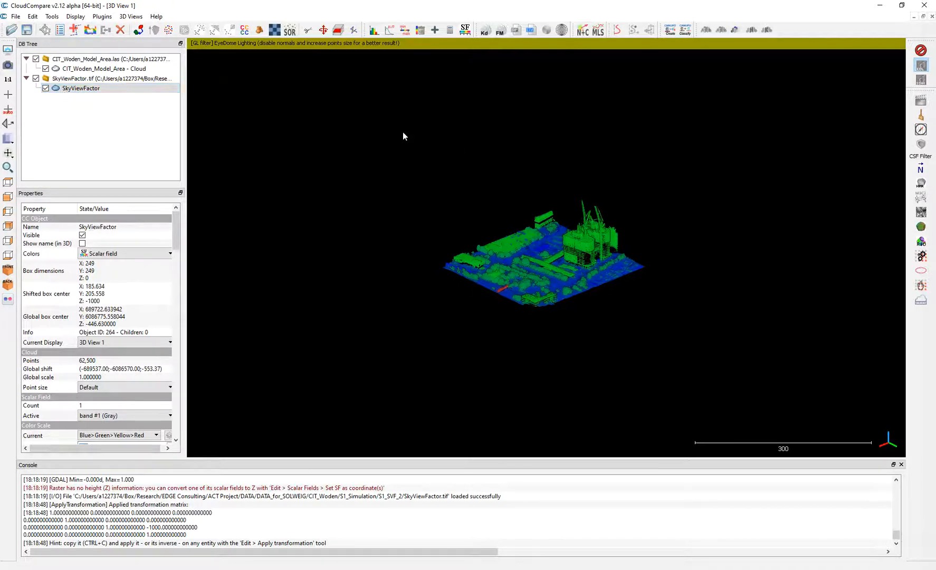
{"action": "left_click", "coordinate": [80, 88]}
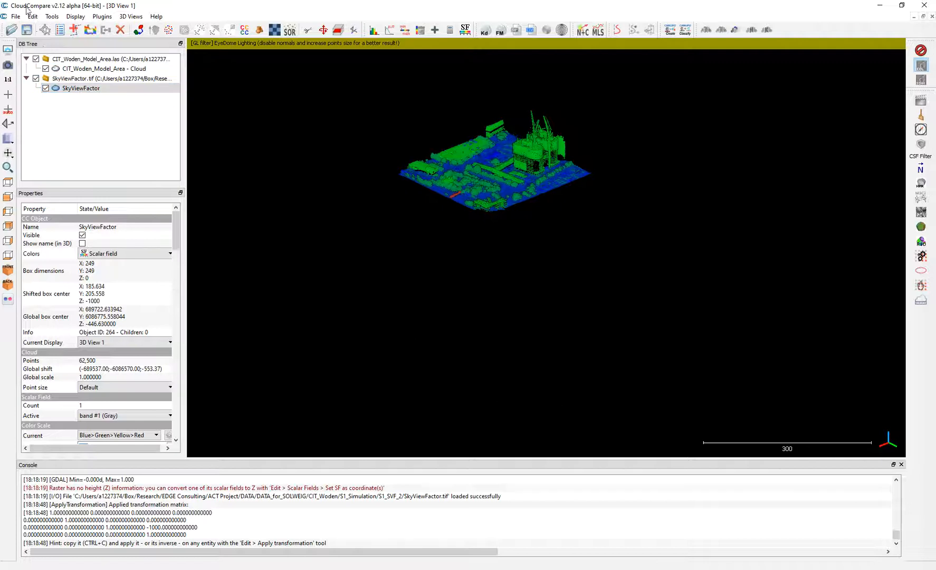
{"action": "left_click", "coordinate": [32, 17]}
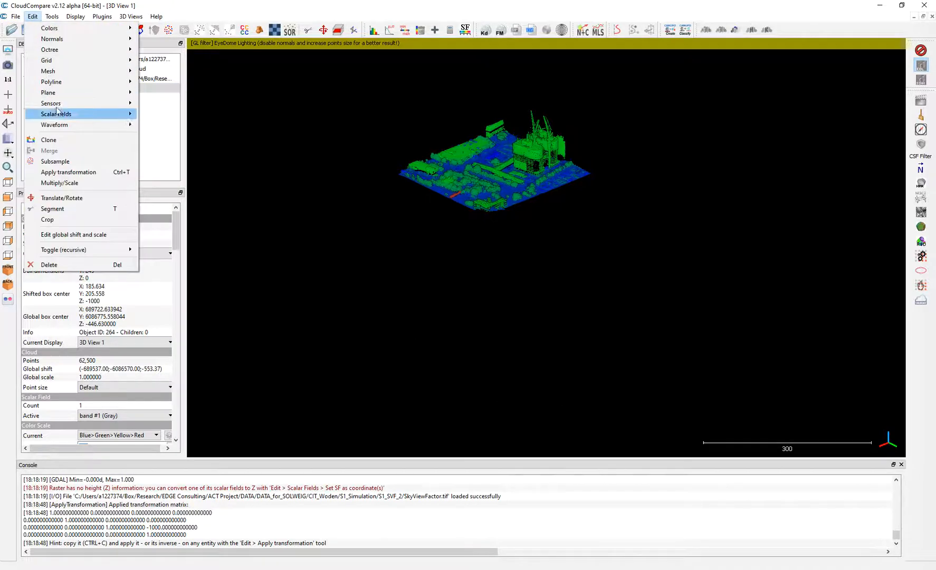
{"action": "left_click", "coordinate": [68, 172]}
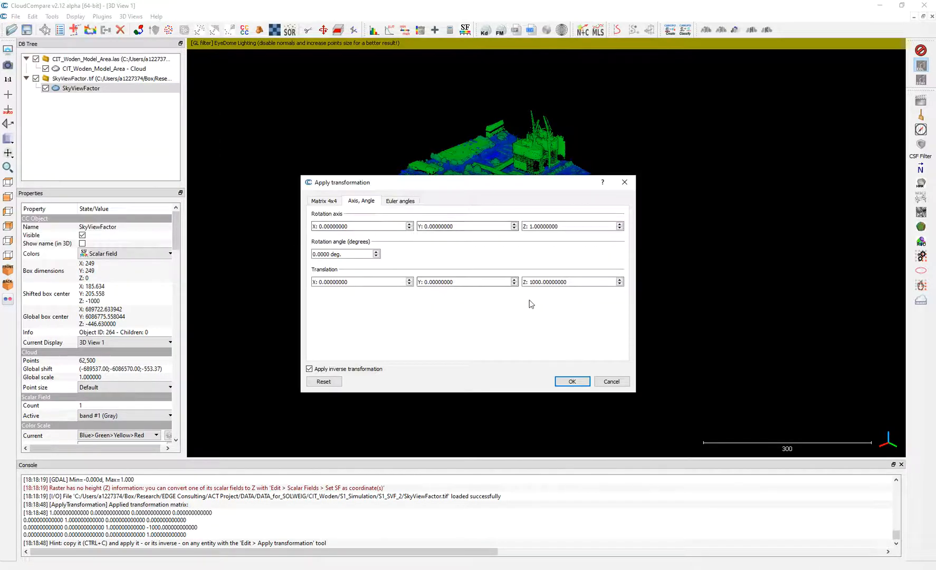
{"action": "left_click", "coordinate": [571, 381]}
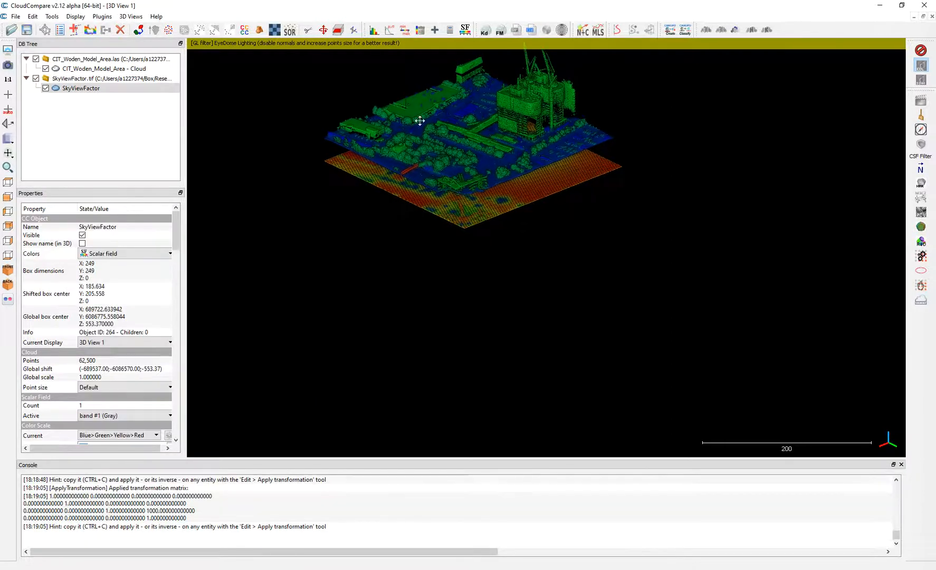
Step: Lower the SkyViewFactor raster 500 units via inverse transformation and zoom out
{"action": "left_click", "coordinate": [15, 16]}
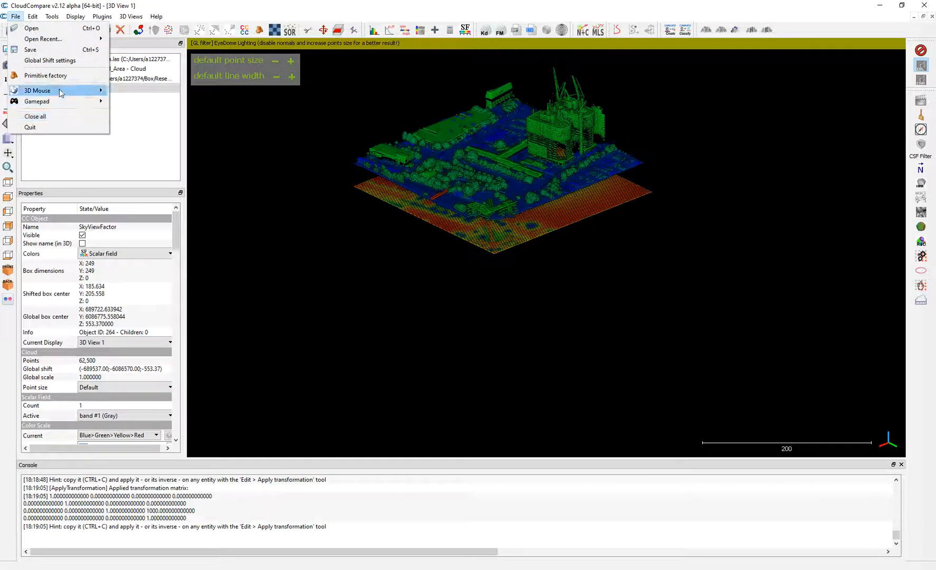
{"action": "mouse_move", "coordinate": [50, 61]}
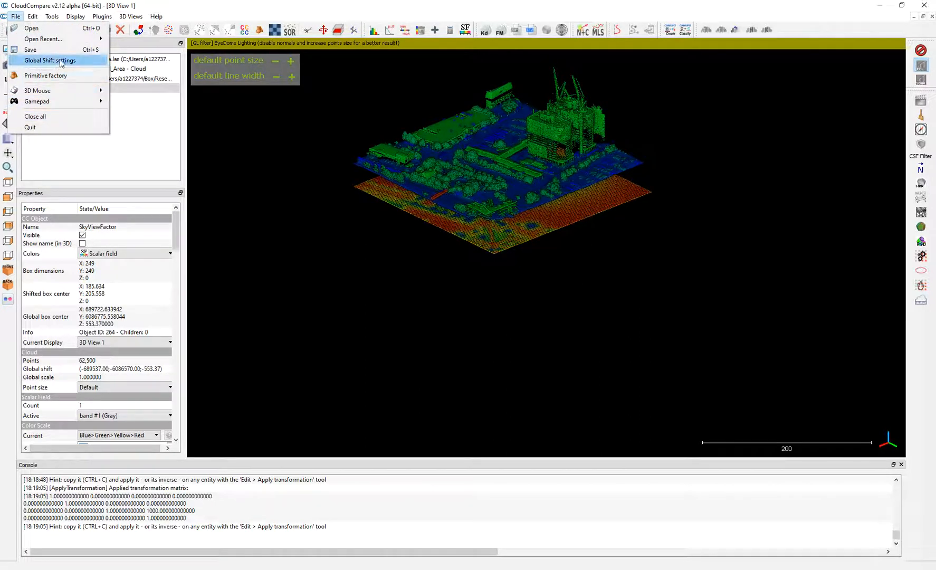
{"action": "mouse_move", "coordinate": [31, 28]}
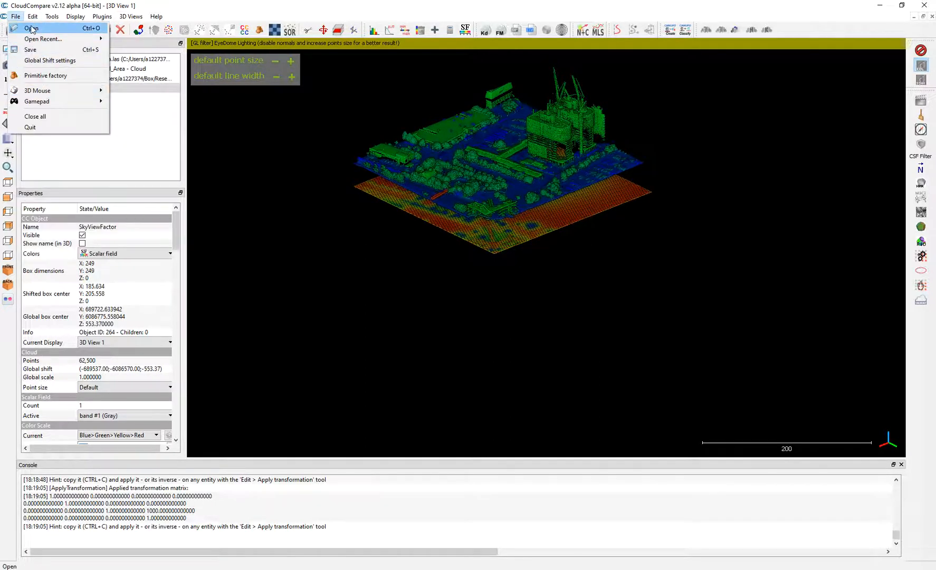
{"action": "left_click", "coordinate": [32, 16]}
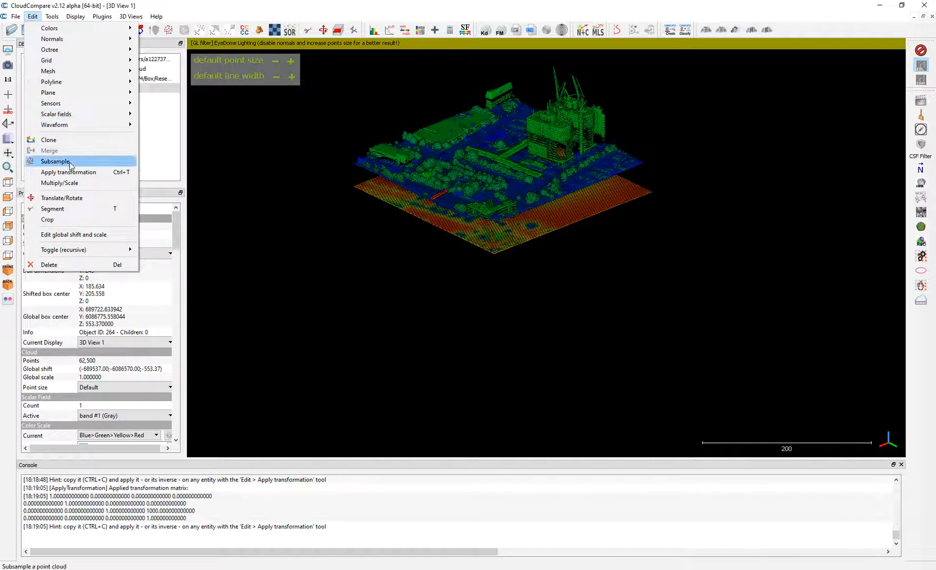
{"action": "left_click", "coordinate": [68, 172]}
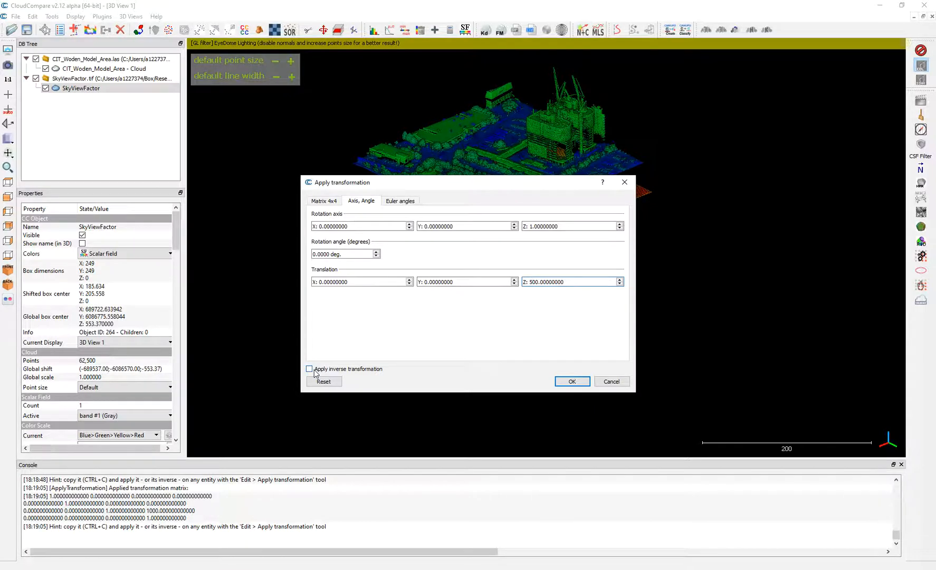
{"action": "left_click", "coordinate": [309, 368]}
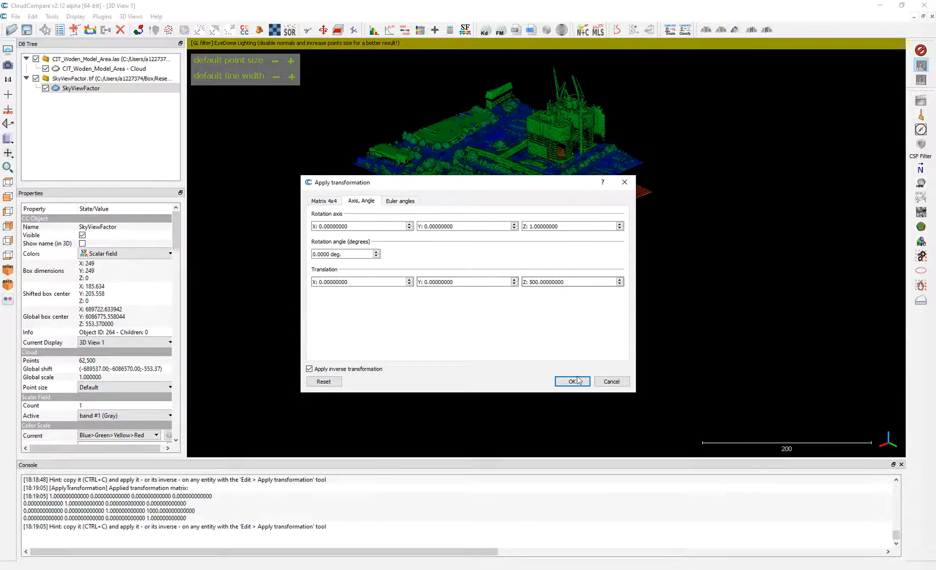
{"action": "left_click", "coordinate": [571, 382]}
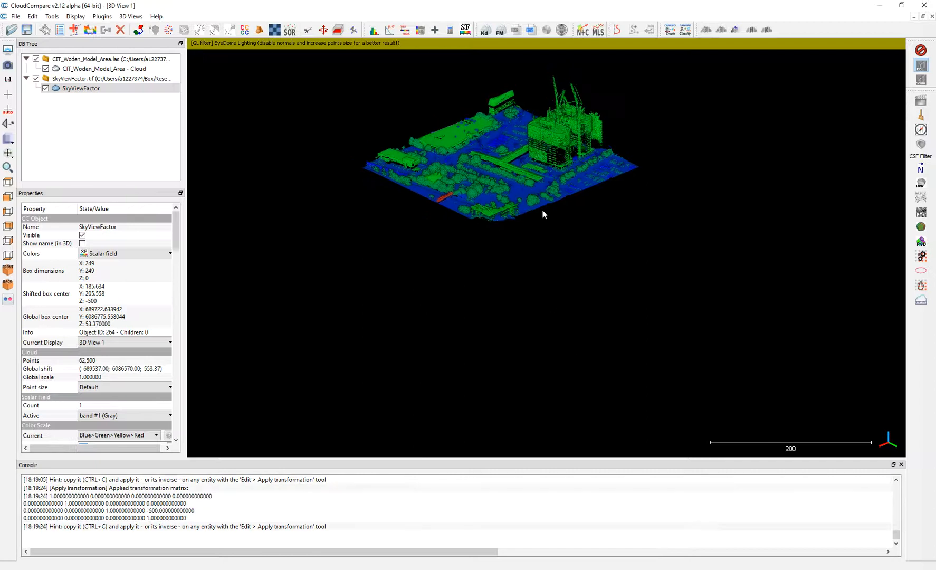
{"action": "scroll", "scroll_direction": "down", "scroll_amount": 3}
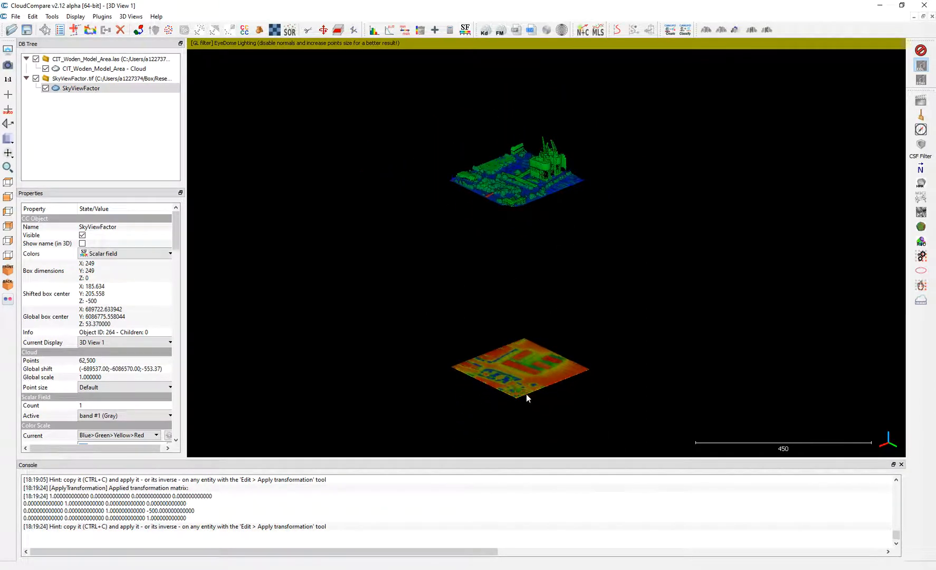
{"action": "left_click", "coordinate": [81, 88]}
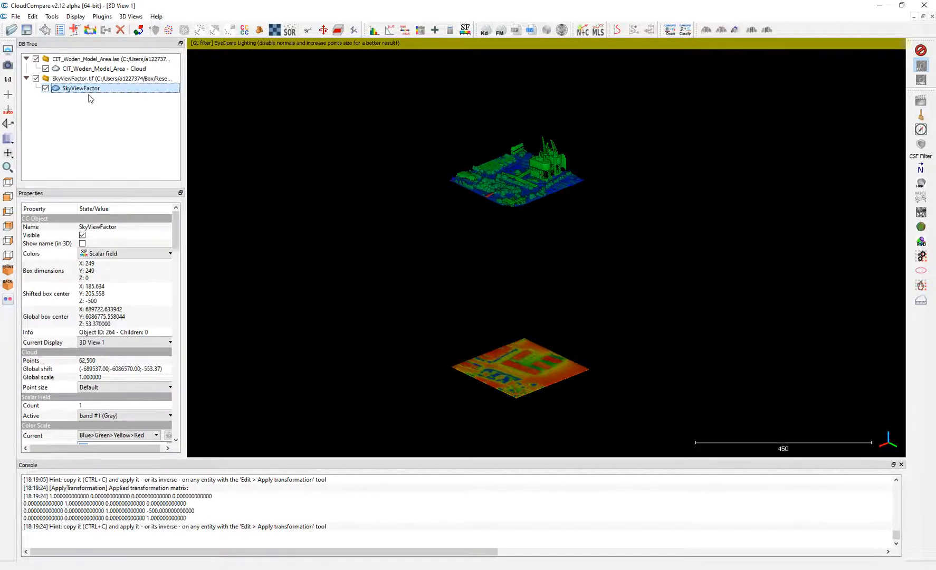
{"action": "left_click", "coordinate": [274, 30]}
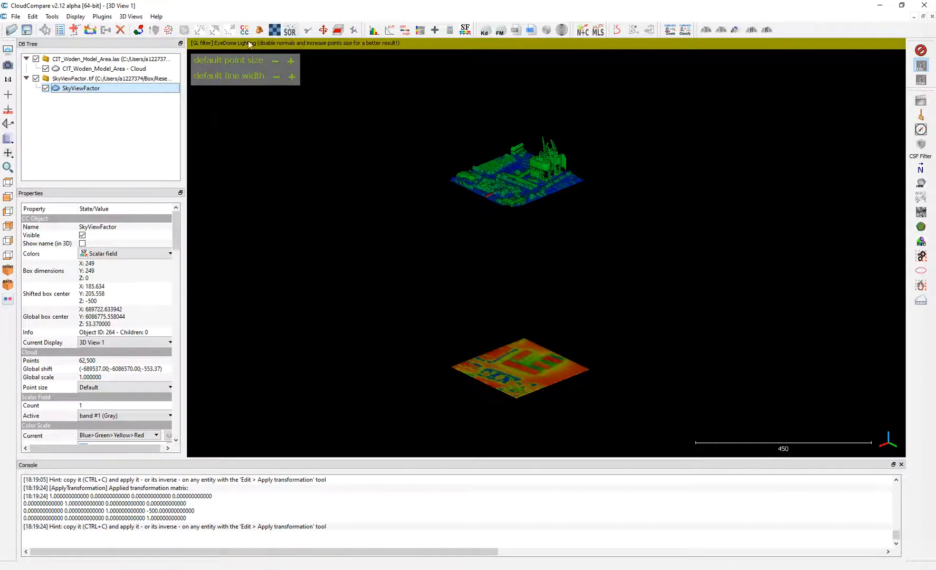
{"action": "mouse_move", "coordinate": [517, 387]}
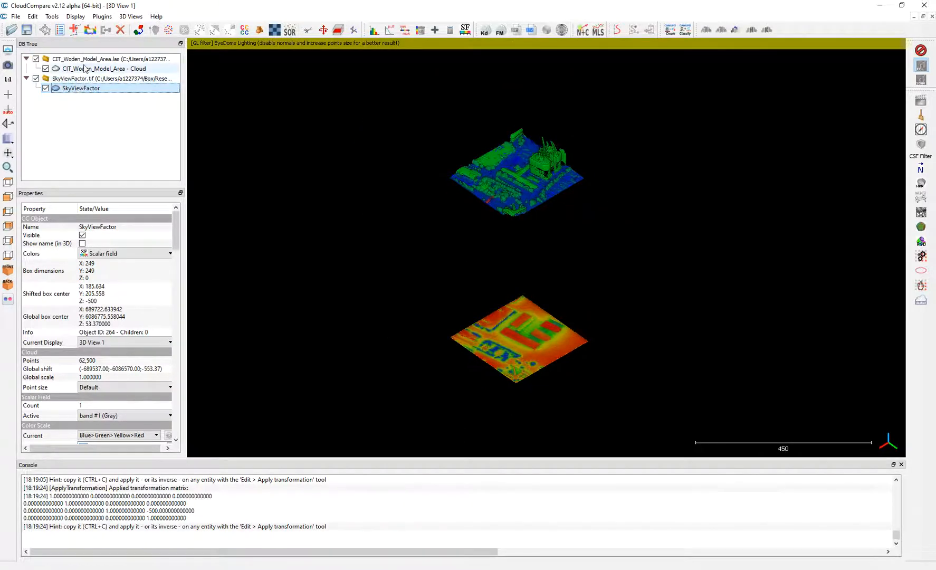
{"action": "left_click", "coordinate": [104, 69]}
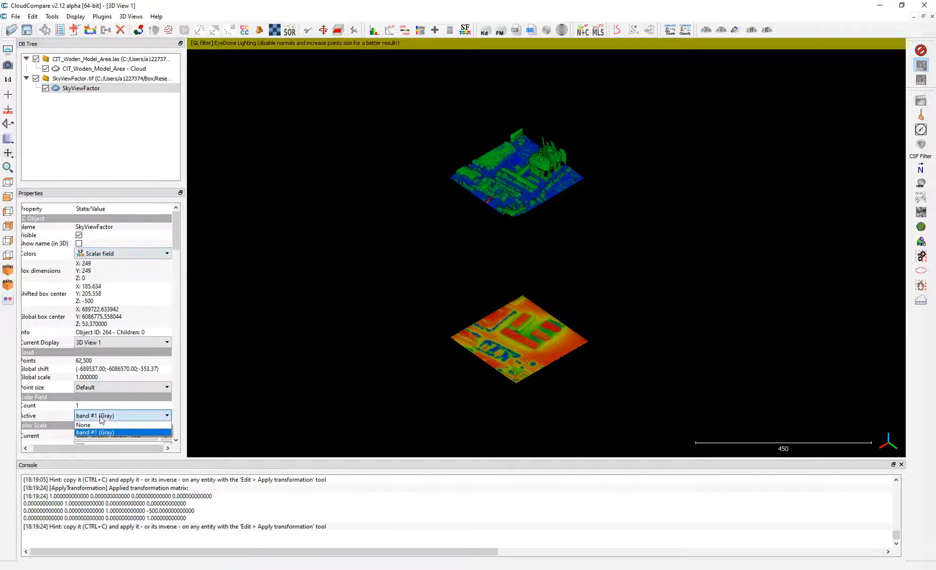
{"action": "left_click", "coordinate": [95, 432]}
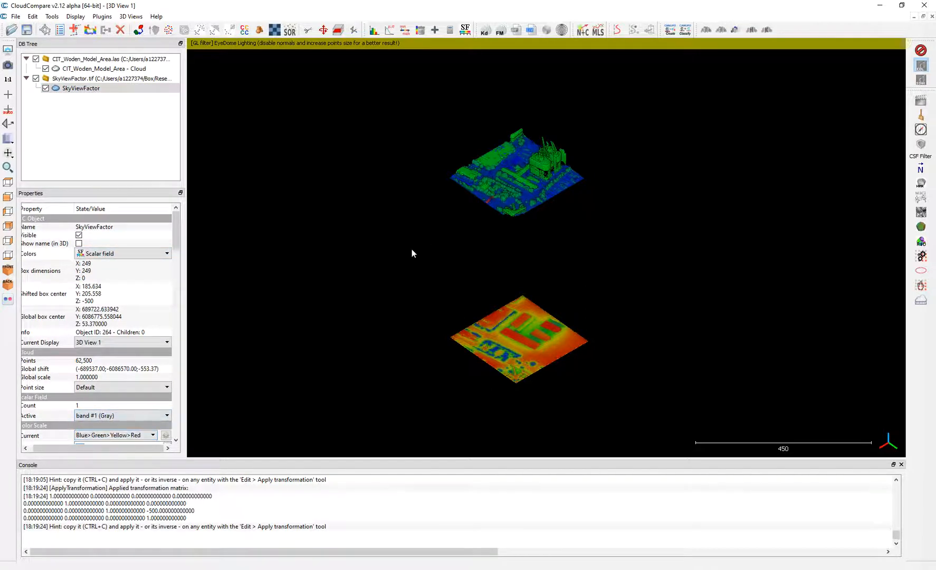
{"action": "mouse_move", "coordinate": [336, 189]}
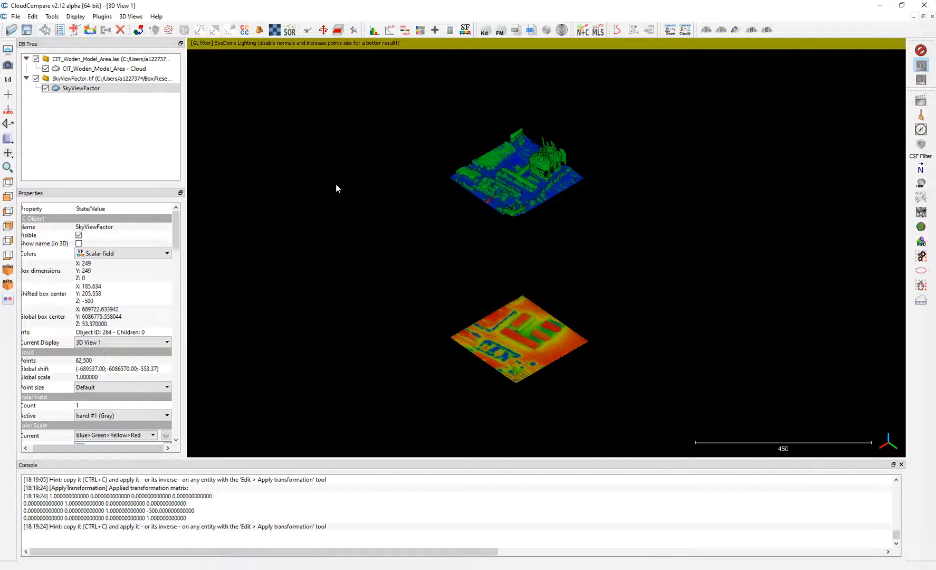
{"action": "mouse_move", "coordinate": [488, 223]}
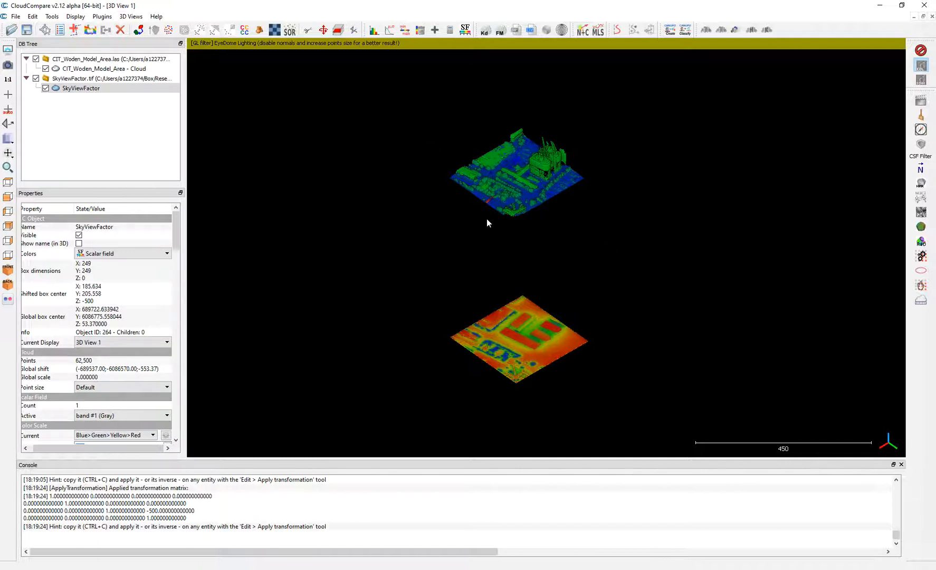
{"action": "mouse_move", "coordinate": [98, 415]}
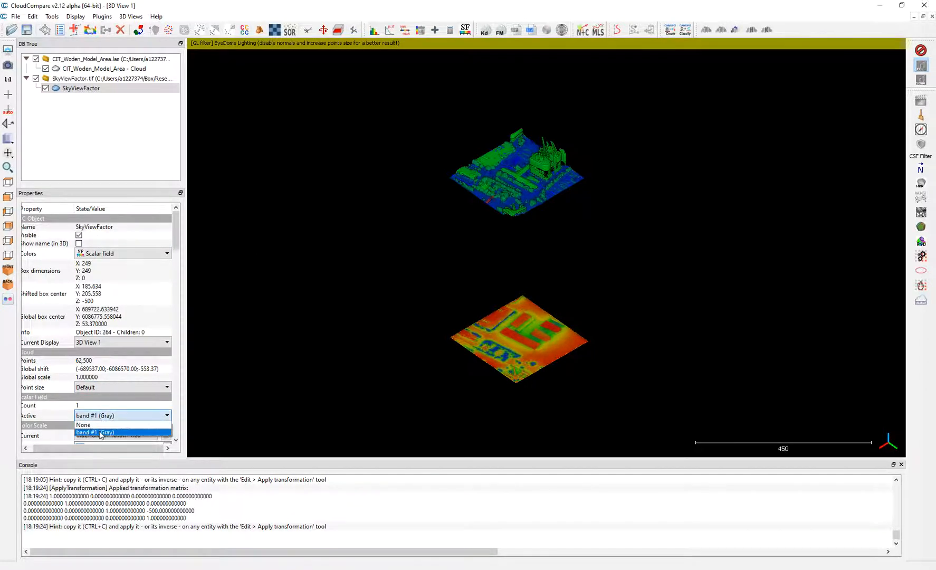
{"action": "left_click", "coordinate": [96, 432]}
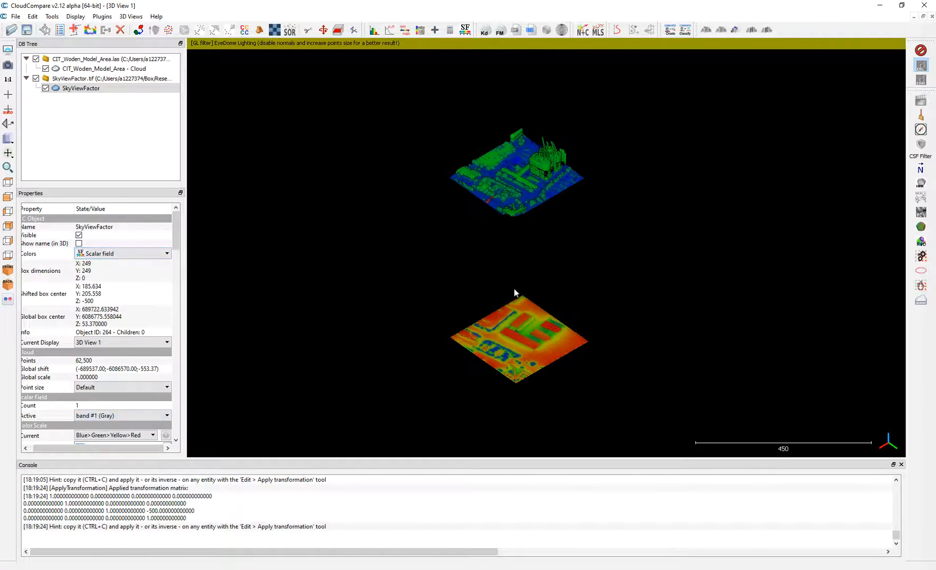
{"action": "left_click", "coordinate": [105, 68]}
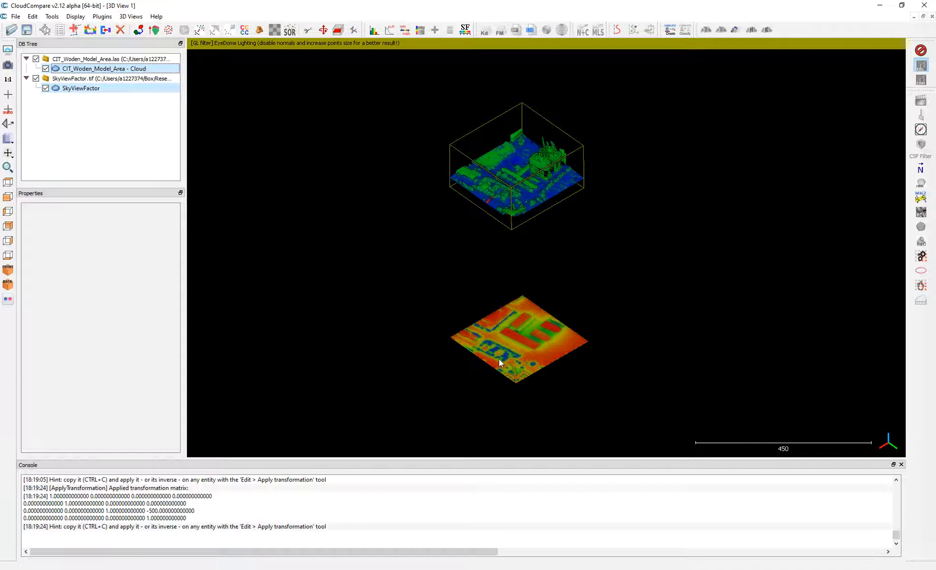
Step: Start Interpolate from another entity: SkyViewFactor as source, Woden cloud as destination
{"action": "left_click", "coordinate": [32, 16]}
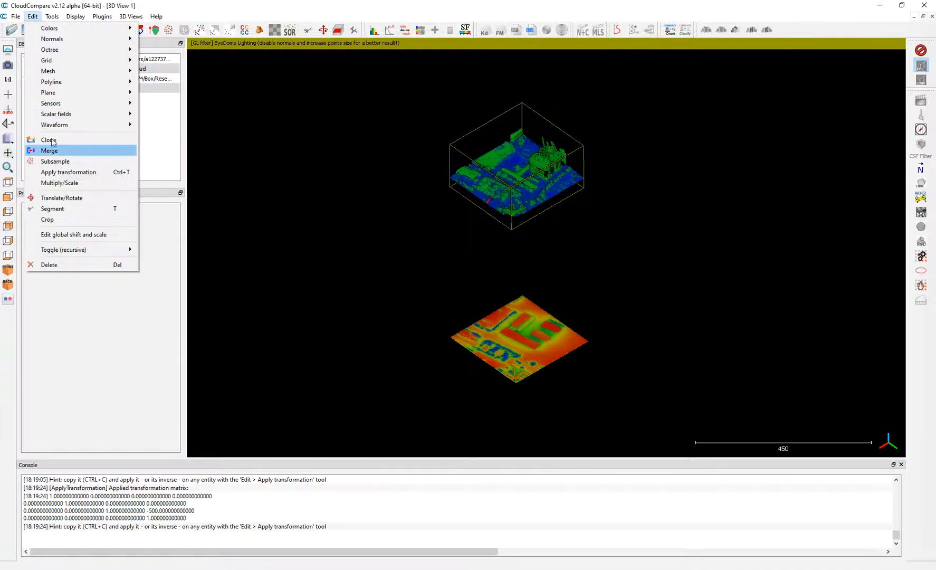
{"action": "mouse_move", "coordinate": [50, 142]}
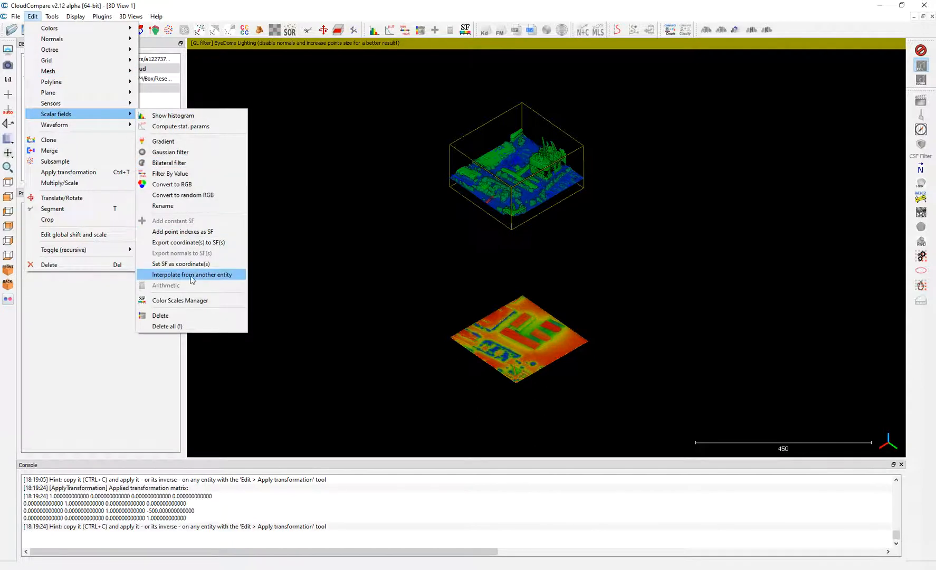
{"action": "left_click", "coordinate": [191, 274]}
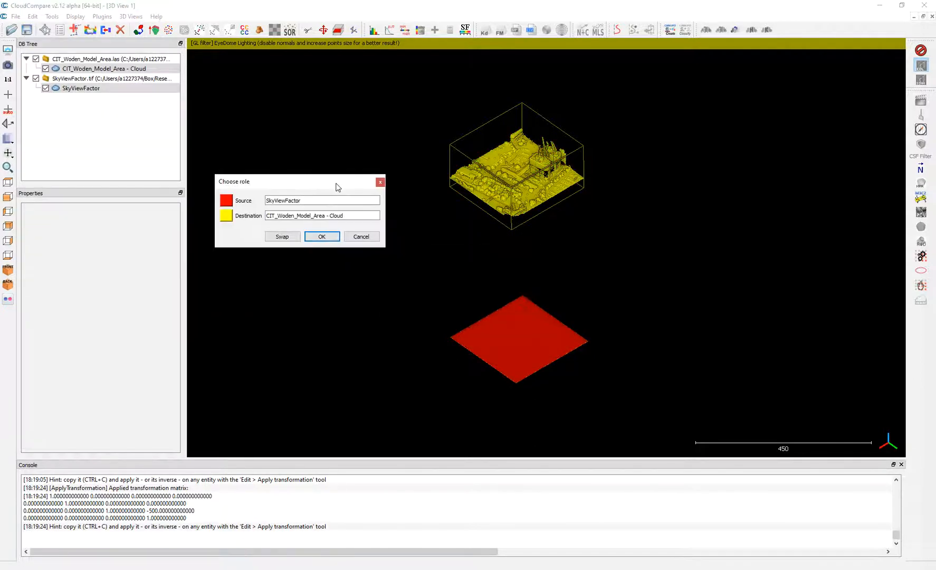
{"action": "mouse_move", "coordinate": [500, 199]}
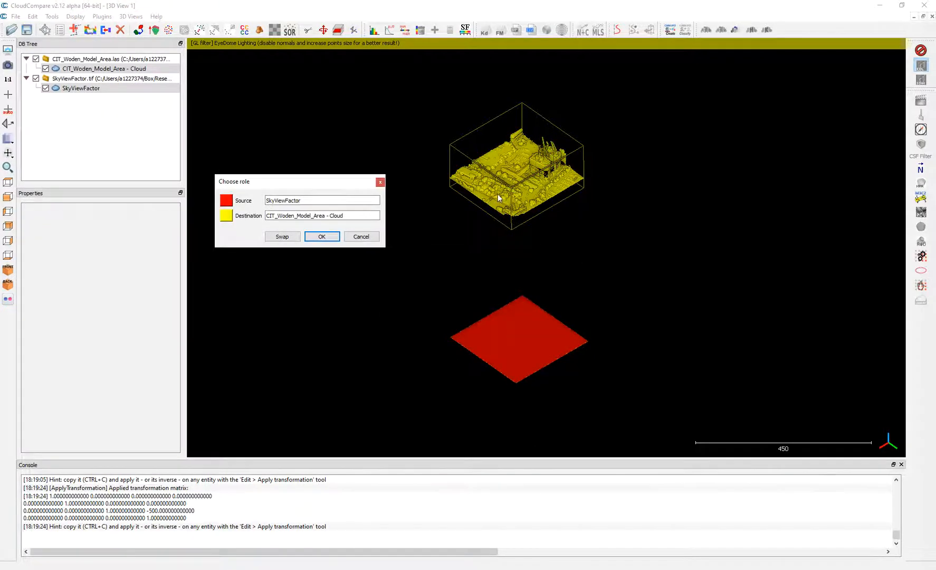
{"action": "mouse_move", "coordinate": [321, 236]}
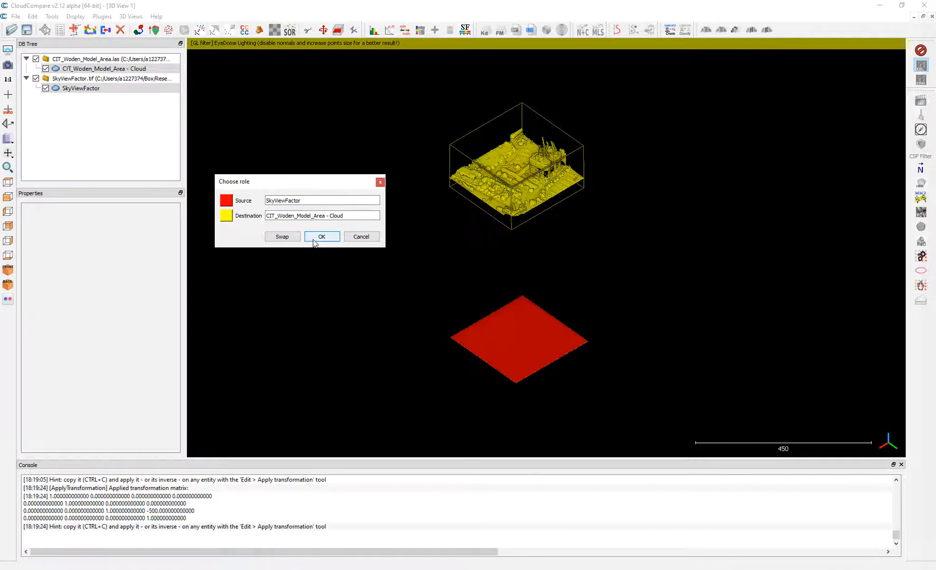
{"action": "left_click", "coordinate": [322, 236]}
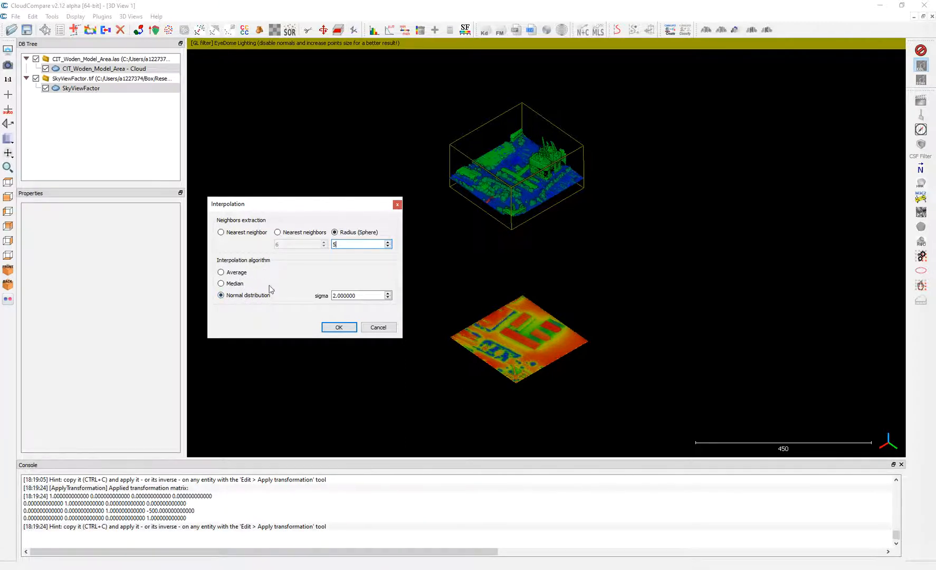
{"action": "mouse_move", "coordinate": [435, 272]}
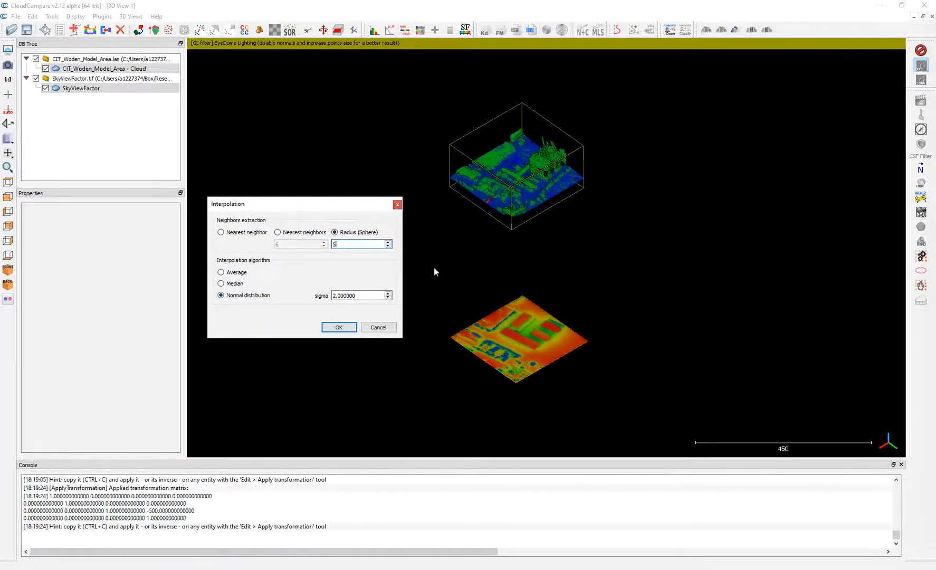
{"action": "mouse_move", "coordinate": [338, 327]}
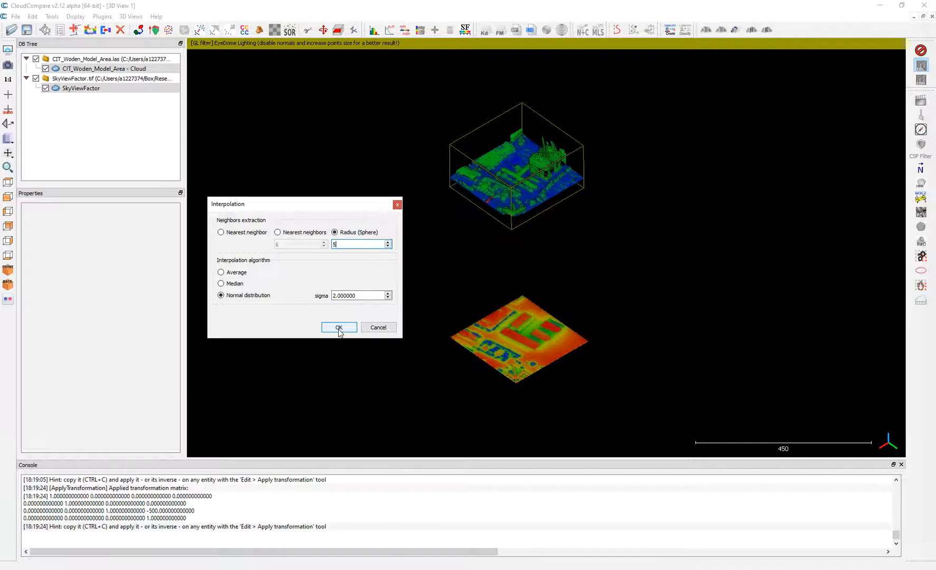
Step: Run the Radius 5, sigma 2 interpolation and dismiss the too-far-apart errors
{"action": "left_click", "coordinate": [338, 328]}
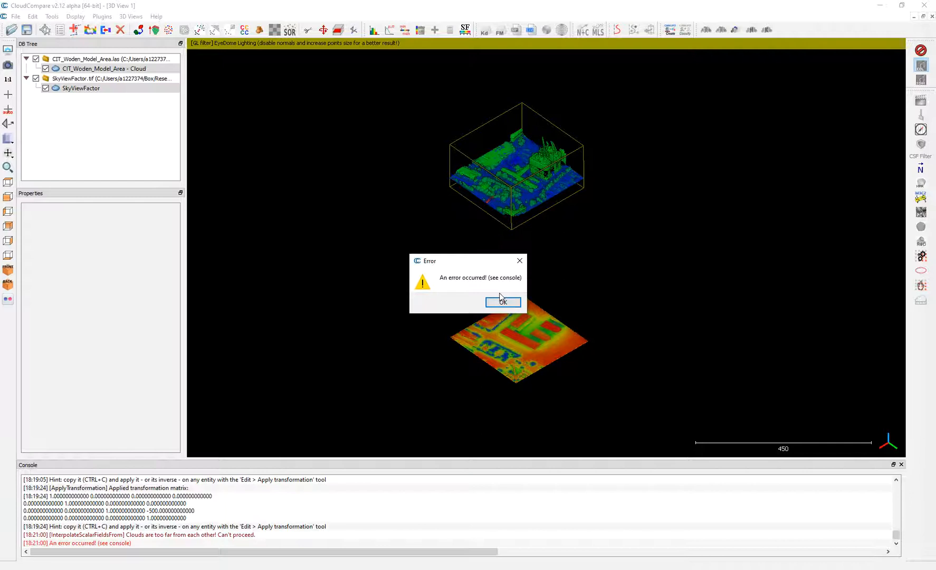
{"action": "left_click", "coordinate": [502, 301]}
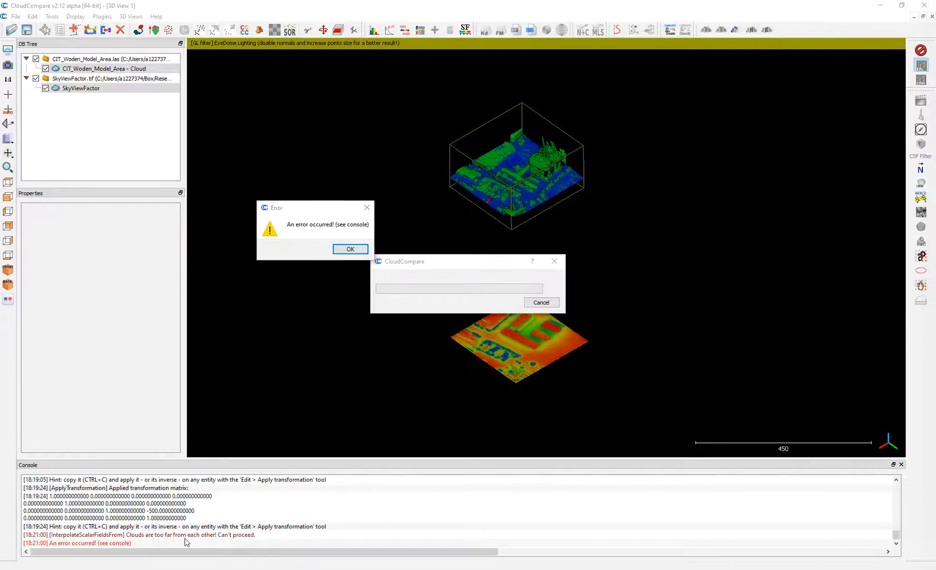
{"action": "mouse_move", "coordinate": [350, 249]}
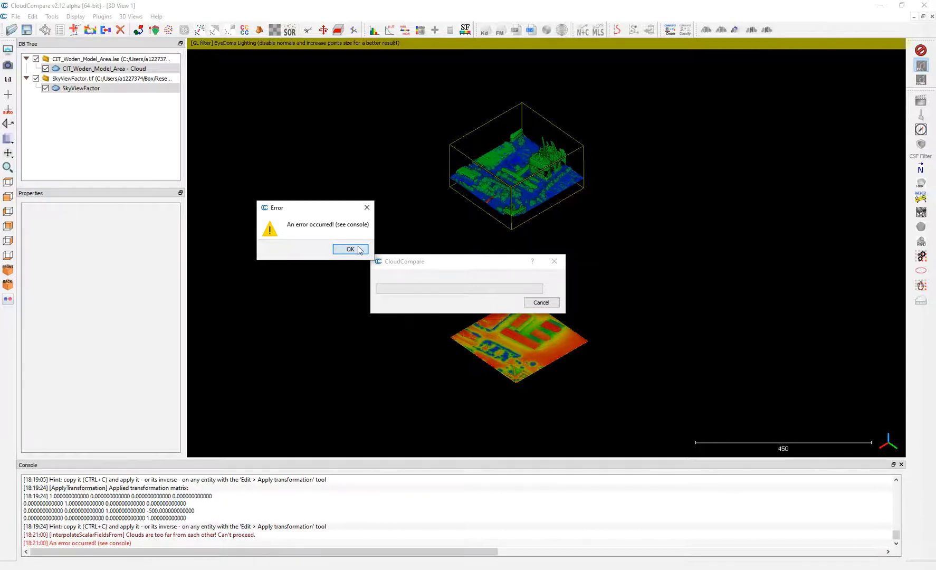
{"action": "left_click", "coordinate": [351, 249]}
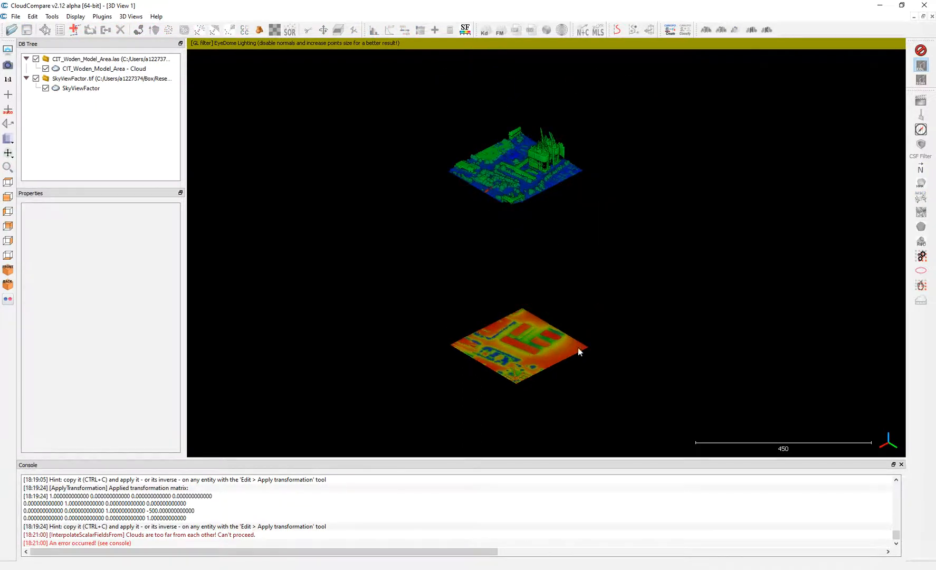
{"action": "mouse_move", "coordinate": [527, 311]}
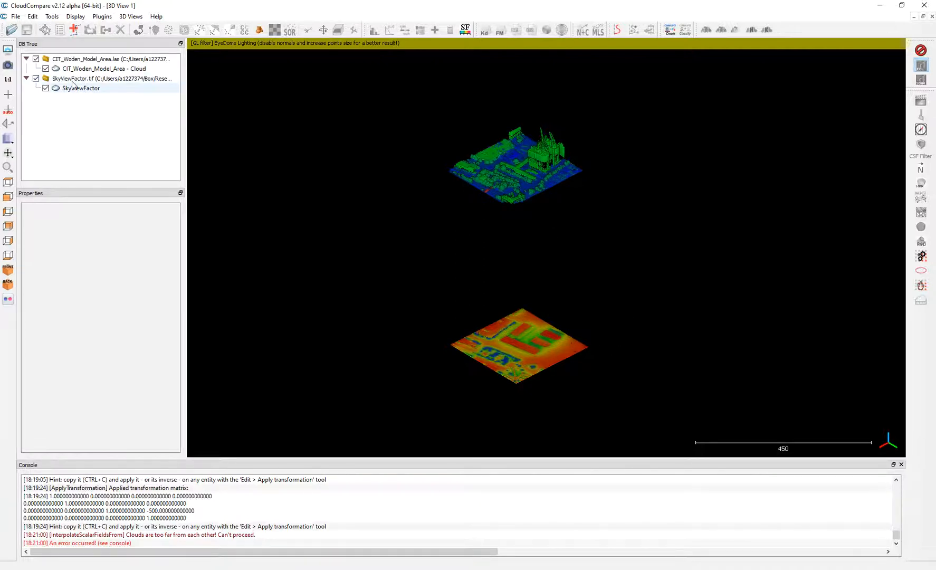
Step: Select the SkyViewFactor raster and apply an inverse 500-unit vertical translation
{"action": "left_click", "coordinate": [81, 88]}
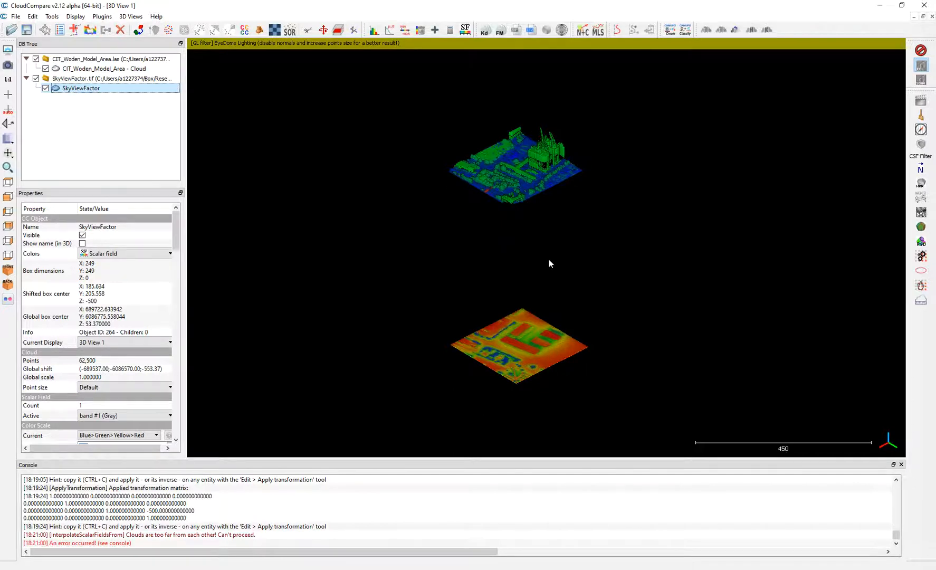
{"action": "mouse_move", "coordinate": [566, 270]}
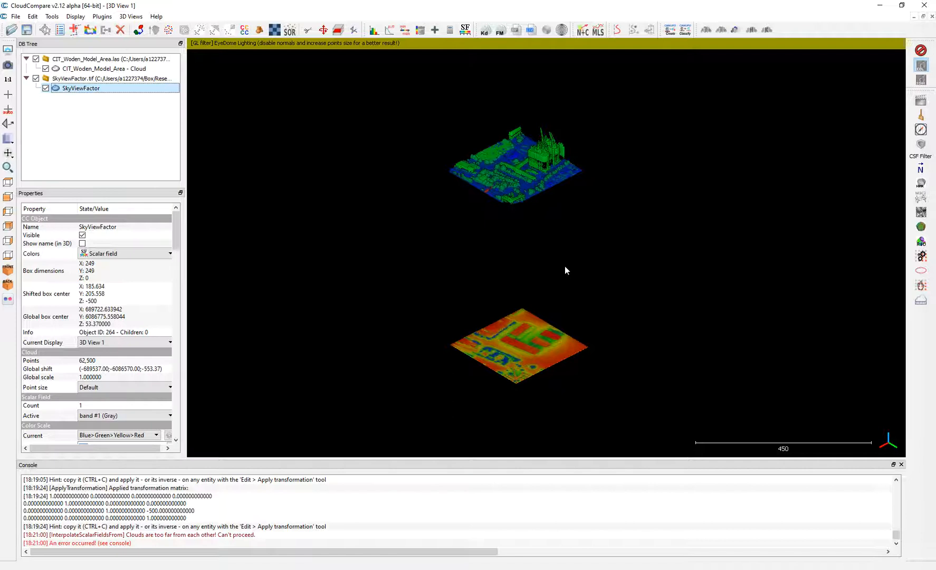
{"action": "mouse_move", "coordinate": [512, 163]}
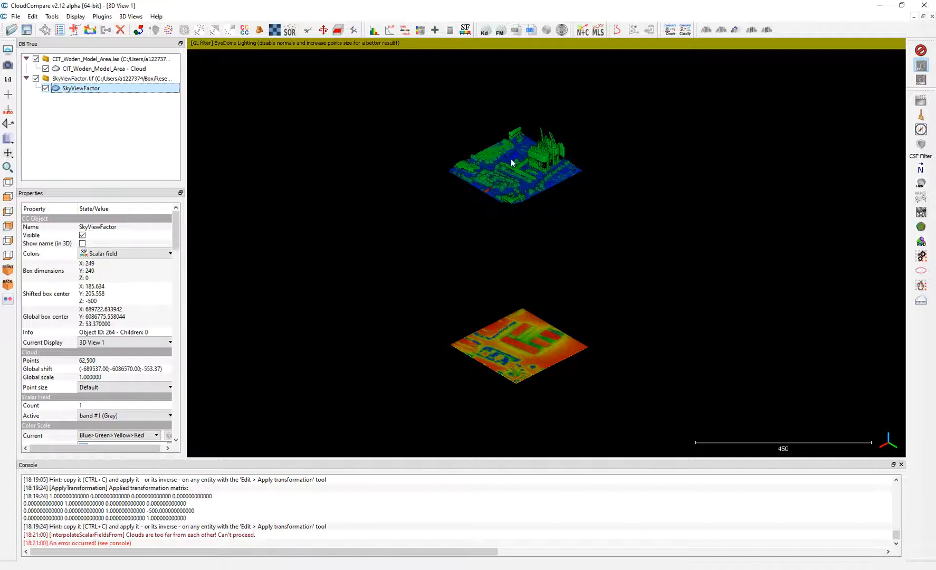
{"action": "mouse_move", "coordinate": [596, 257]}
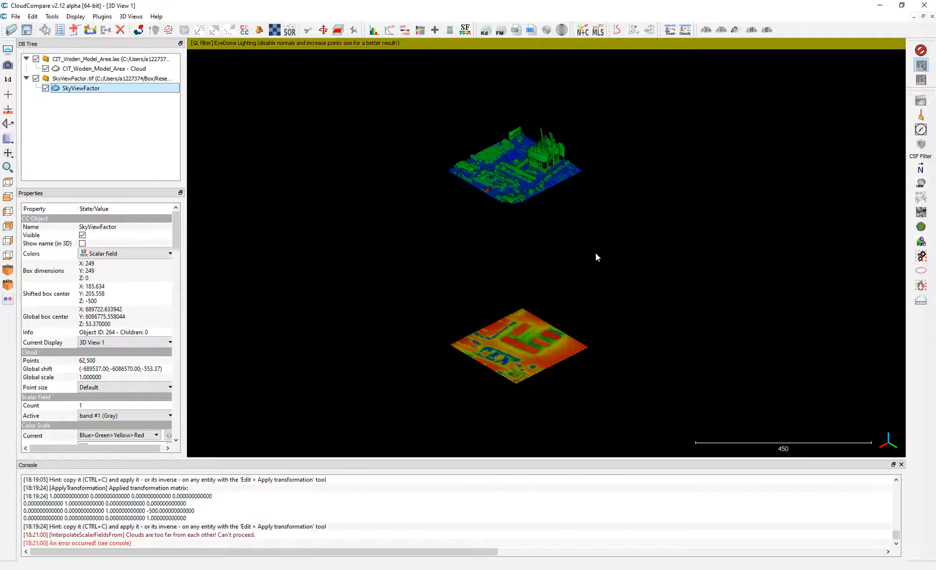
{"action": "mouse_move", "coordinate": [518, 339]}
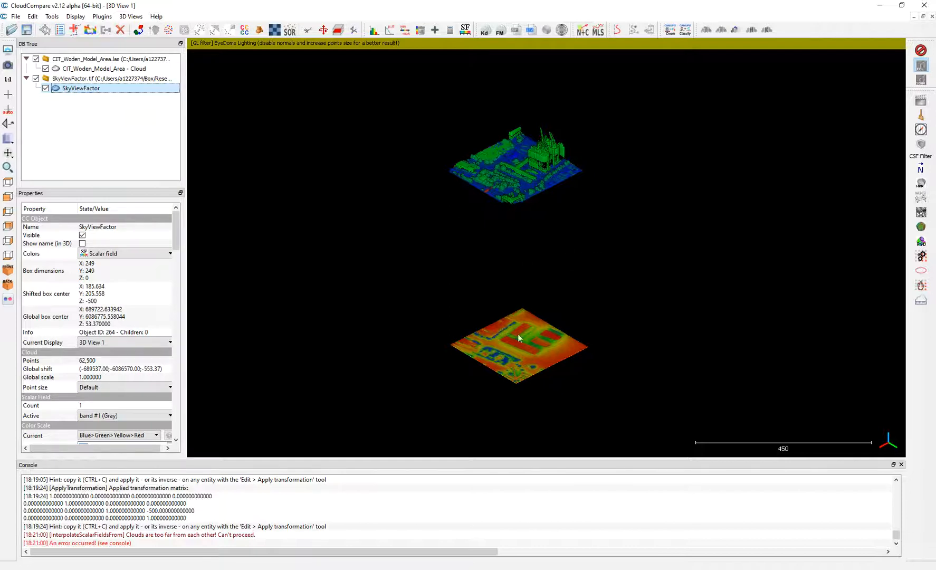
{"action": "mouse_move", "coordinate": [517, 278]}
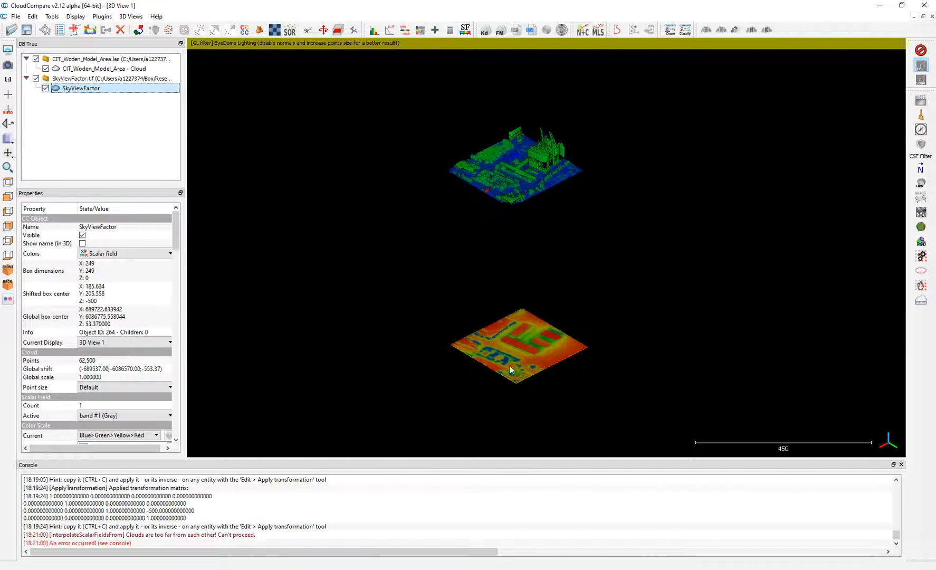
{"action": "left_click", "coordinate": [103, 69]}
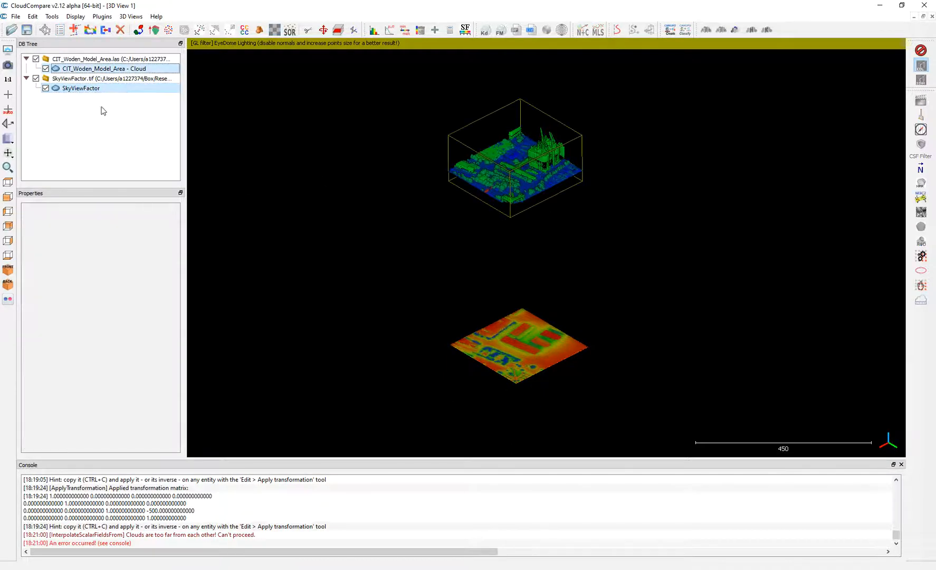
{"action": "left_click", "coordinate": [80, 89]}
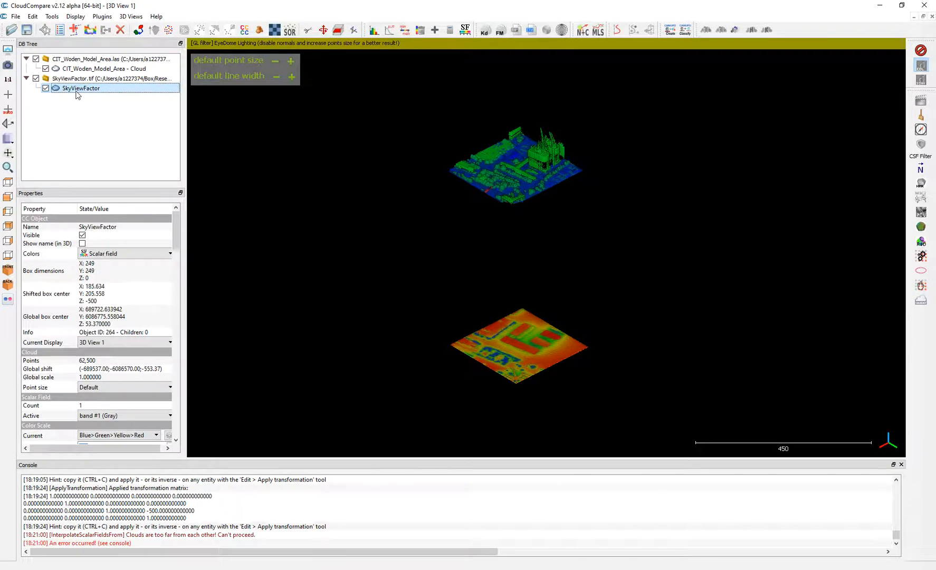
{"action": "left_click", "coordinate": [15, 16]}
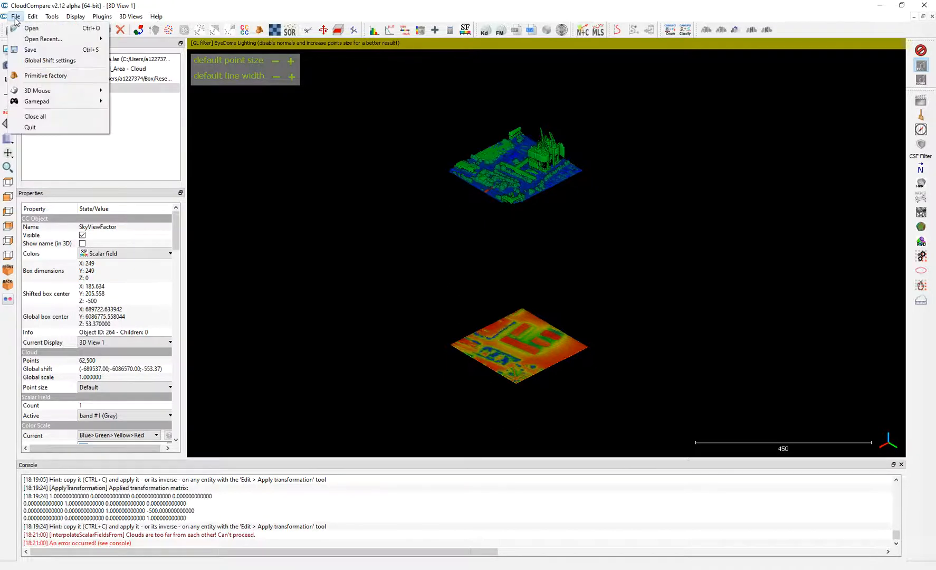
{"action": "left_click", "coordinate": [32, 16]}
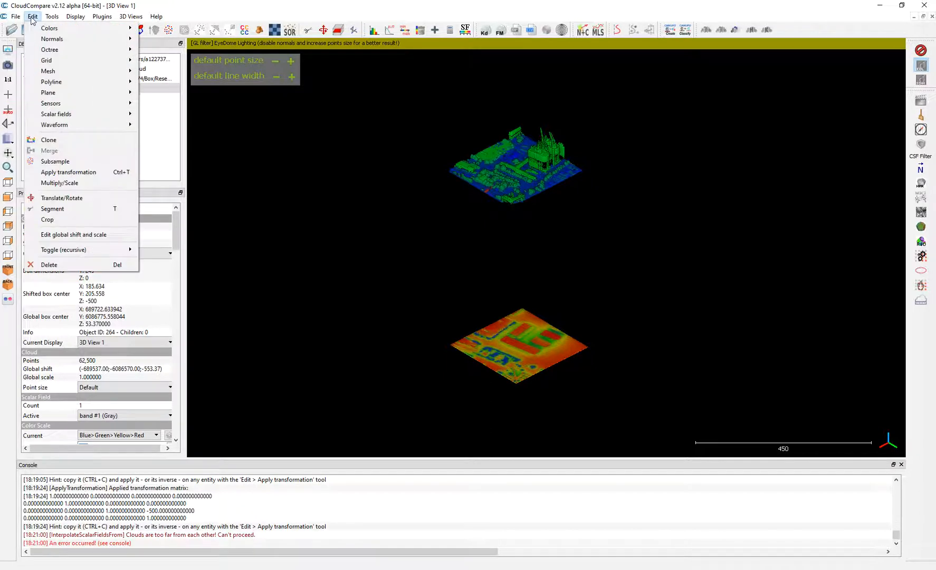
{"action": "left_click", "coordinate": [68, 172]}
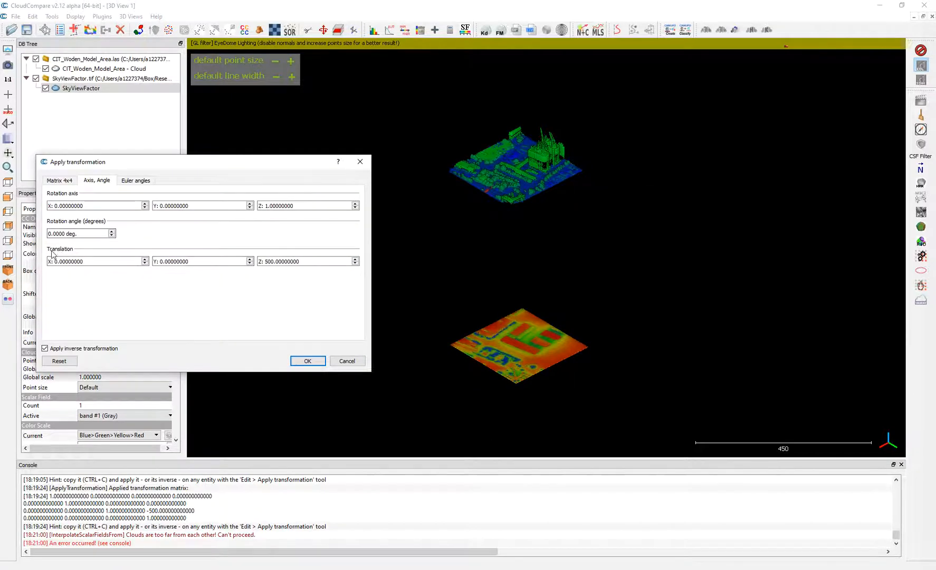
{"action": "left_click", "coordinate": [304, 262]}
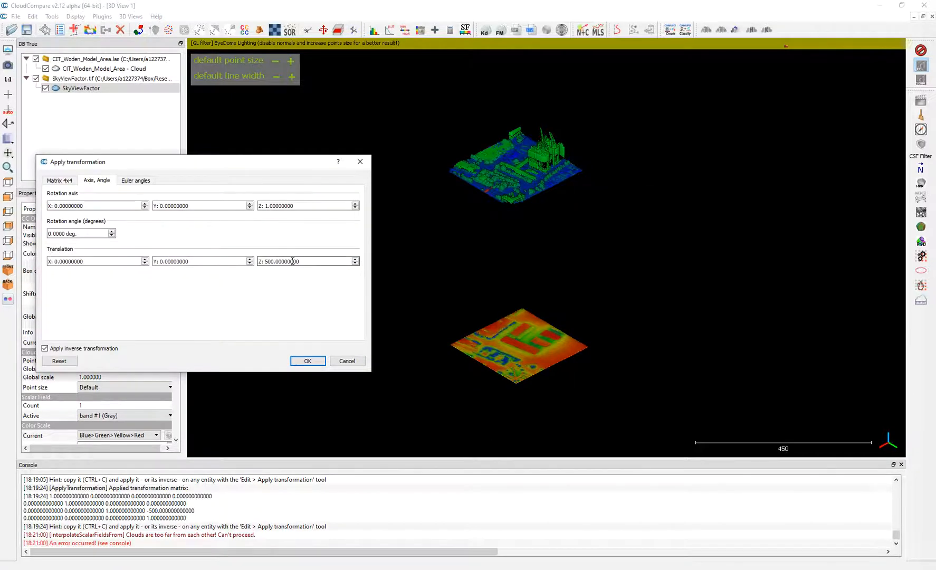
{"action": "mouse_move", "coordinate": [560, 229]}
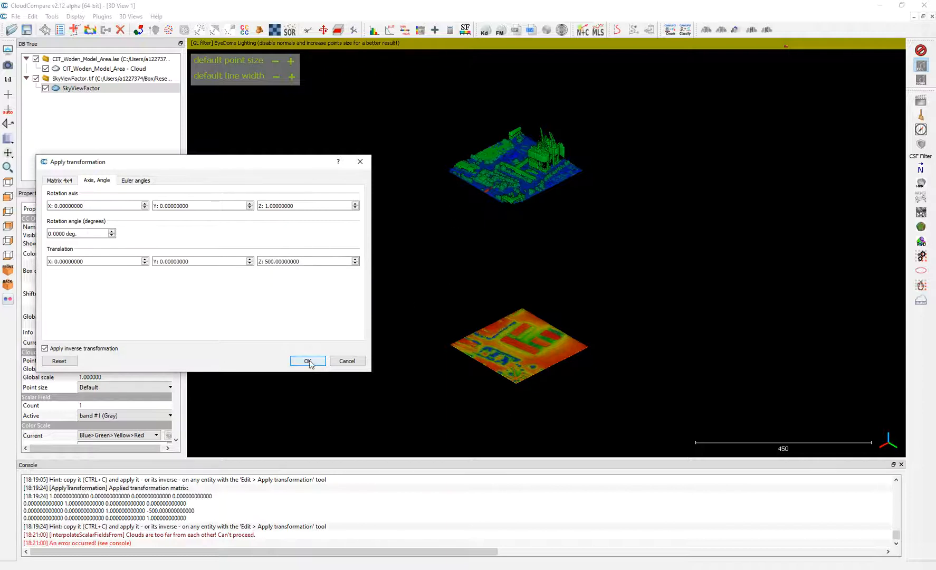
{"action": "left_click", "coordinate": [308, 361]}
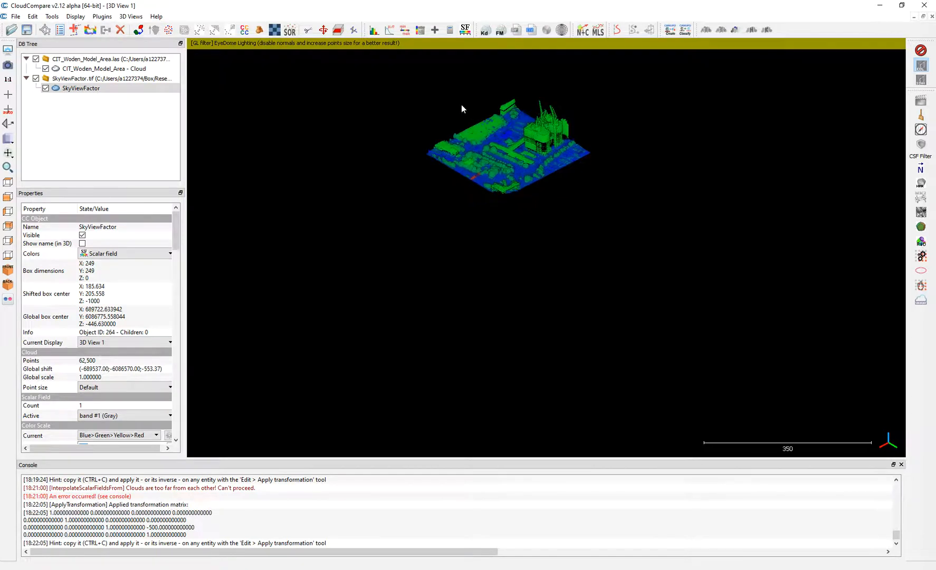
Step: Hide the model cloud and raise the Woden LiDAR cloud 500 units twice
{"action": "left_click", "coordinate": [111, 58]}
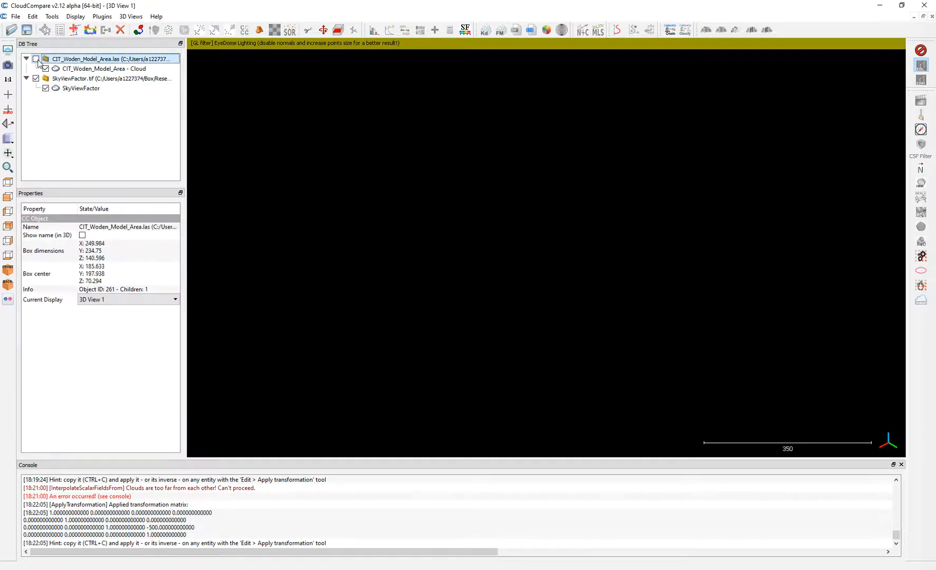
{"action": "left_click", "coordinate": [36, 59]}
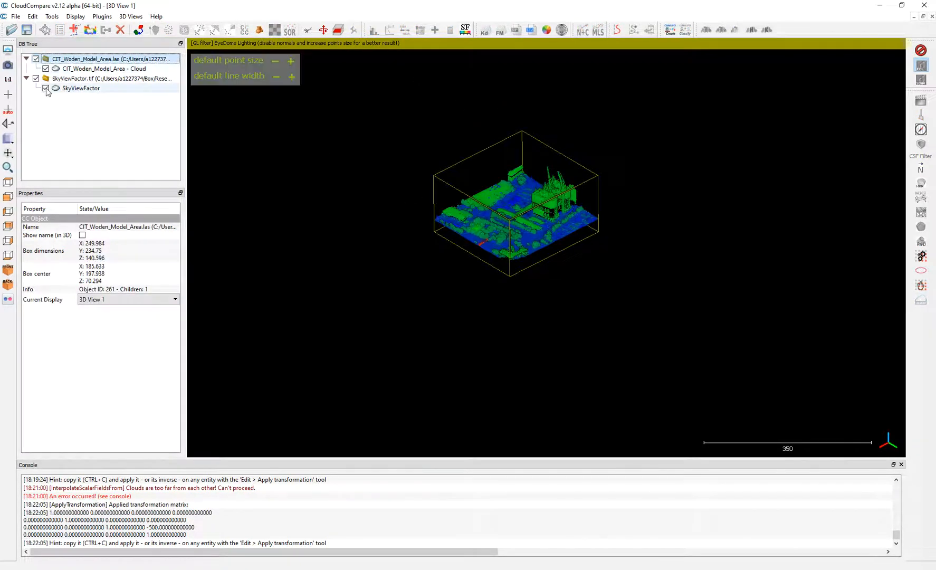
{"action": "left_click", "coordinate": [374, 201]}
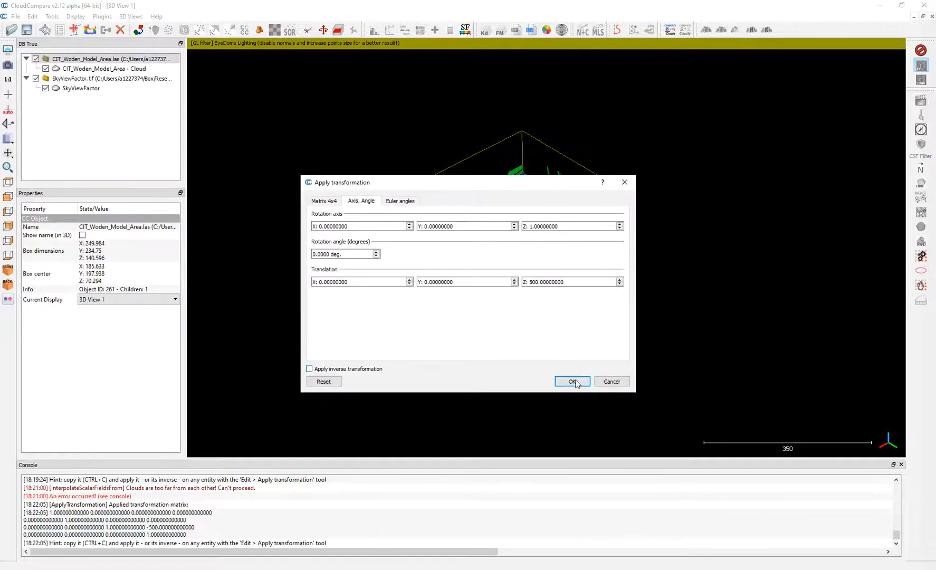
{"action": "left_click", "coordinate": [571, 381]}
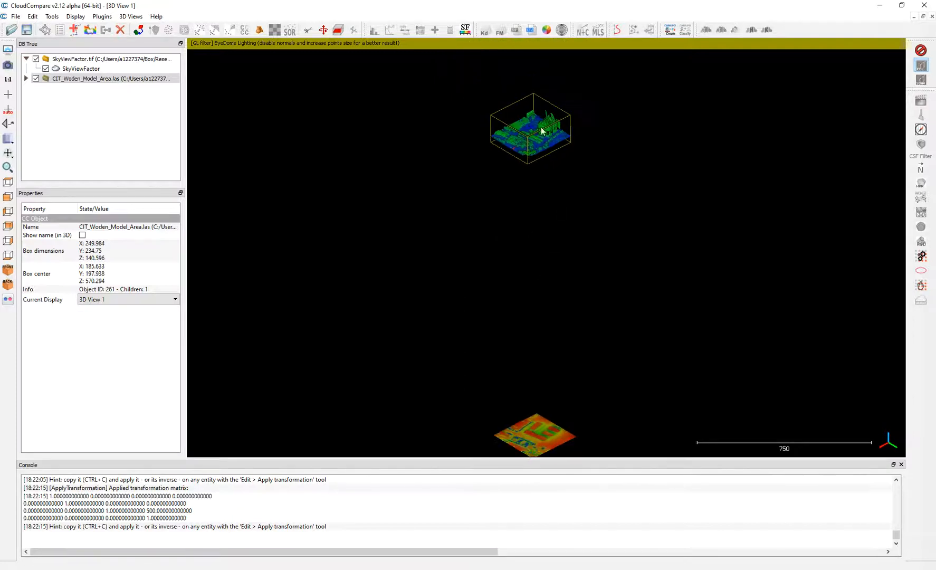
{"action": "left_click", "coordinate": [15, 17]}
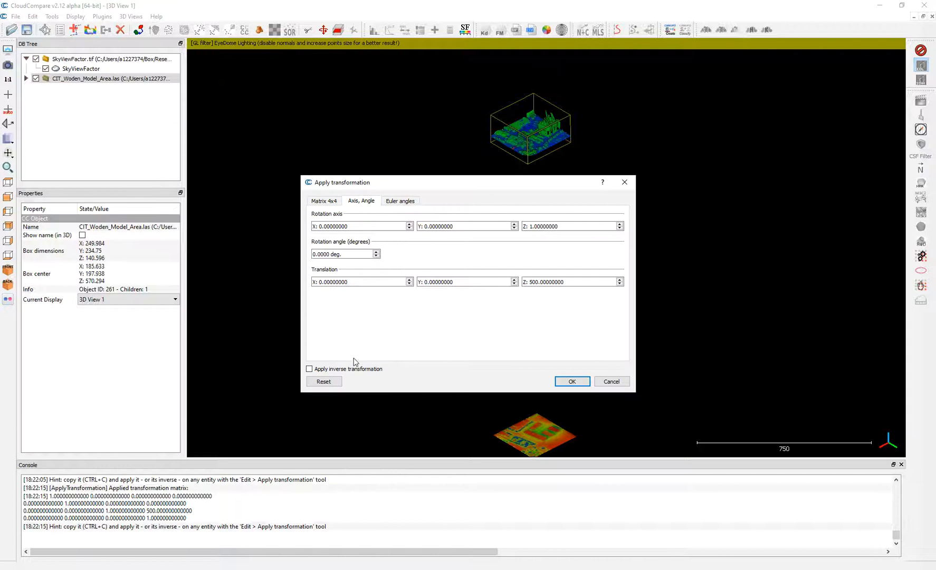
{"action": "left_click", "coordinate": [571, 382]}
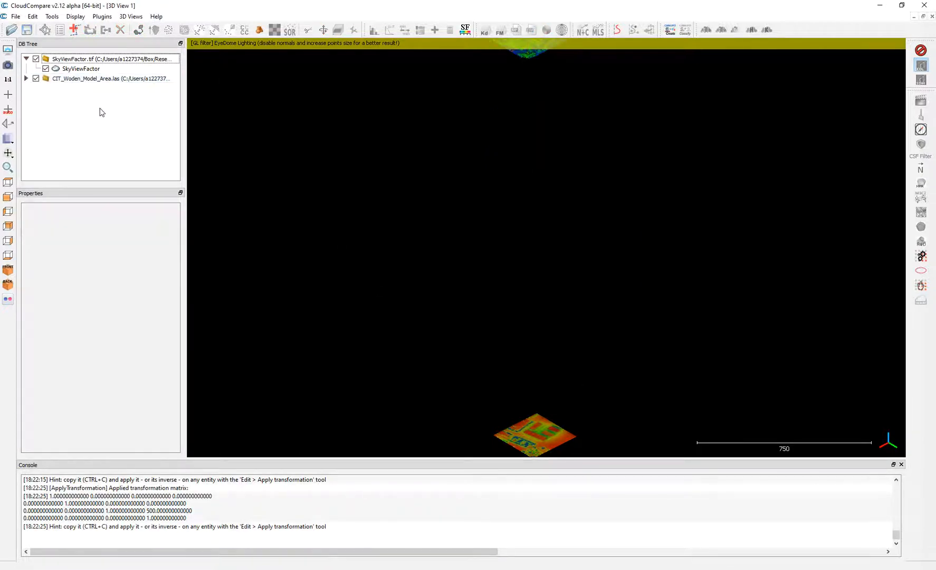
Step: Select the Woden point cloud and move it back down 500 units
{"action": "left_click", "coordinate": [110, 78]}
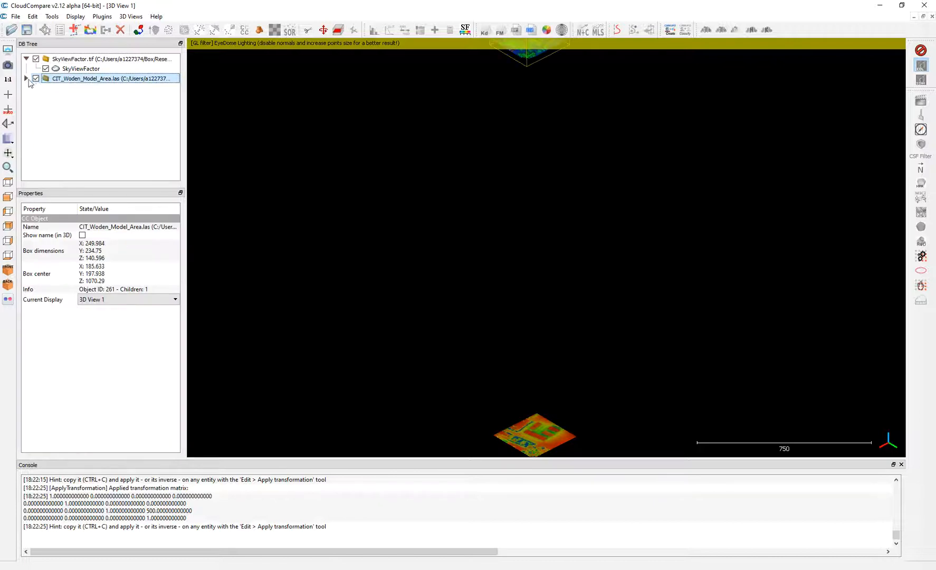
{"action": "left_click", "coordinate": [26, 78]}
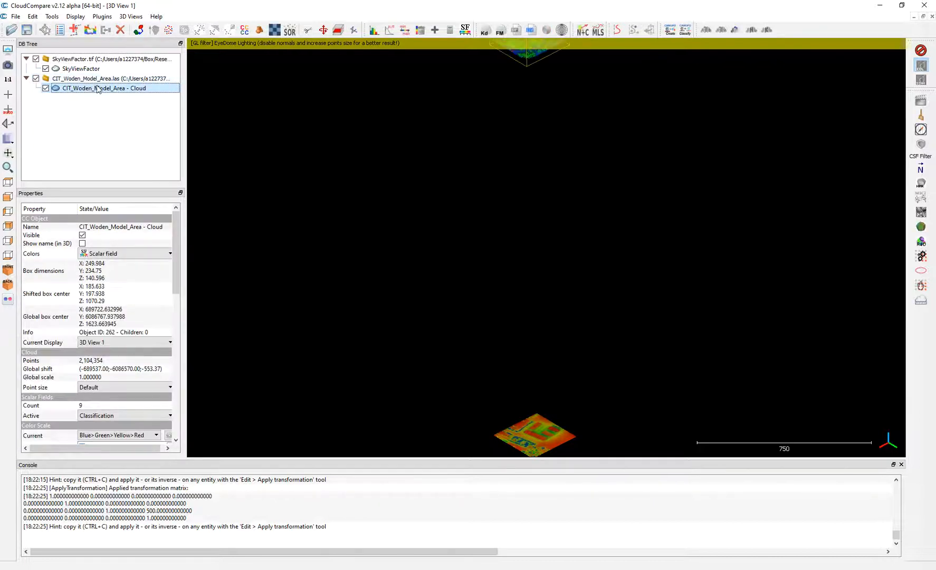
{"action": "scroll", "scroll_direction": "down", "scroll_amount": 3}
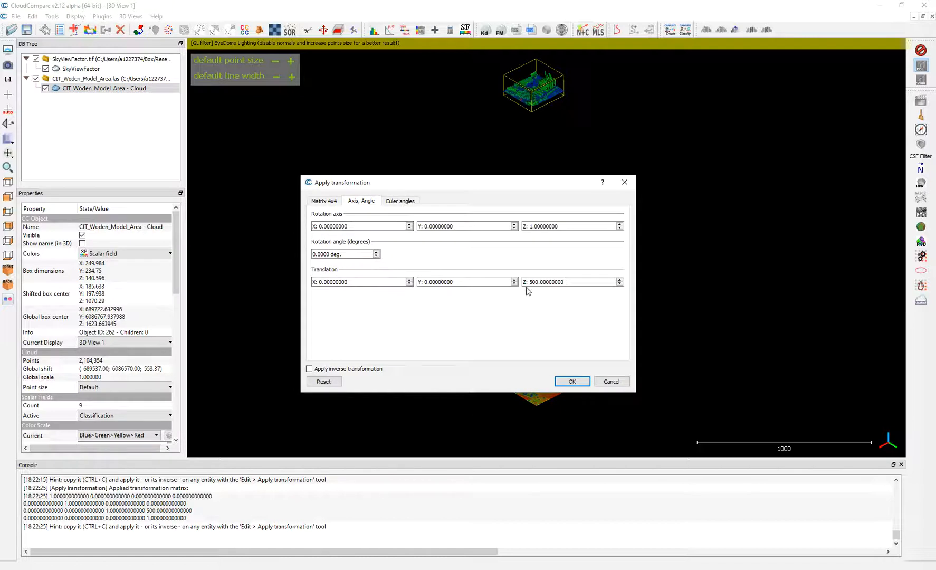
{"action": "left_click", "coordinate": [571, 382]}
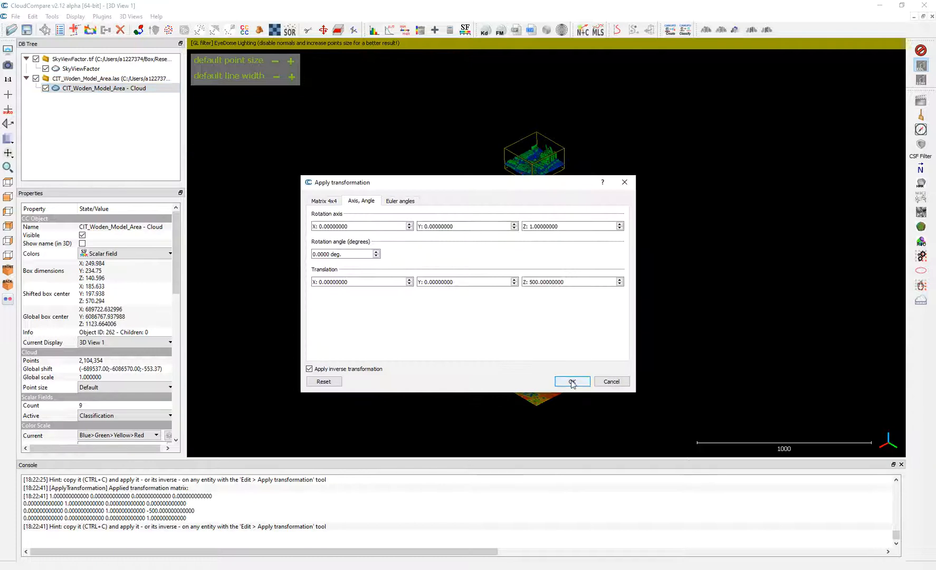
{"action": "left_click", "coordinate": [571, 382]}
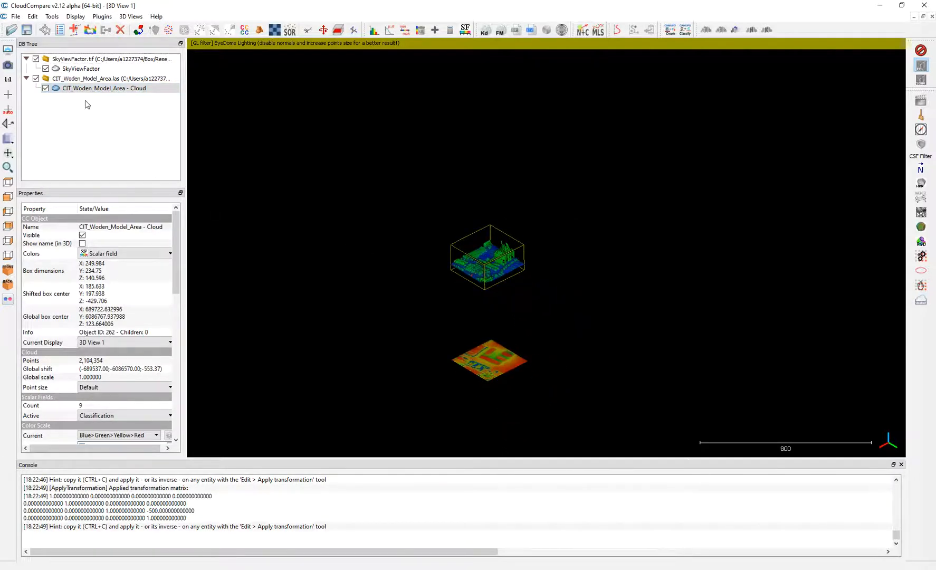
Step: Raise the SkyViewFactor raster 500 then 50 units, then lower it 25 units
{"action": "left_click", "coordinate": [80, 68]}
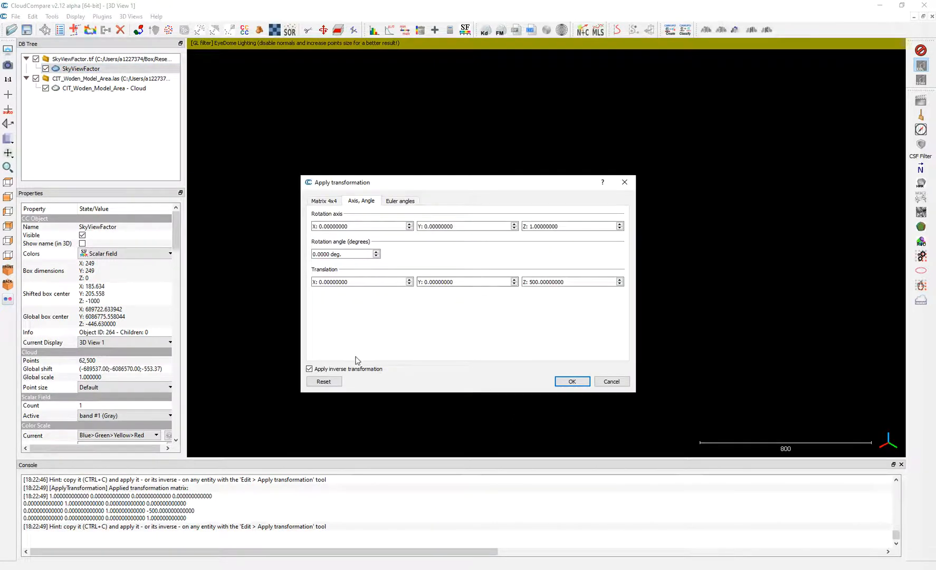
{"action": "left_click", "coordinate": [310, 368]}
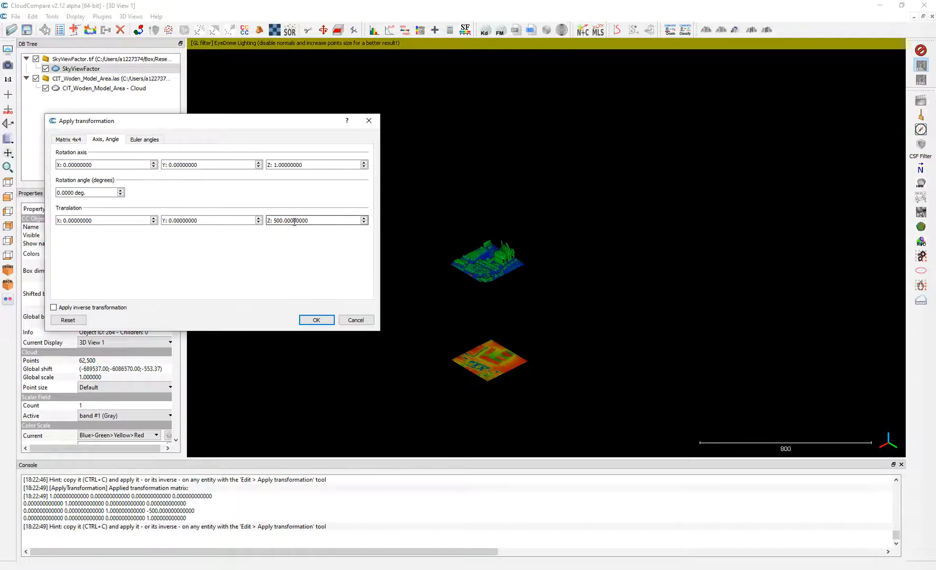
{"action": "mouse_move", "coordinate": [316, 319]}
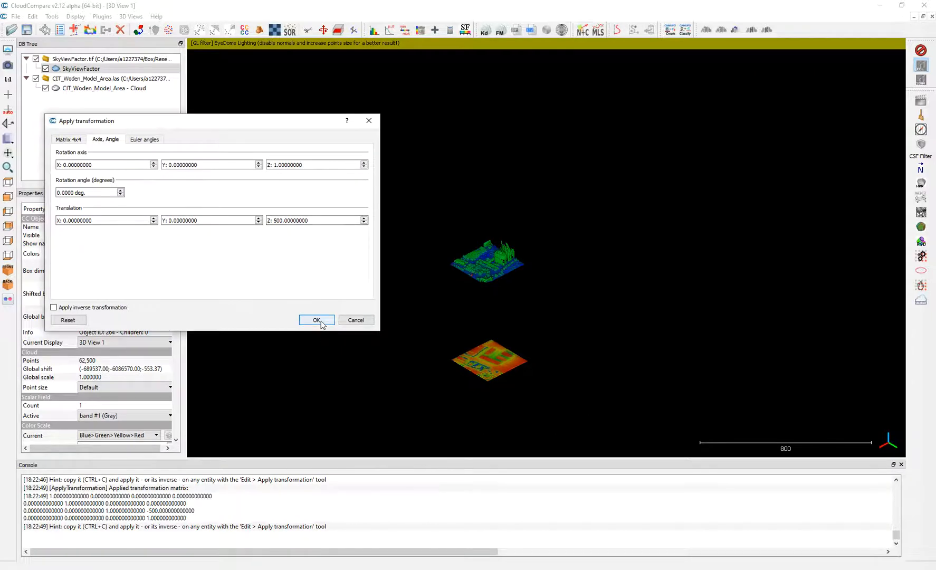
{"action": "left_click", "coordinate": [316, 320]}
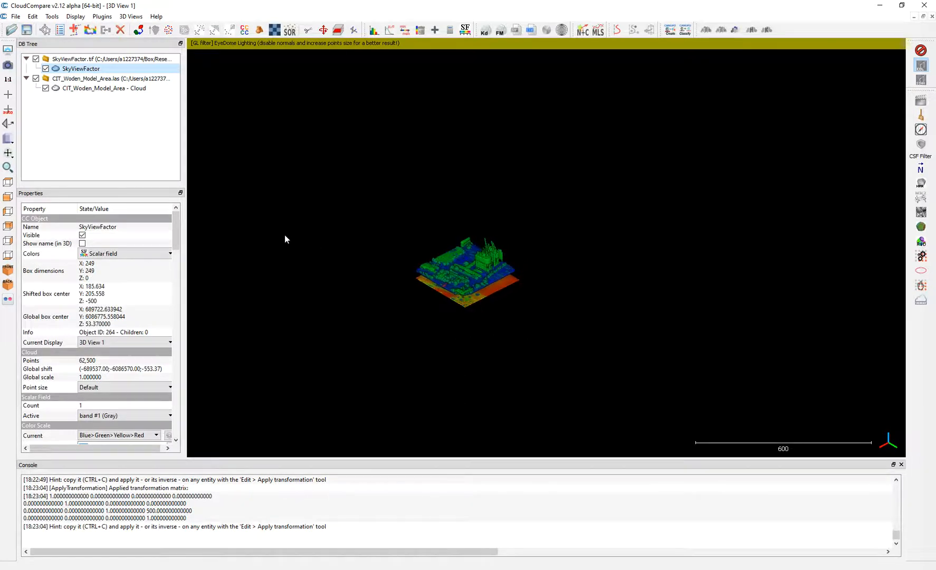
{"action": "scroll", "scroll_direction": "up", "scroll_amount": 3}
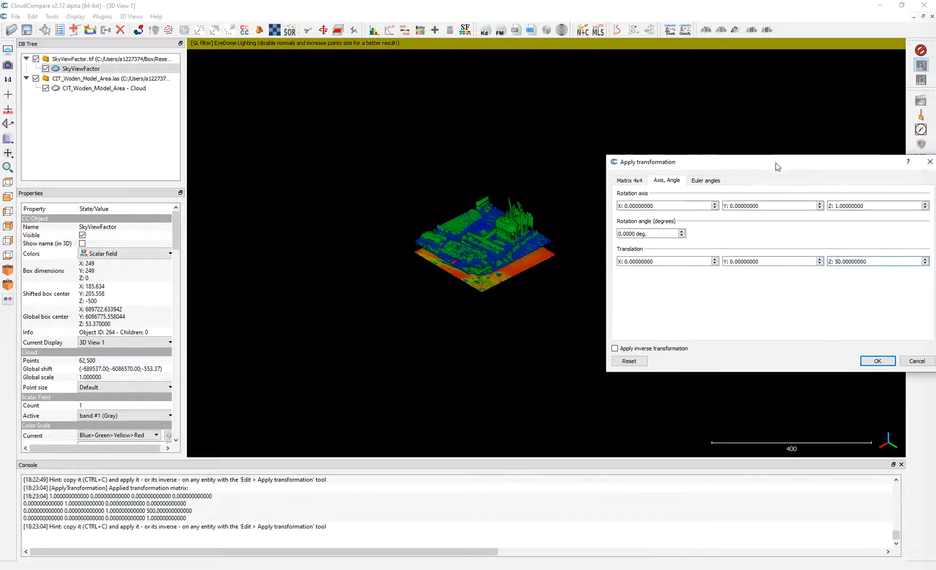
{"action": "left_click", "coordinate": [878, 361]}
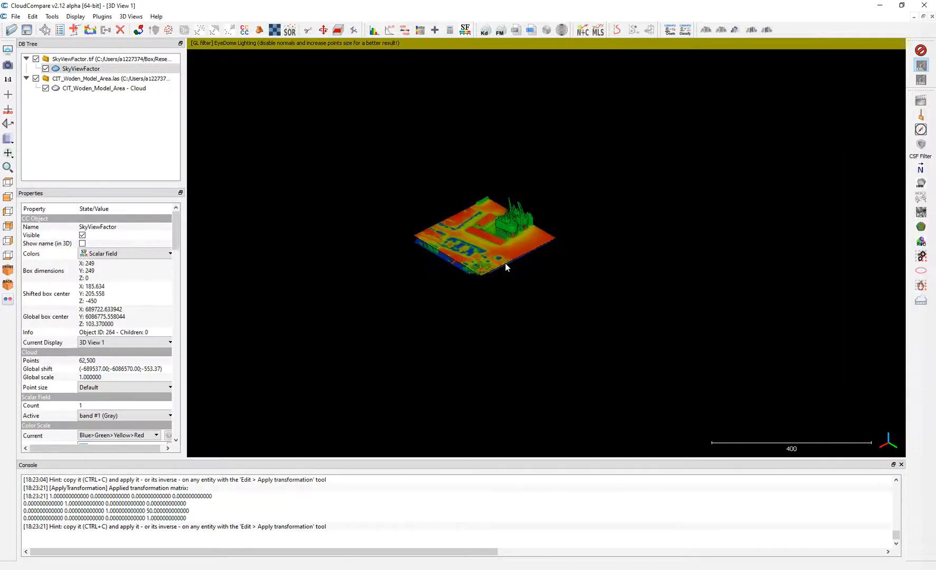
{"action": "scroll", "scroll_direction": "up", "scroll_amount": 3}
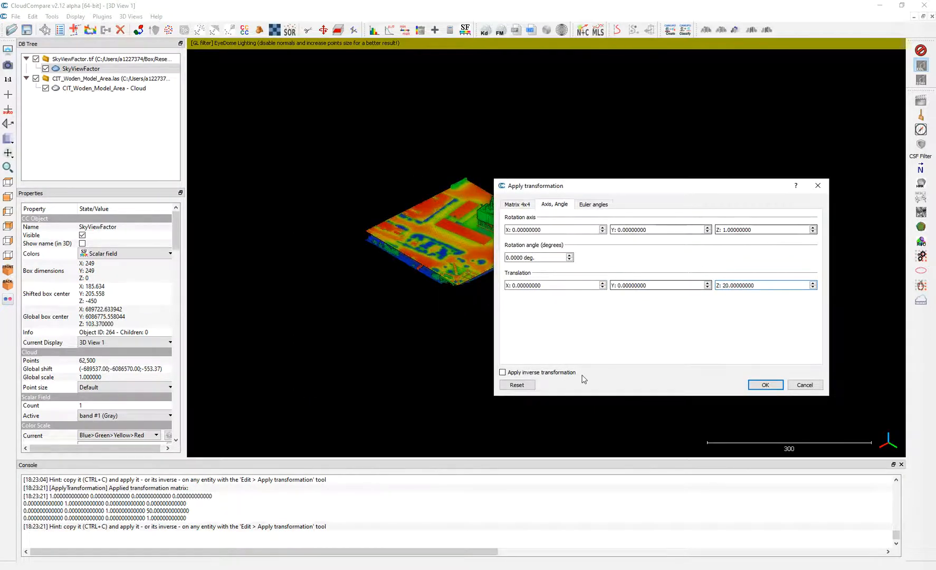
{"action": "left_click", "coordinate": [502, 372]}
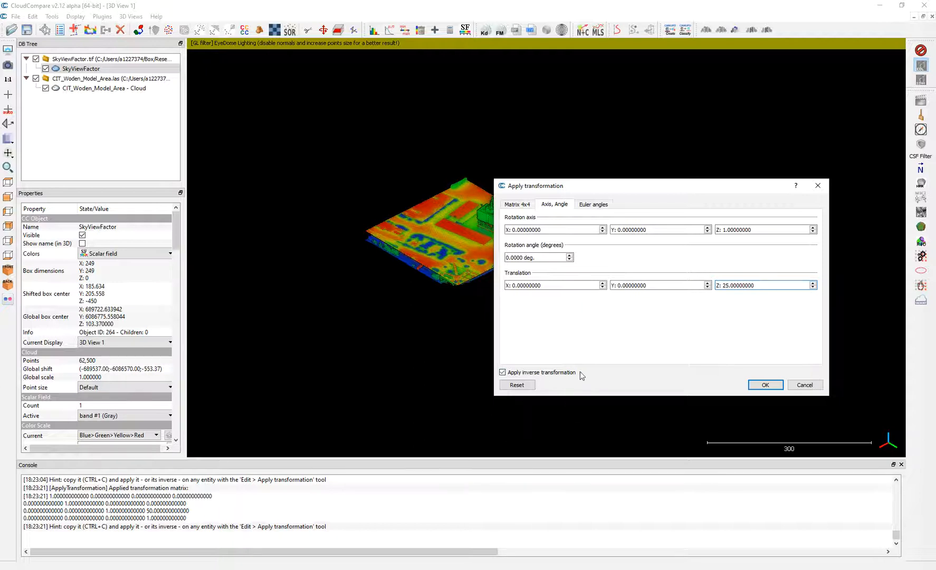
{"action": "left_click", "coordinate": [765, 384]}
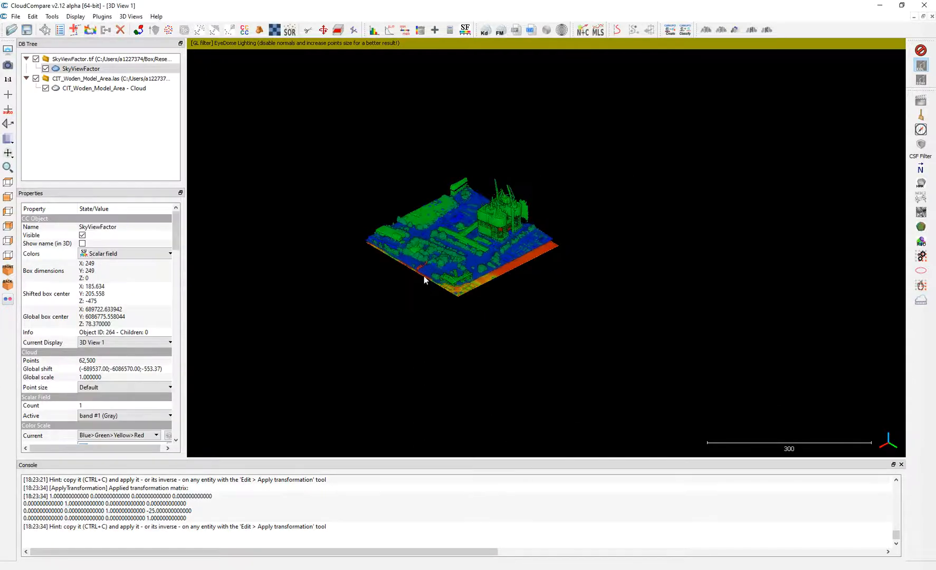
Step: Select raster and cloud, interpolate SkyViewFactor onto the Woden cloud with Radius and Normal distribution
{"action": "left_click", "coordinate": [103, 87]}
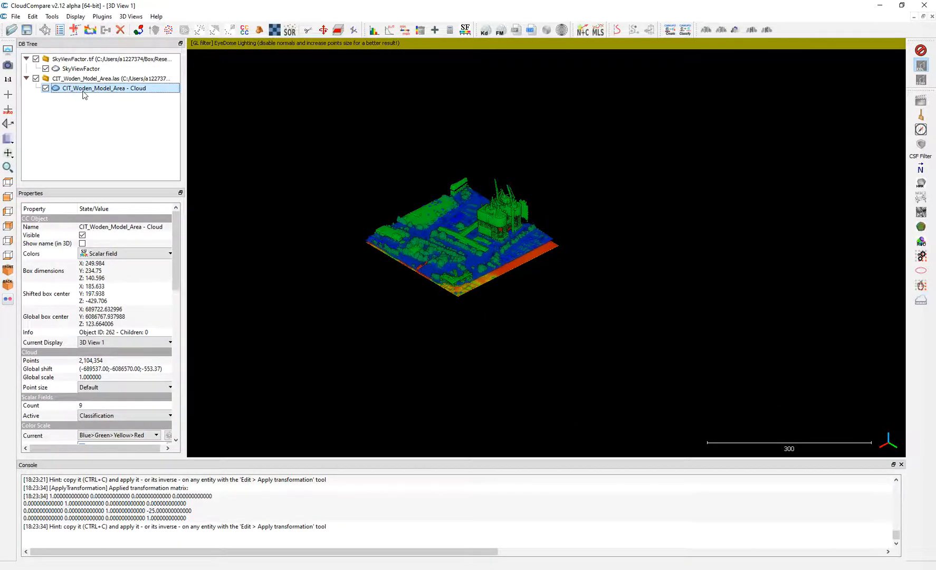
{"action": "left_click", "coordinate": [80, 69]}
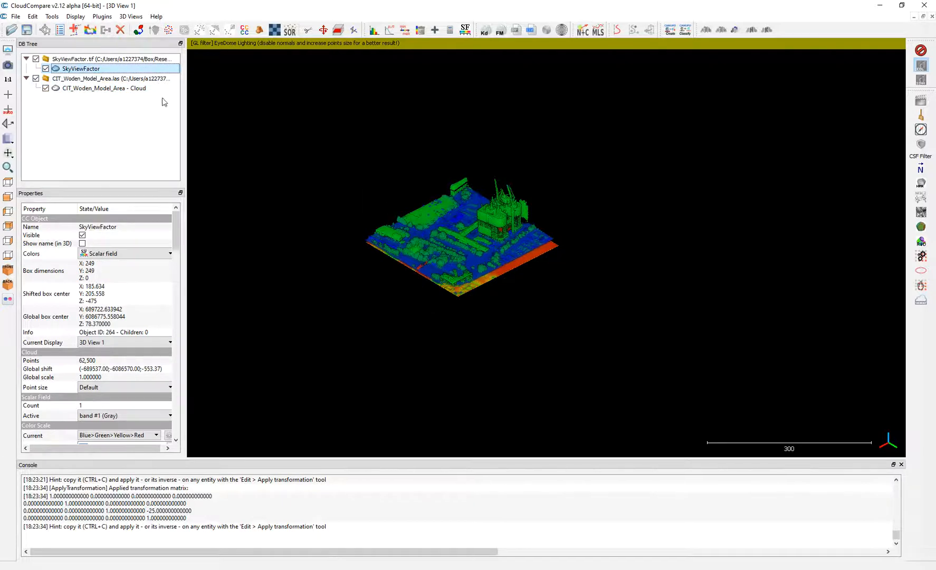
{"action": "left_click", "coordinate": [104, 88]}
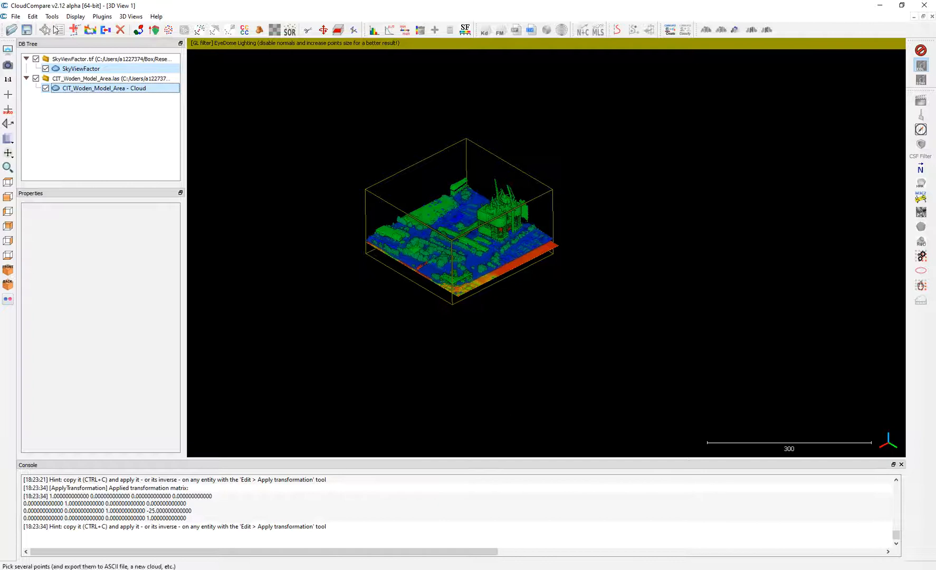
{"action": "left_click", "coordinate": [32, 16]}
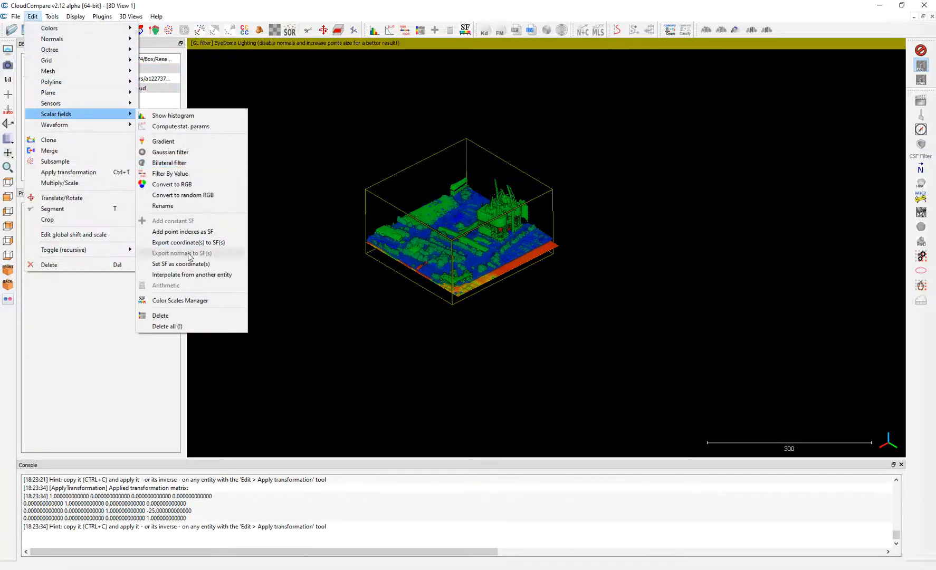
{"action": "left_click", "coordinate": [191, 274]}
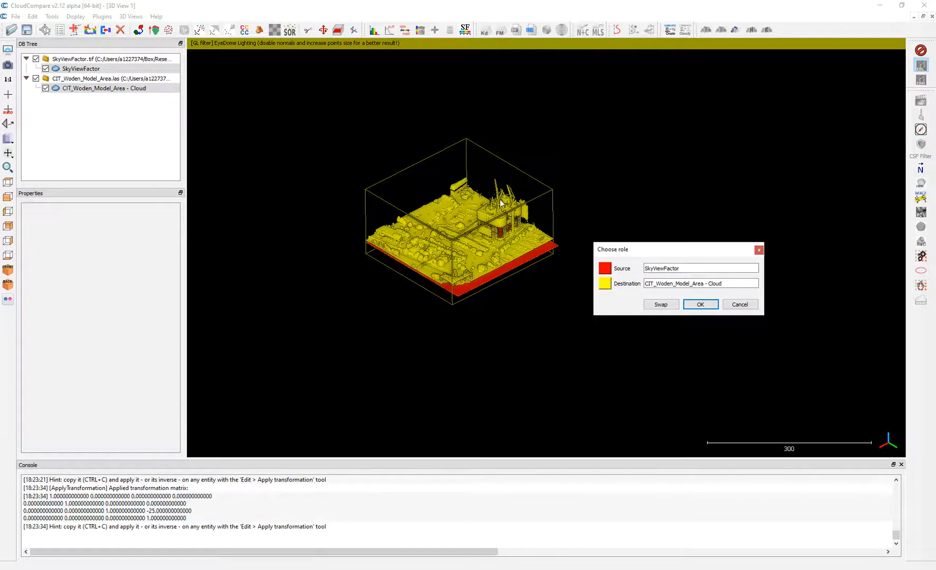
{"action": "left_click", "coordinate": [700, 305]}
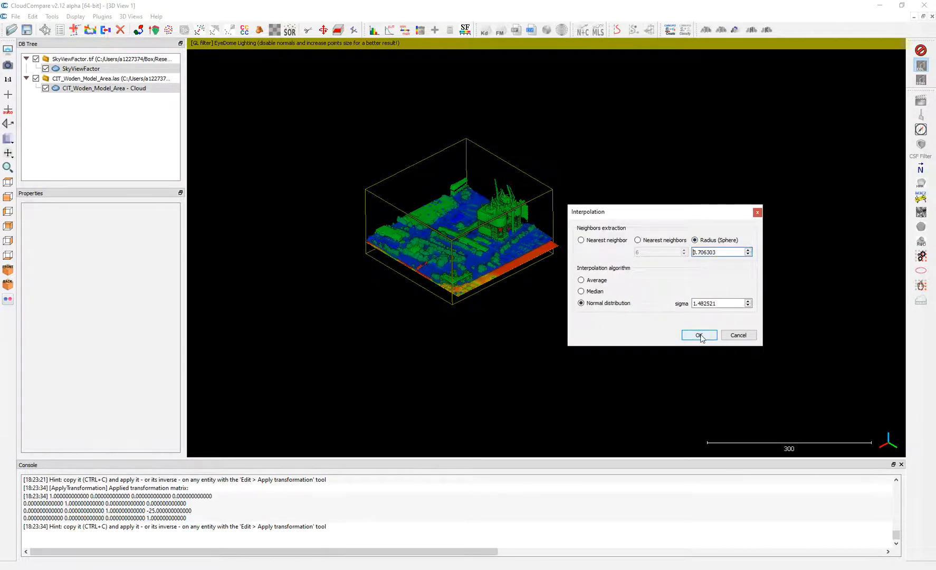
{"action": "left_click", "coordinate": [700, 335]}
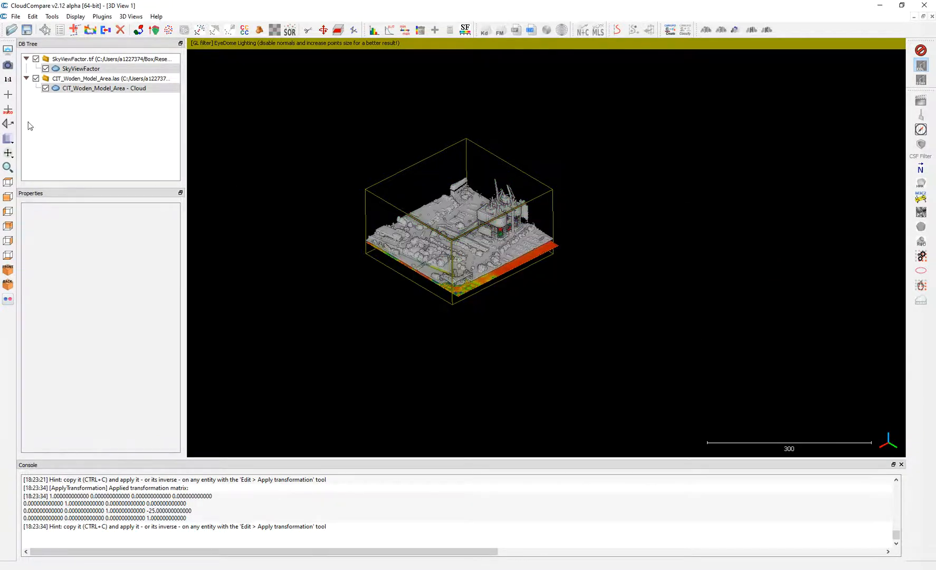
{"action": "left_click", "coordinate": [103, 87]}
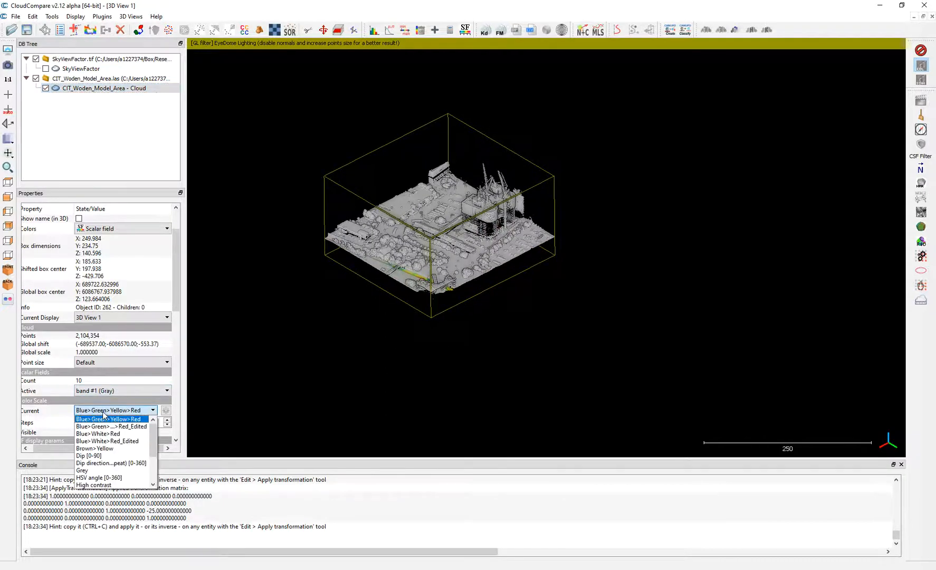
Step: Lower SkyViewFactor by Z -25, keep the Blue>Green>Yellow>Red scale, and deselect the cloud
{"action": "left_click", "coordinate": [110, 418]}
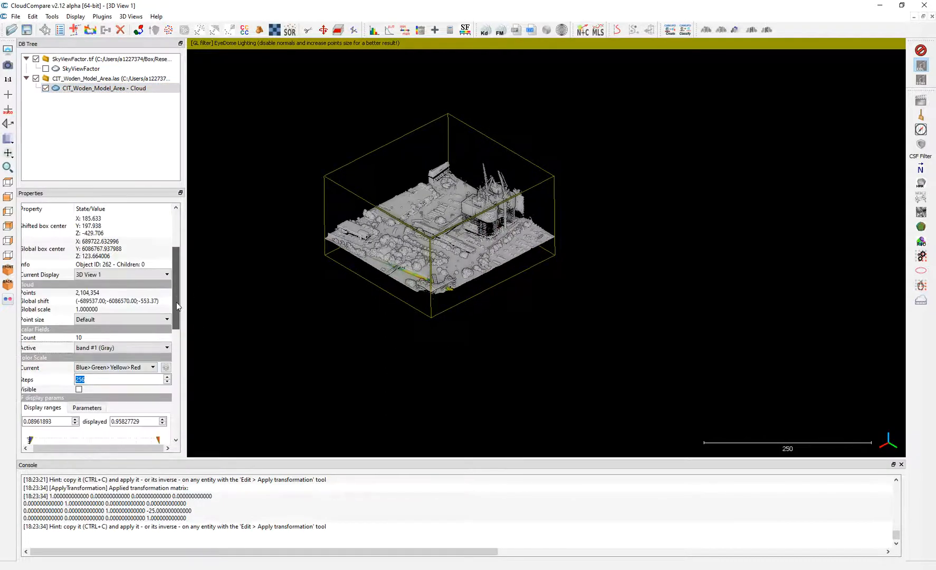
{"action": "scroll", "scroll_direction": "down", "scroll_amount": 3}
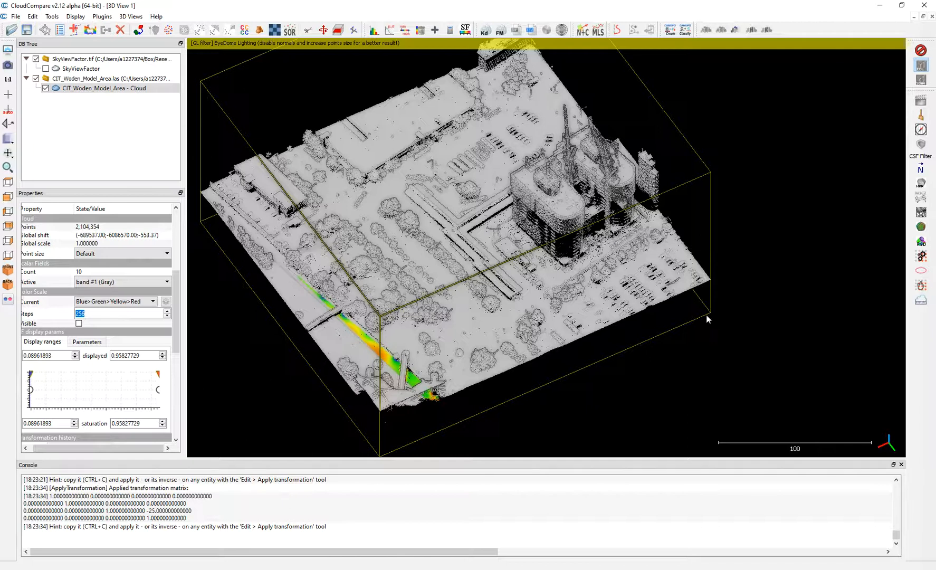
{"action": "left_click", "coordinate": [102, 88]}
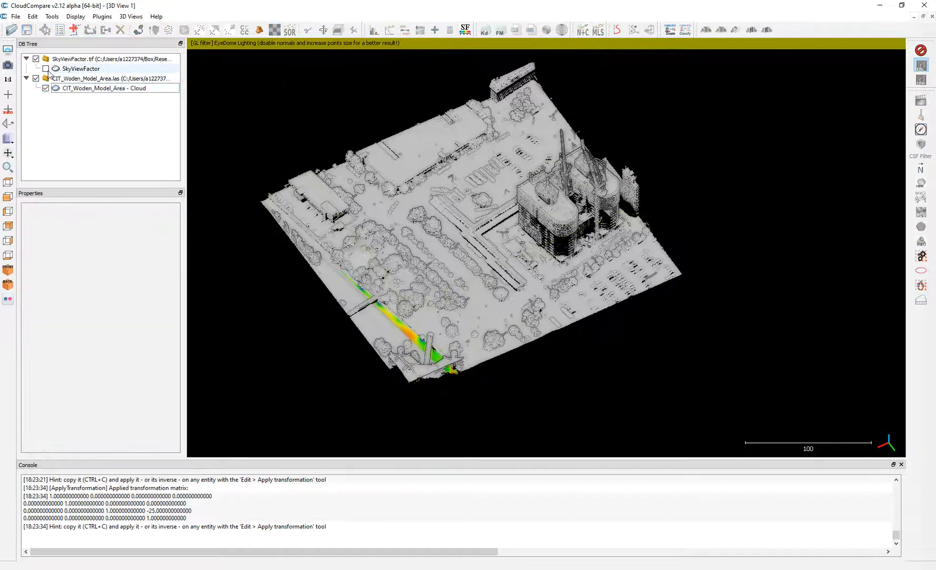
Step: Raise SkyViewFactor by Z +25 and interpolate it onto the Woden cloud (radius 30, sigma 12)
{"action": "left_click", "coordinate": [81, 68]}
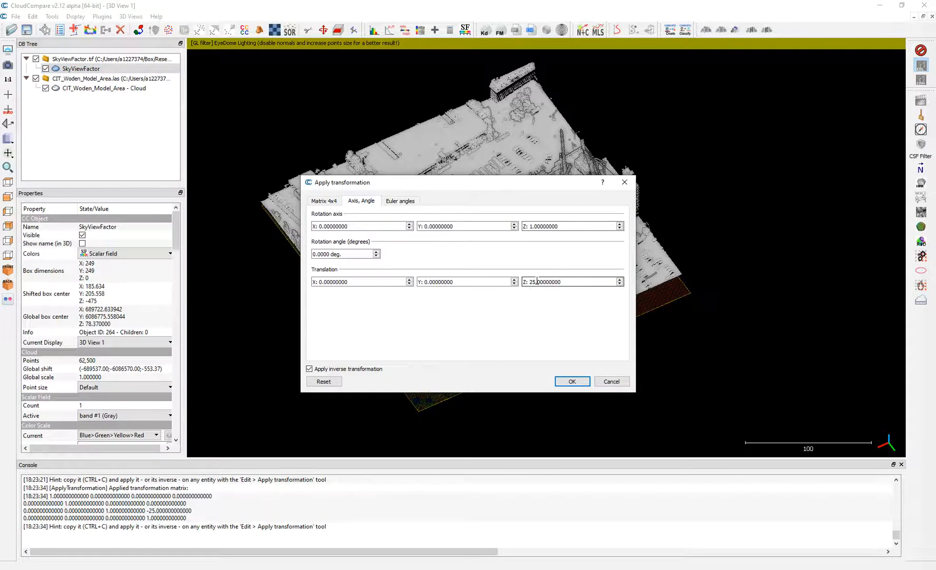
{"action": "left_click", "coordinate": [571, 381]}
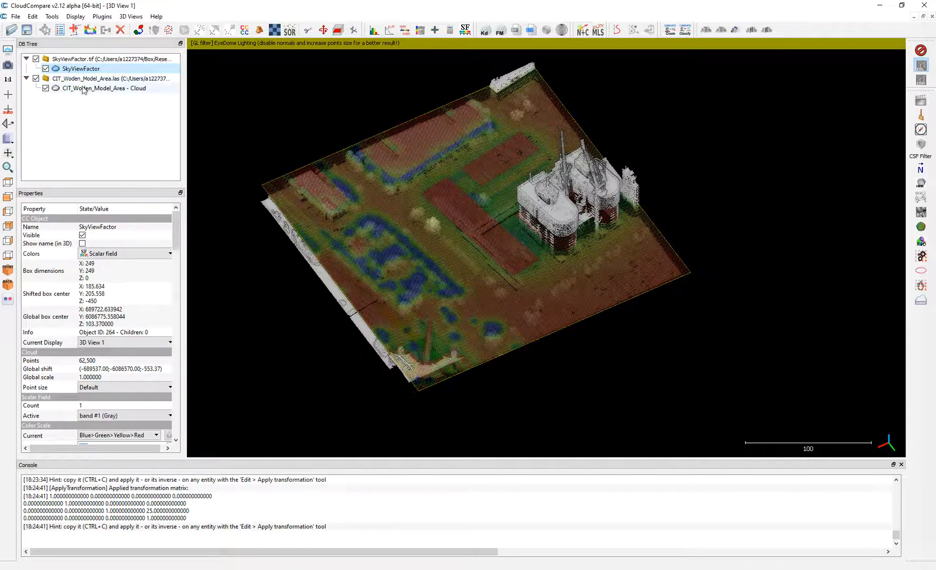
{"action": "left_click", "coordinate": [32, 16]}
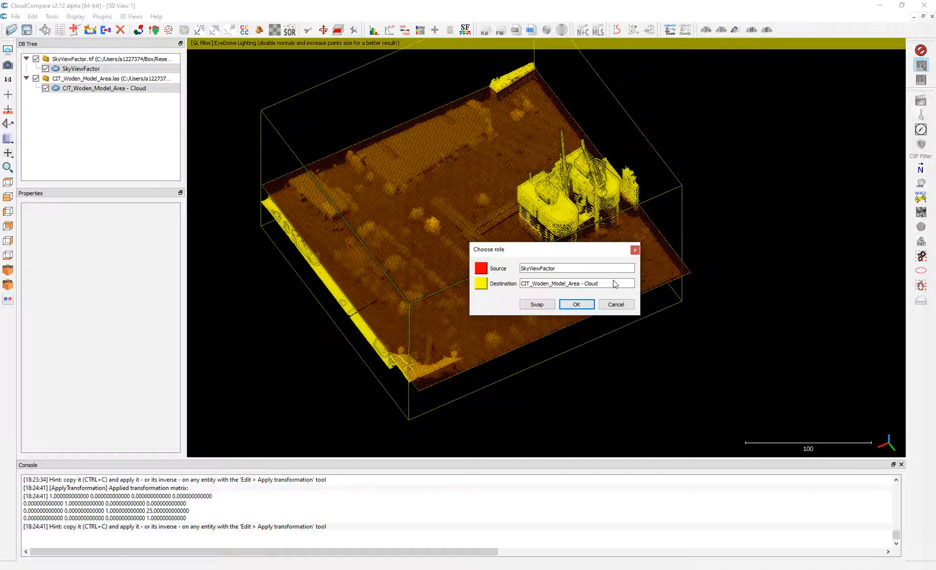
{"action": "left_click", "coordinate": [575, 305]}
{"action": "type", "text": "30"}
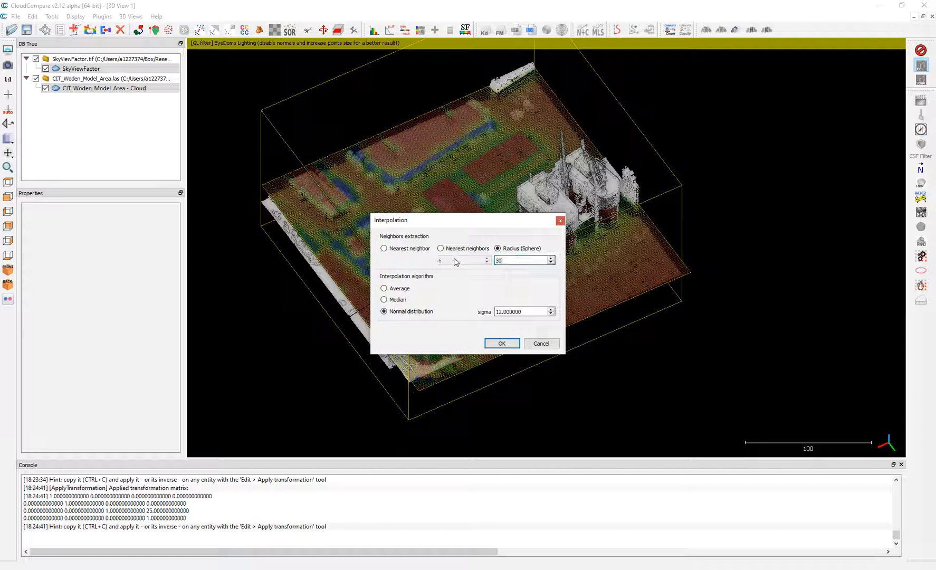
{"action": "mouse_move", "coordinate": [285, 175]}
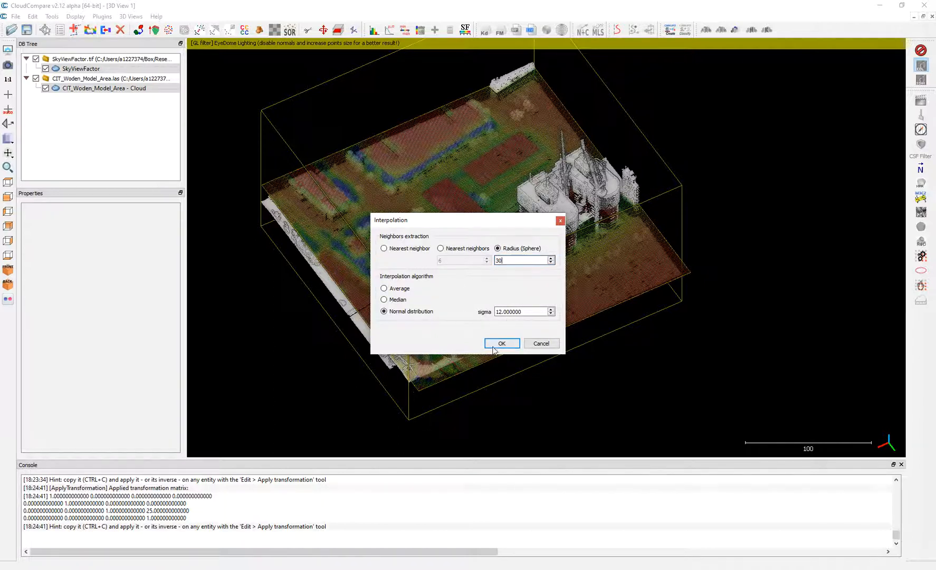
{"action": "left_click", "coordinate": [502, 343]}
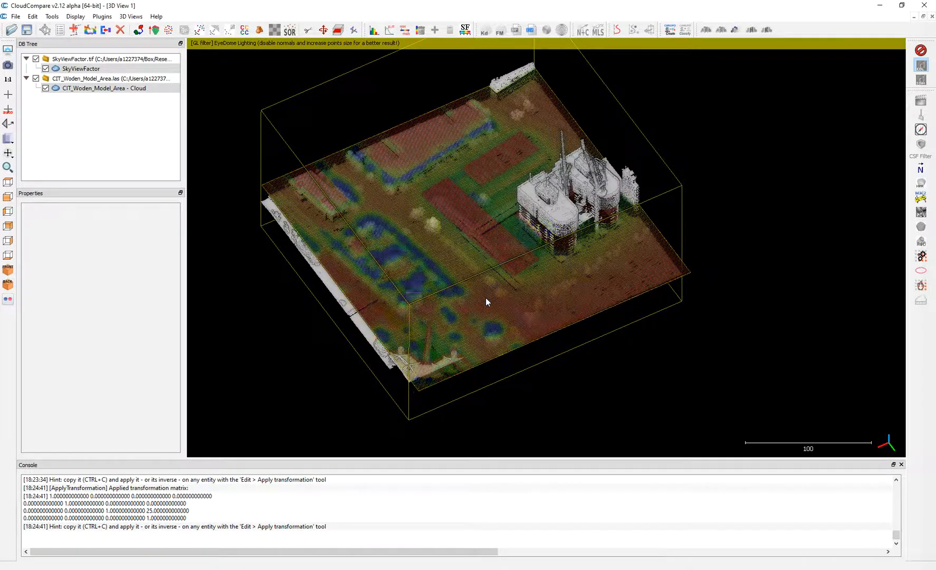
Step: Hide SkyViewFactor.tif, then try a two-entity Edit command and dismiss its error
{"action": "left_click", "coordinate": [80, 68]}
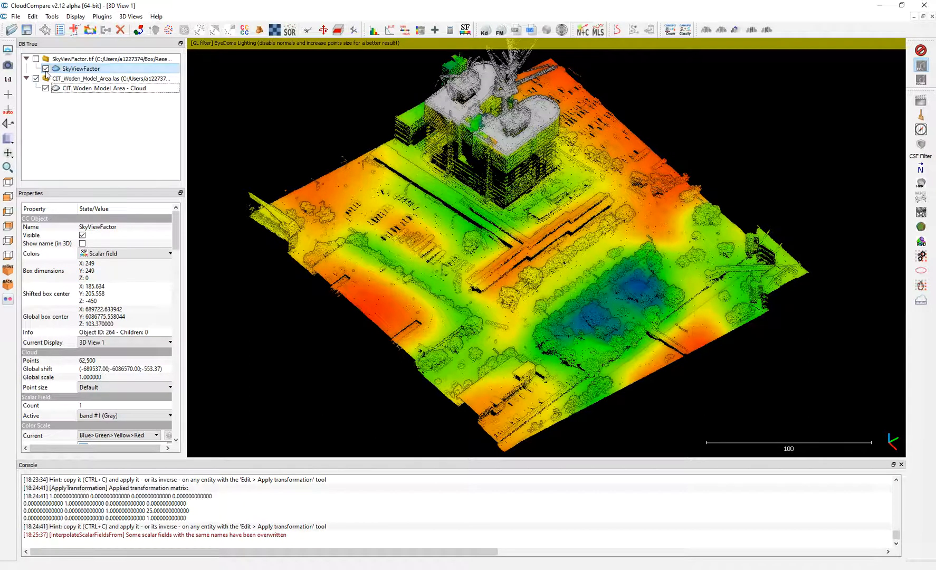
{"action": "left_click", "coordinate": [32, 17]}
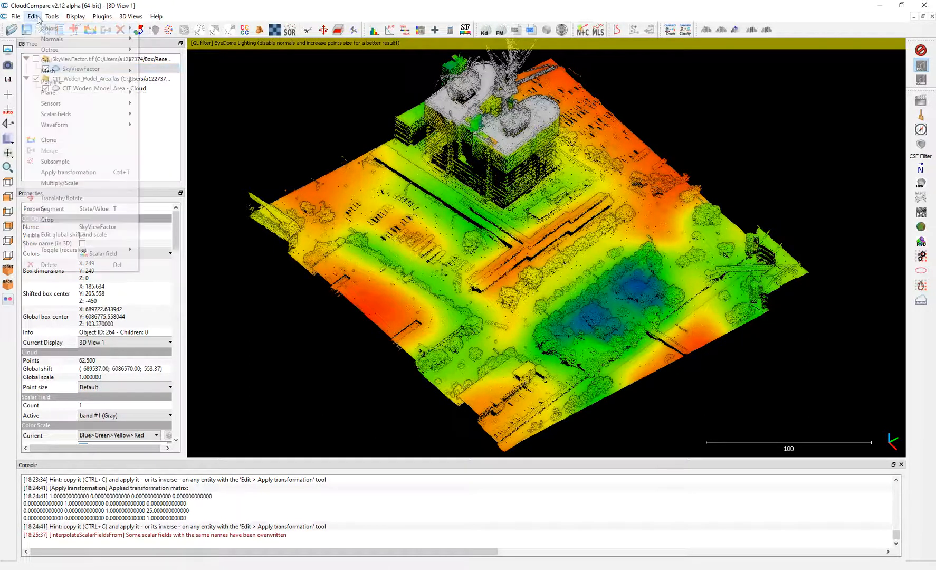
{"action": "mouse_move", "coordinate": [51, 103]}
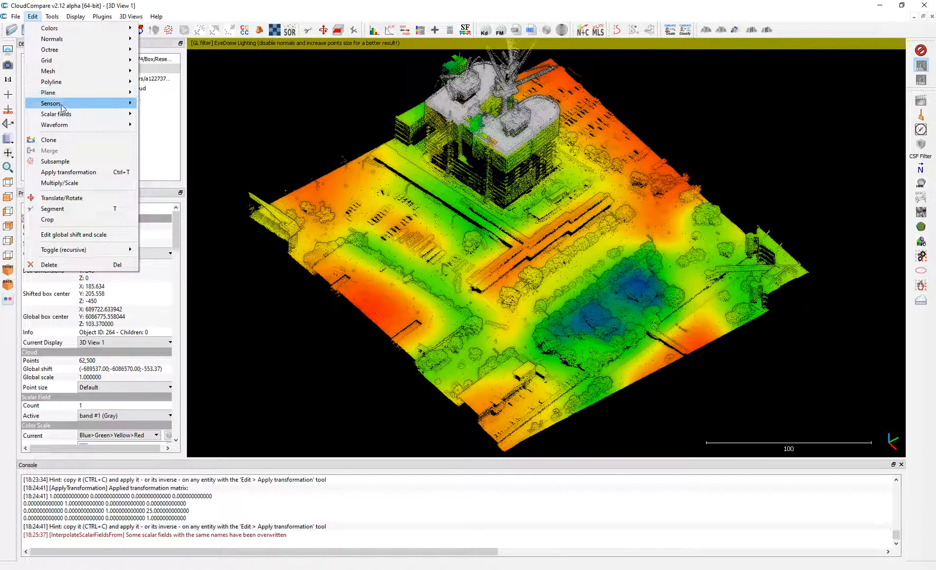
{"action": "left_click", "coordinate": [58, 150]}
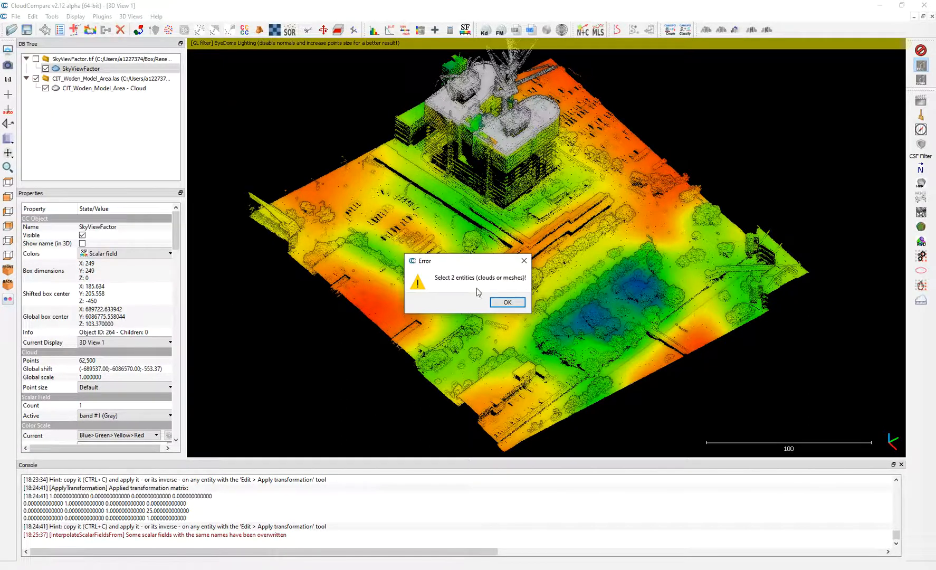
{"action": "left_click", "coordinate": [506, 302]}
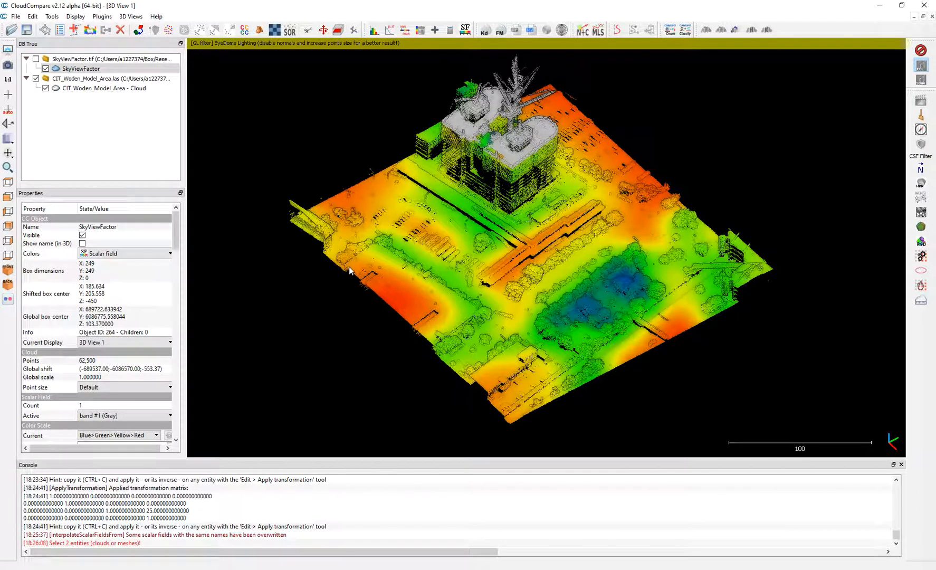
{"action": "mouse_move", "coordinate": [334, 310]}
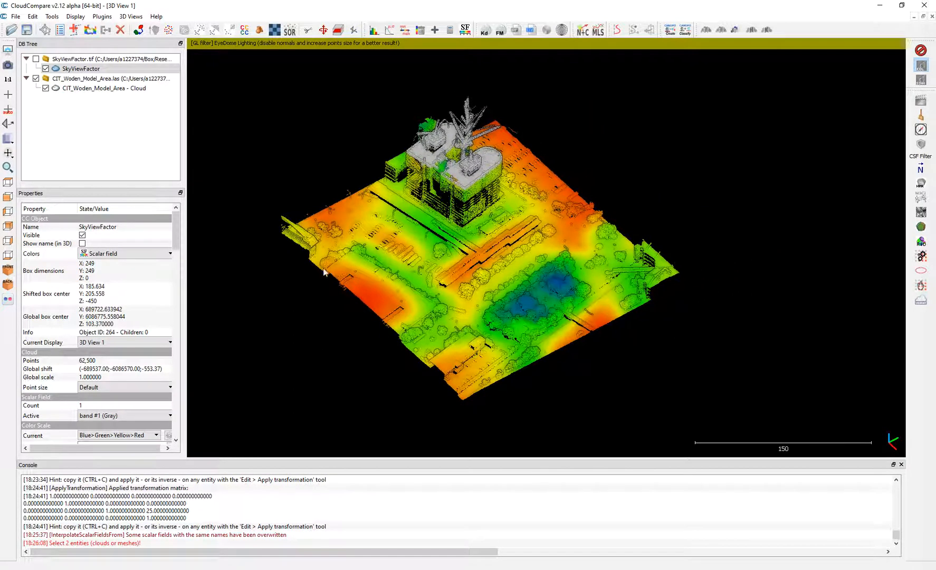
{"action": "mouse_move", "coordinate": [334, 316]}
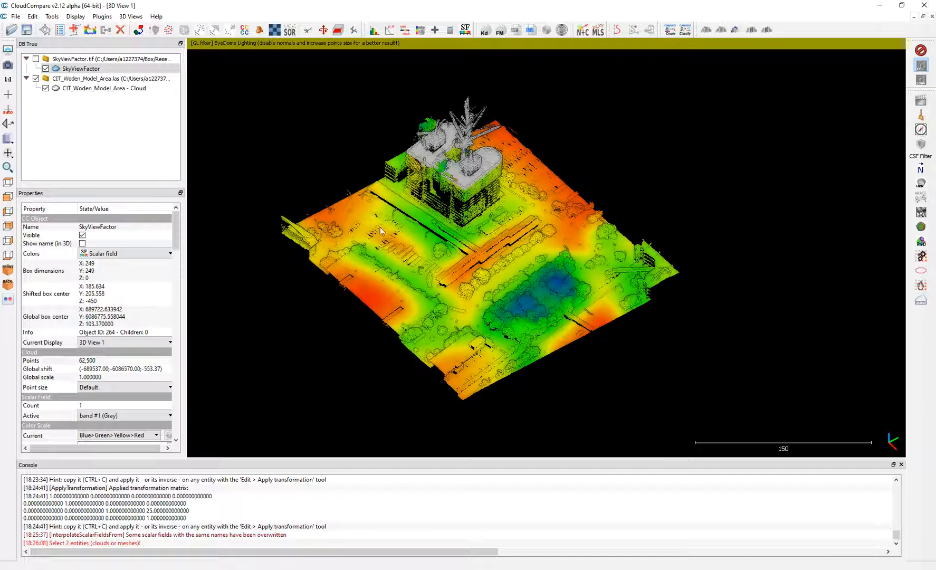
{"action": "mouse_move", "coordinate": [389, 228]}
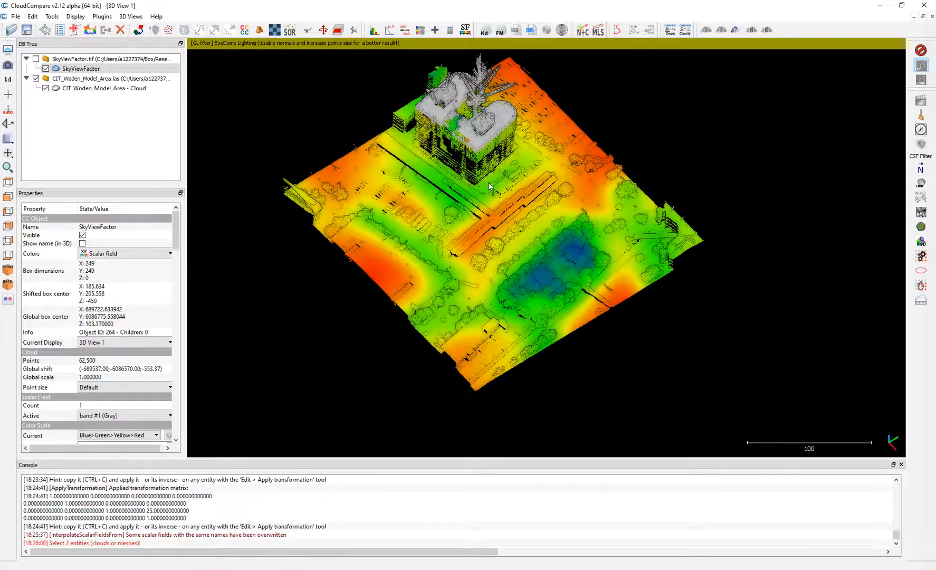
Step: Switch the Woden cloud's colour scale to High contrast, then to Grey
{"action": "left_click", "coordinate": [105, 87]}
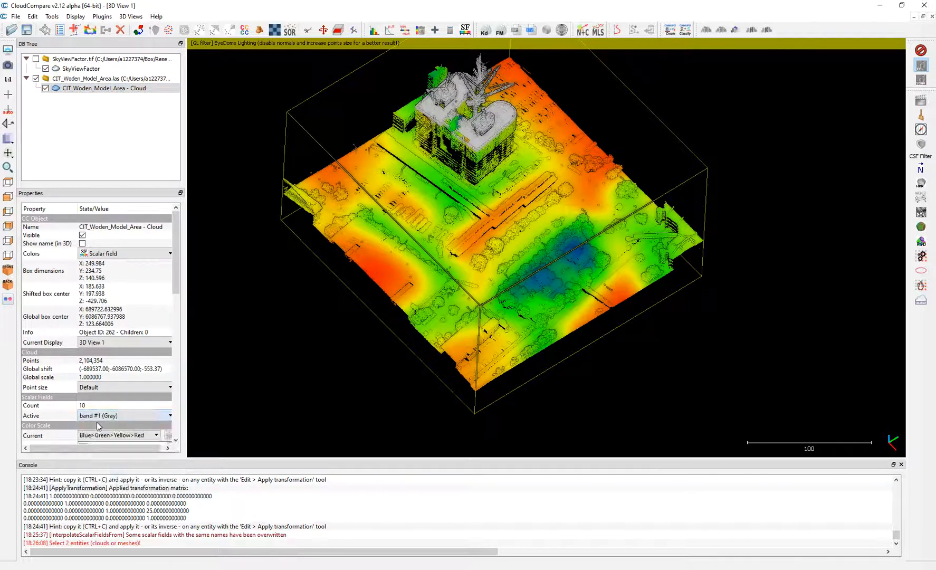
{"action": "scroll", "scroll_direction": "down", "scroll_amount": 3}
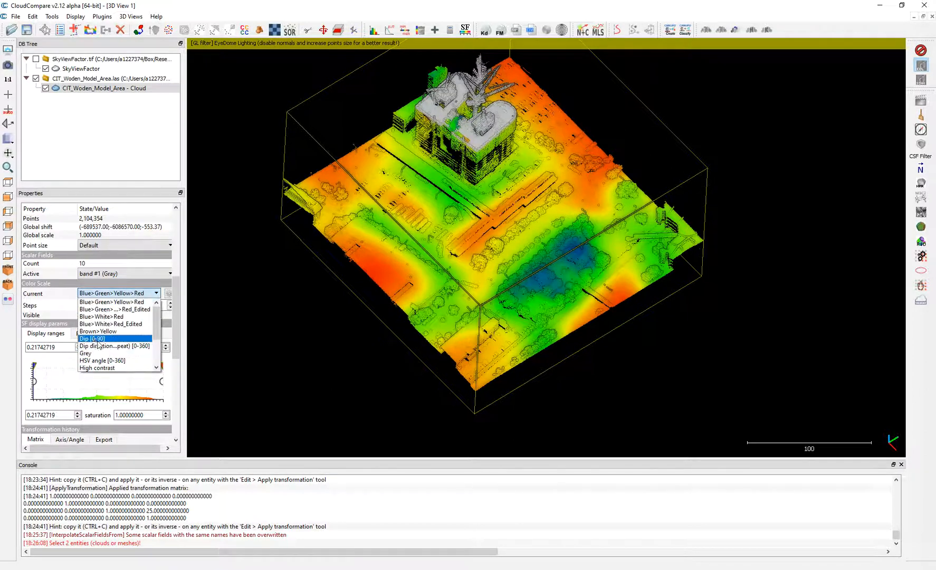
{"action": "mouse_move", "coordinate": [117, 368]}
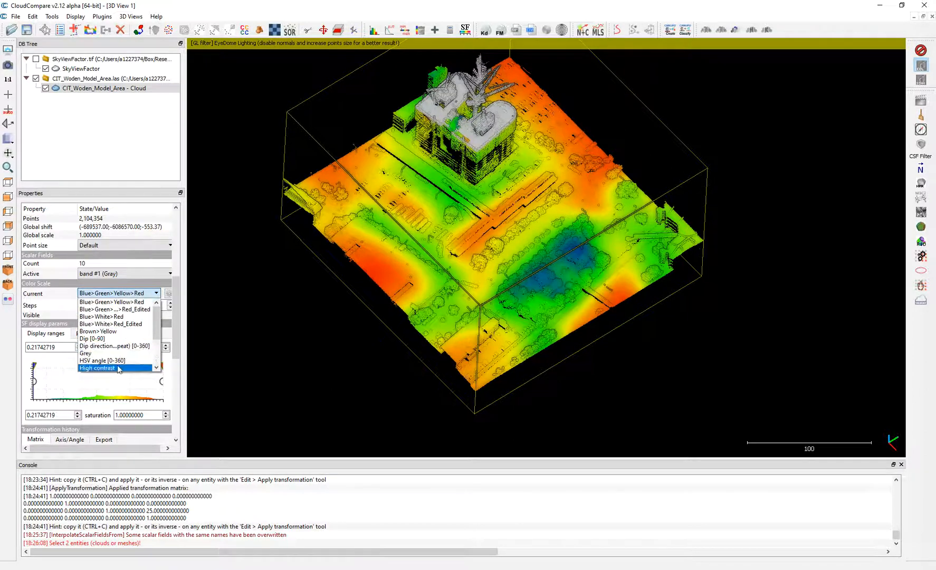
{"action": "left_click", "coordinate": [97, 368]}
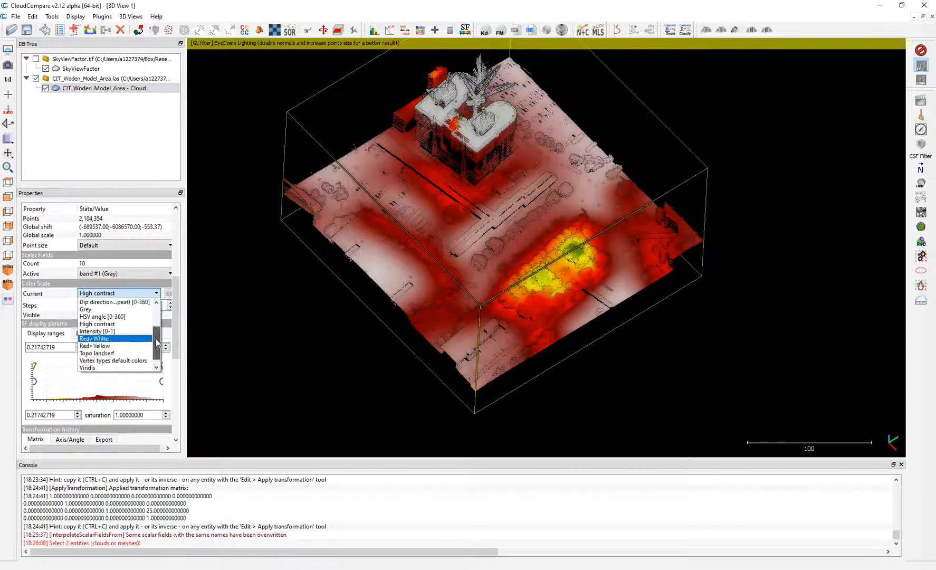
{"action": "left_click", "coordinate": [85, 309]}
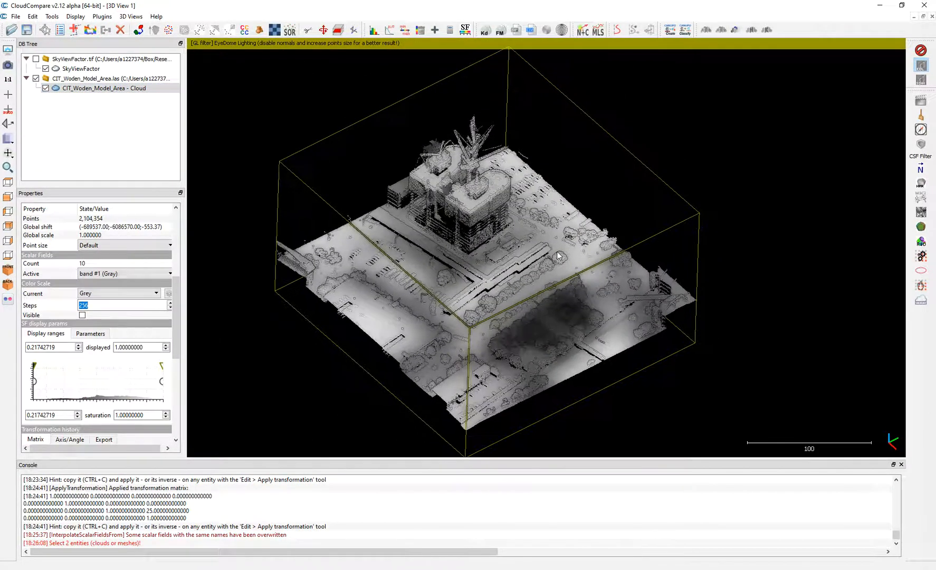
{"action": "scroll", "scroll_direction": "down", "scroll_amount": 3}
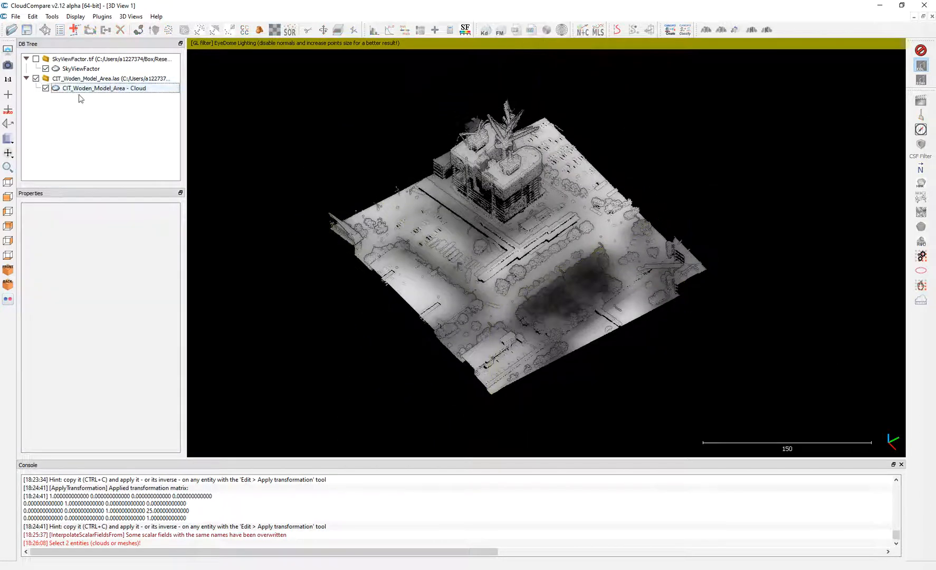
{"action": "left_click", "coordinate": [103, 87]}
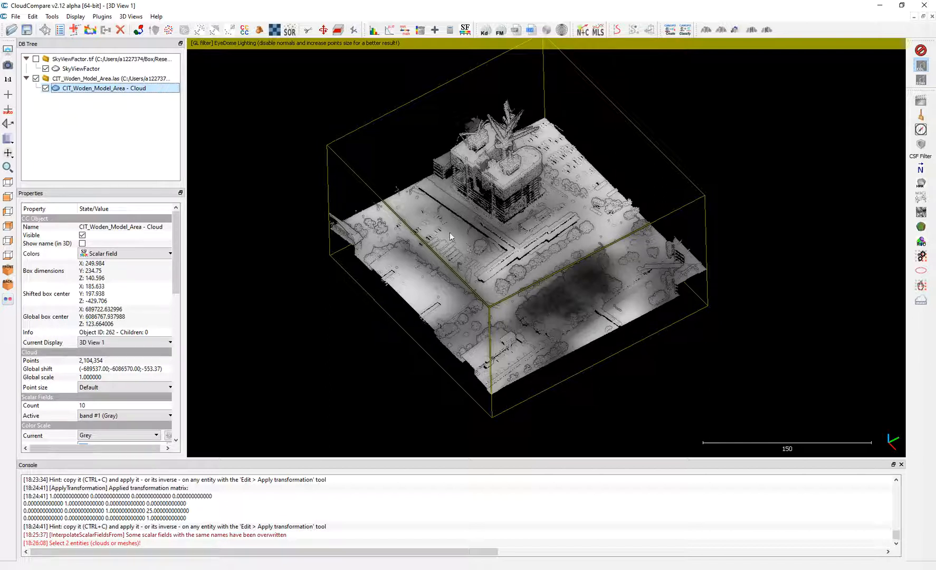
Step: Open the Woden_baseline_plan_Option_A raster from the CIT_Woden folder
{"action": "left_click", "coordinate": [16, 16]}
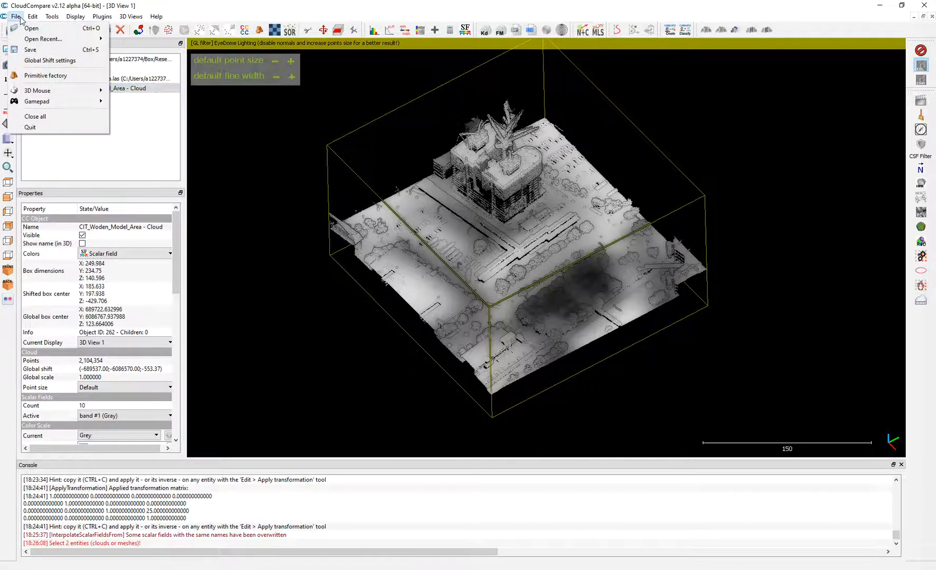
{"action": "left_click", "coordinate": [31, 28]}
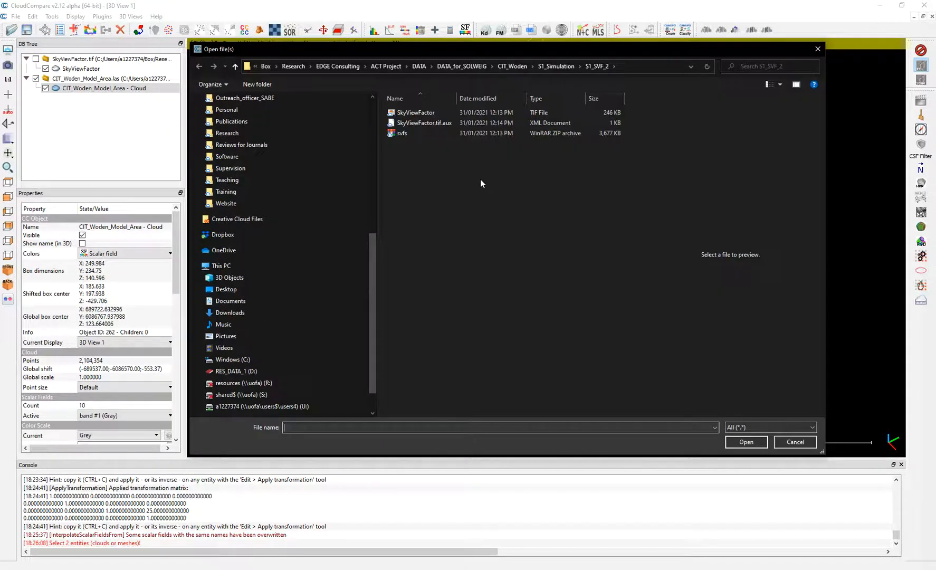
{"action": "mouse_move", "coordinate": [512, 67]}
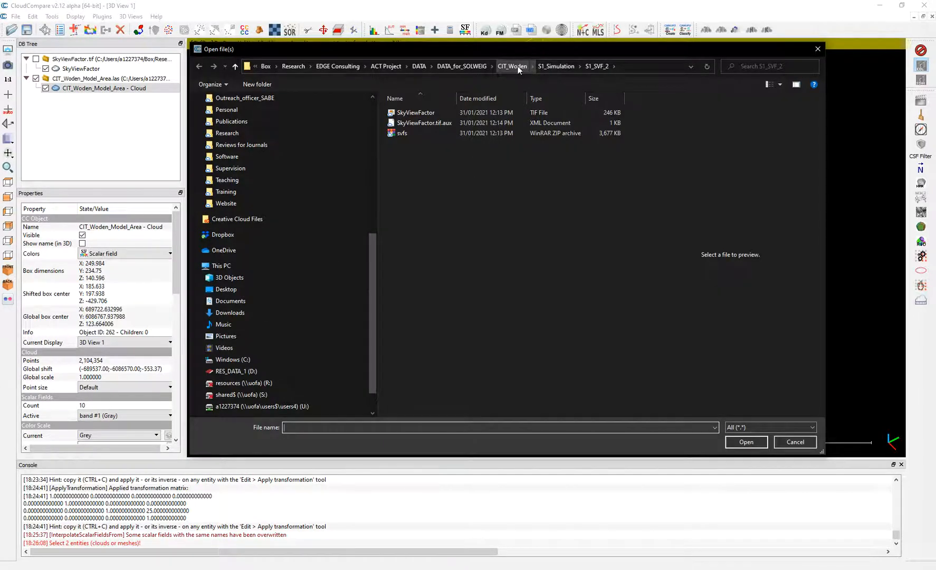
{"action": "left_click", "coordinate": [513, 66]}
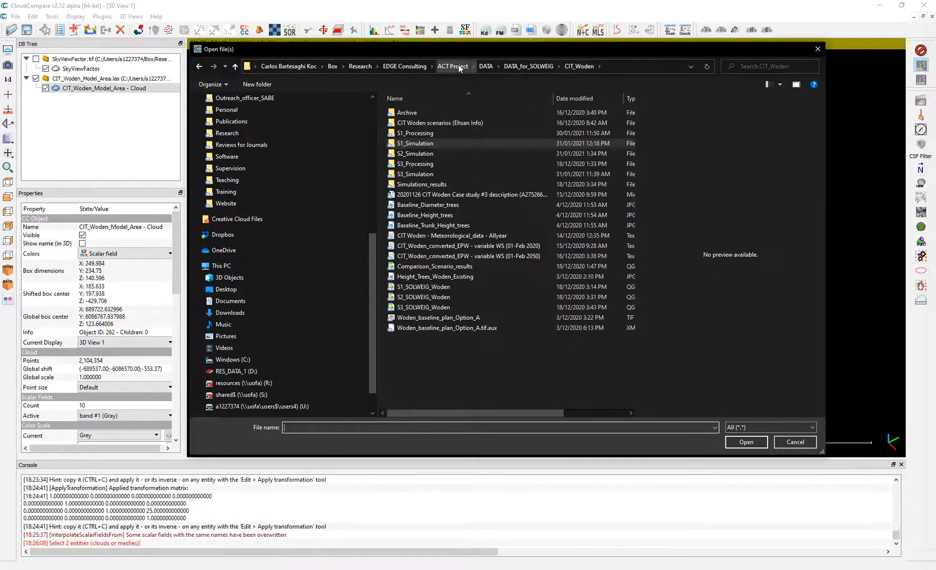
{"action": "left_click", "coordinate": [437, 317]}
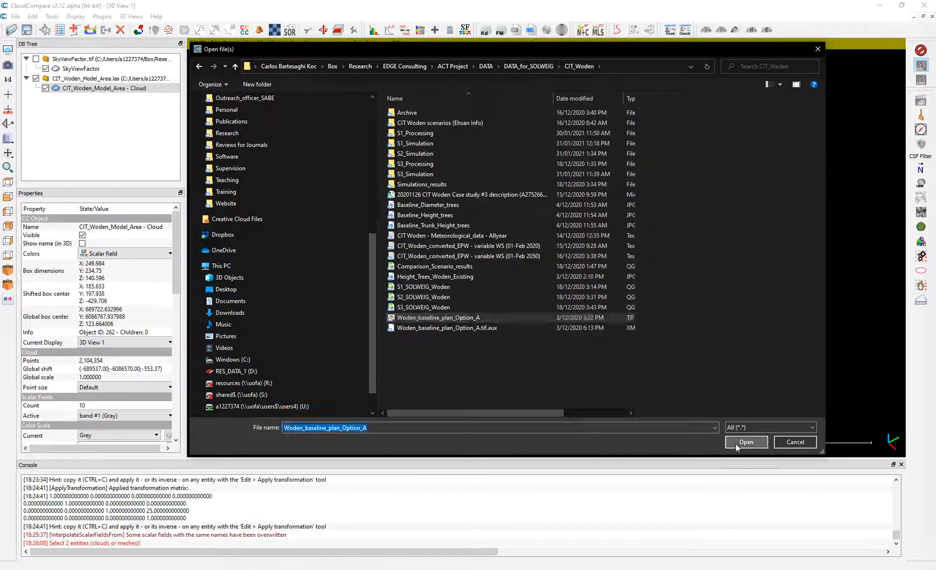
{"action": "mouse_move", "coordinate": [504, 36]}
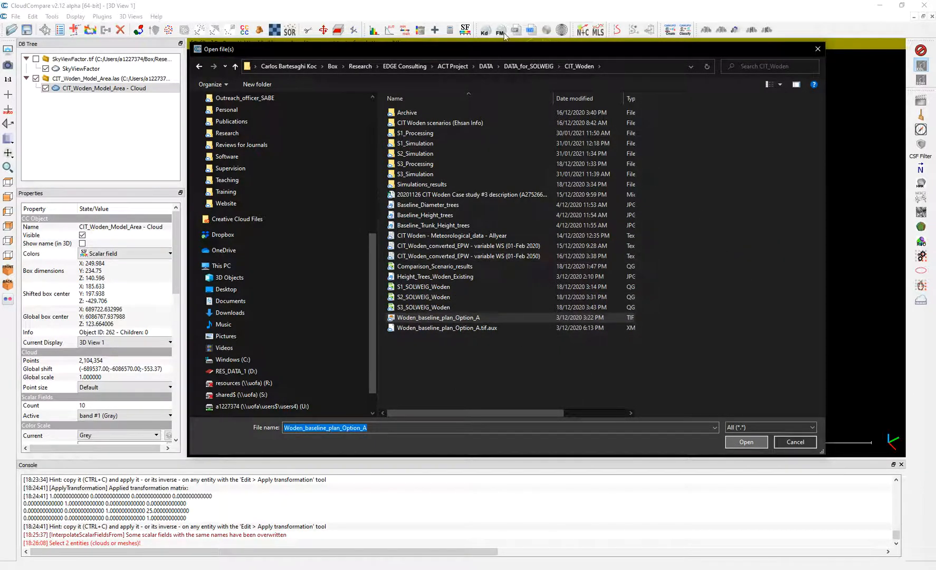
{"action": "left_click", "coordinate": [745, 442]}
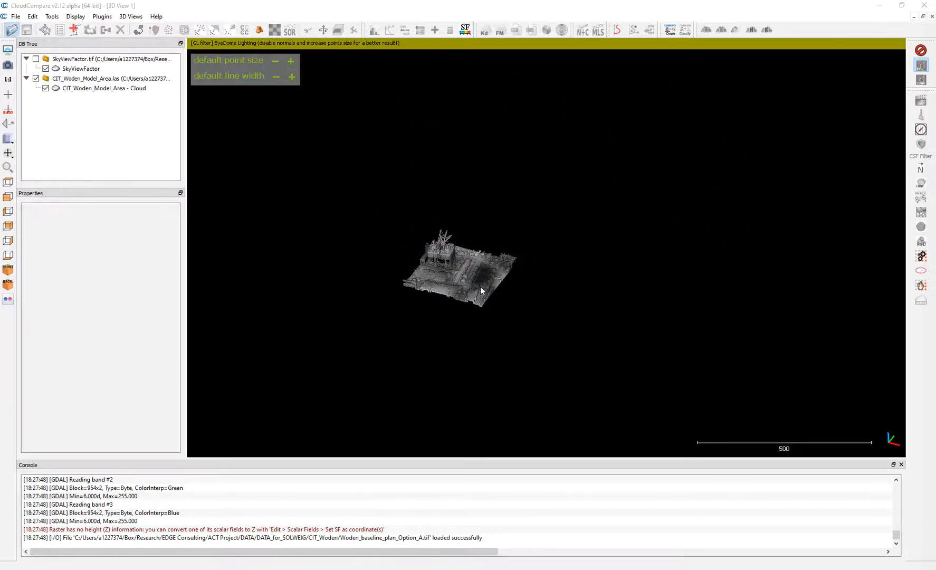
Step: Browse S1_Processing to S1_Simulation and open the Woden_plan_Option_A_2_GRF raster
{"action": "left_click", "coordinate": [27, 30]}
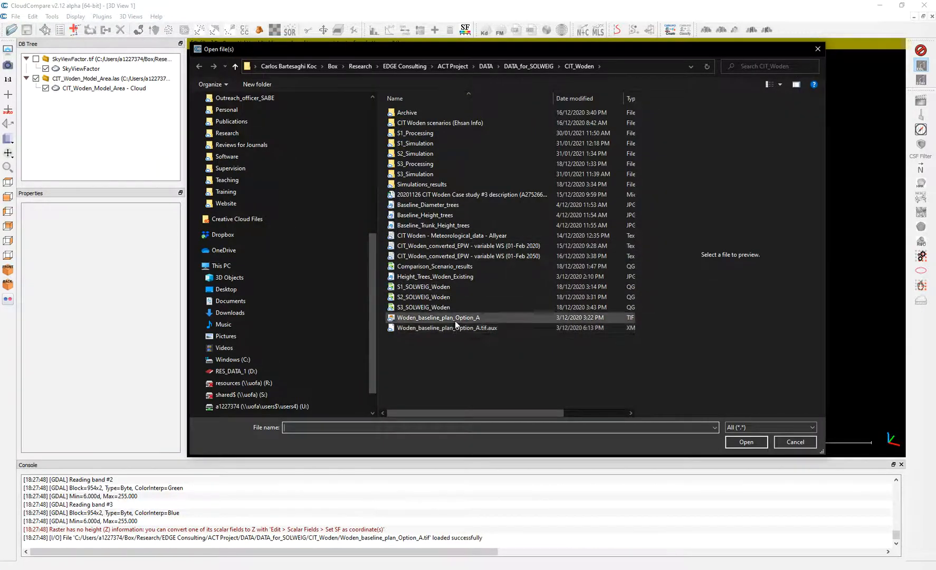
{"action": "left_click", "coordinate": [440, 122]}
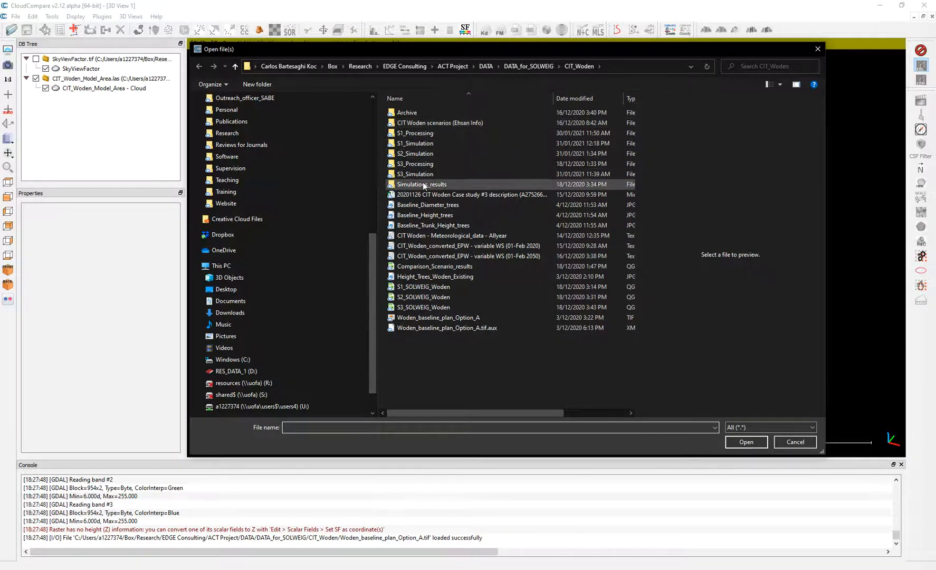
{"action": "left_click", "coordinate": [416, 133]}
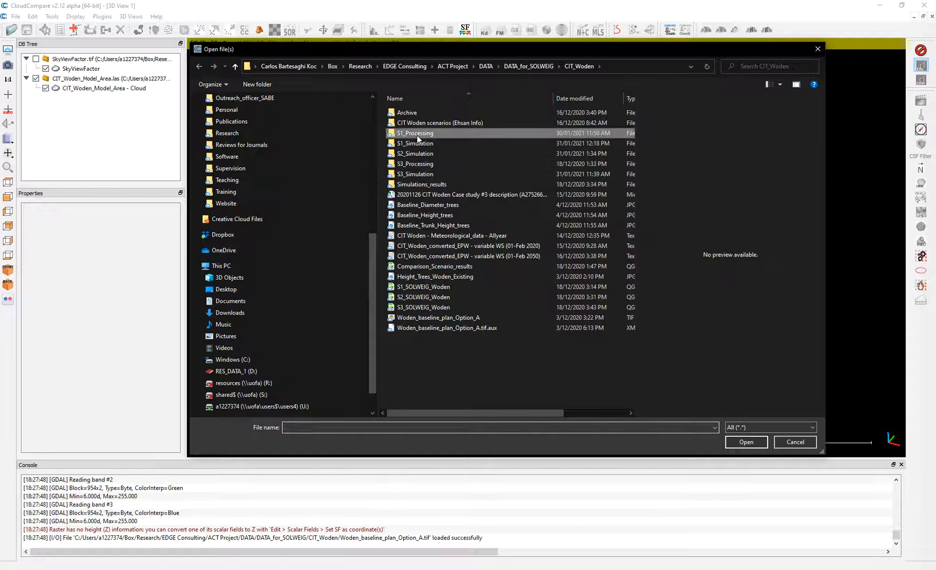
{"action": "double_click", "coordinate": [415, 133]}
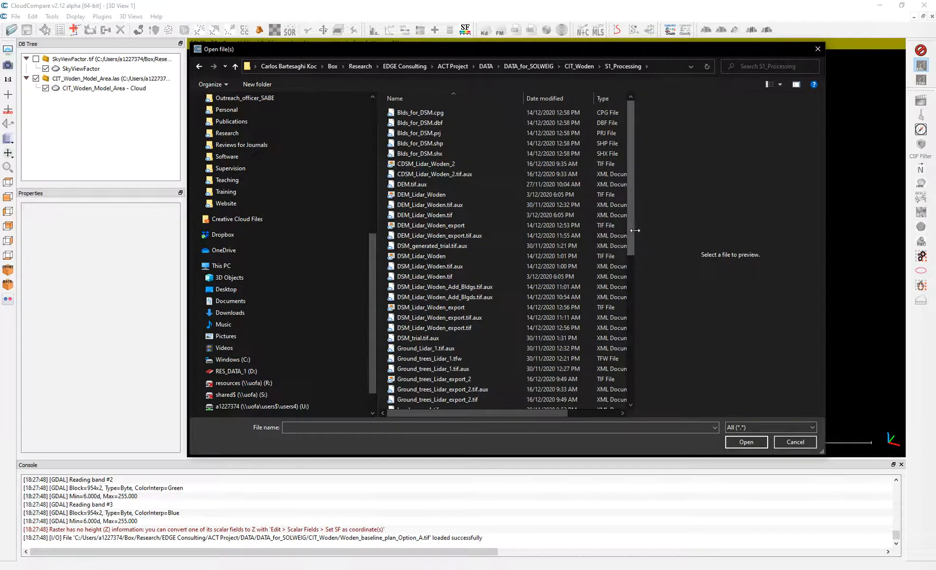
{"action": "scroll", "scroll_direction": "down", "scroll_amount": 3}
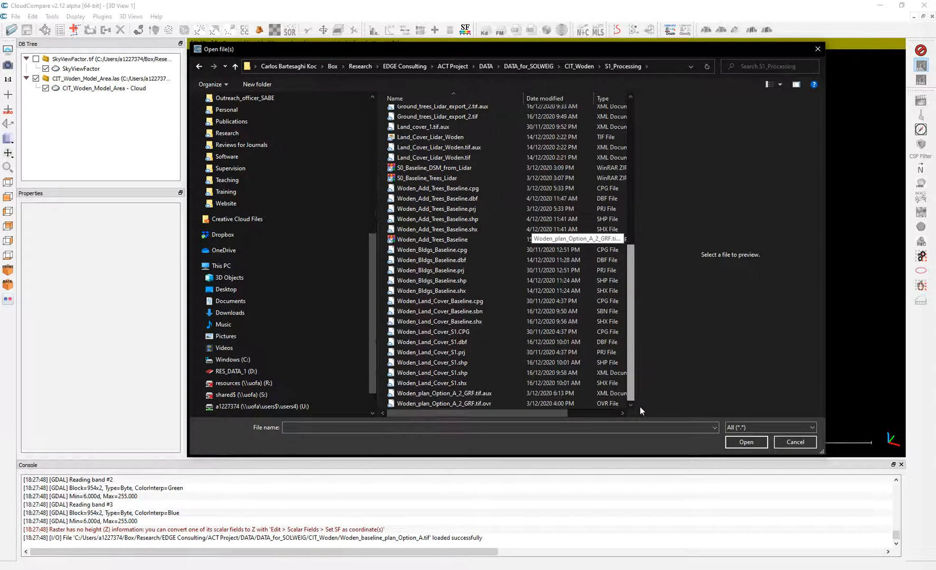
{"action": "scroll", "scroll_direction": "up", "scroll_amount": 3}
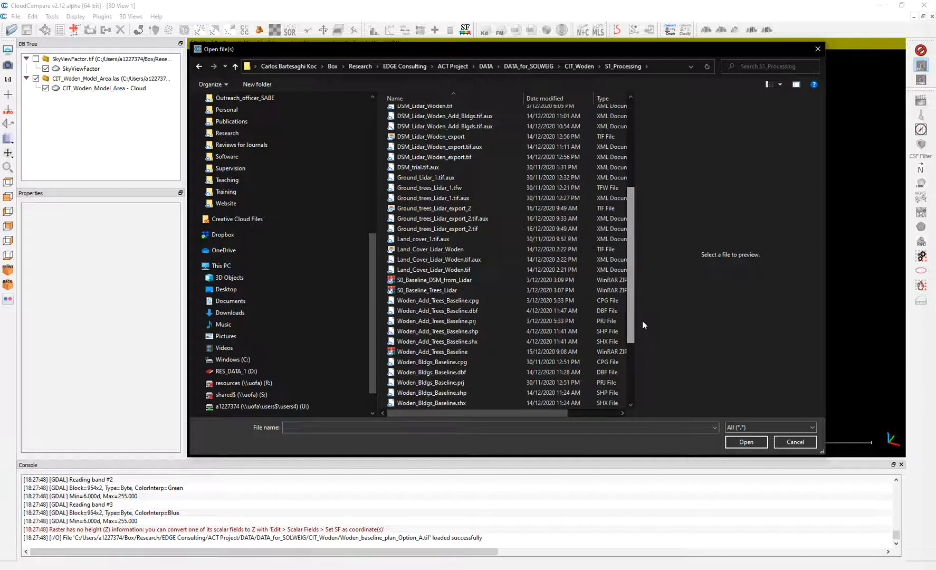
{"action": "left_click", "coordinate": [430, 249]}
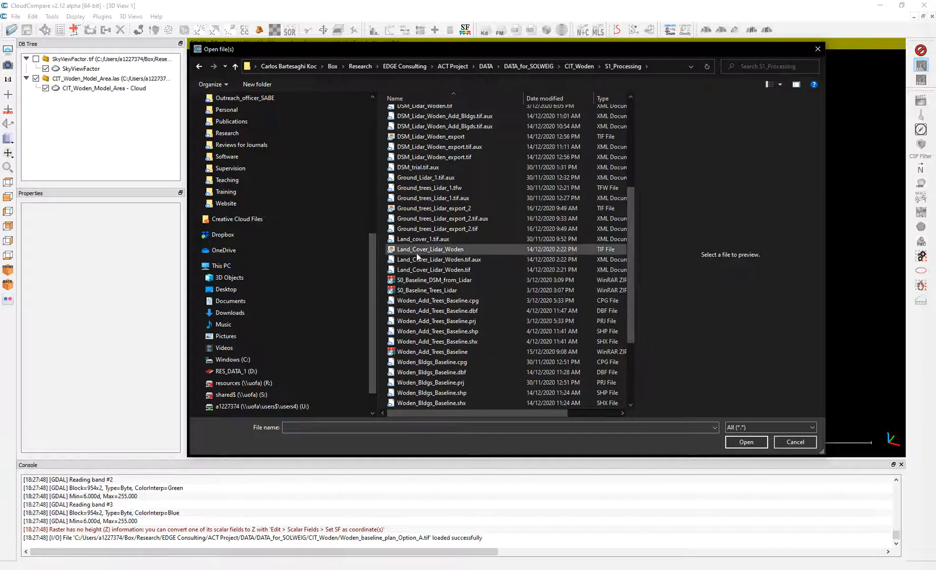
{"action": "left_click", "coordinate": [430, 249]}
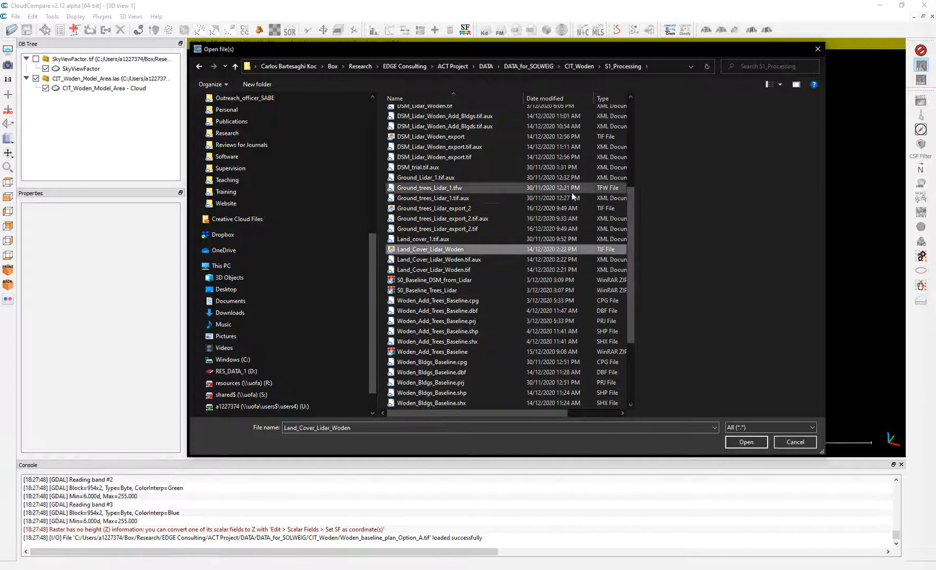
{"action": "mouse_move", "coordinate": [627, 233]}
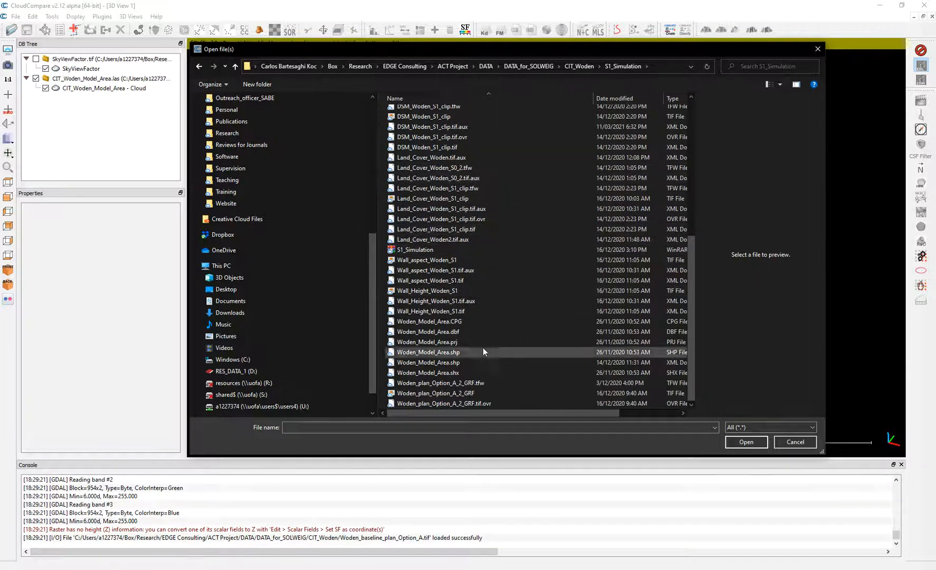
{"action": "left_click", "coordinate": [436, 393]}
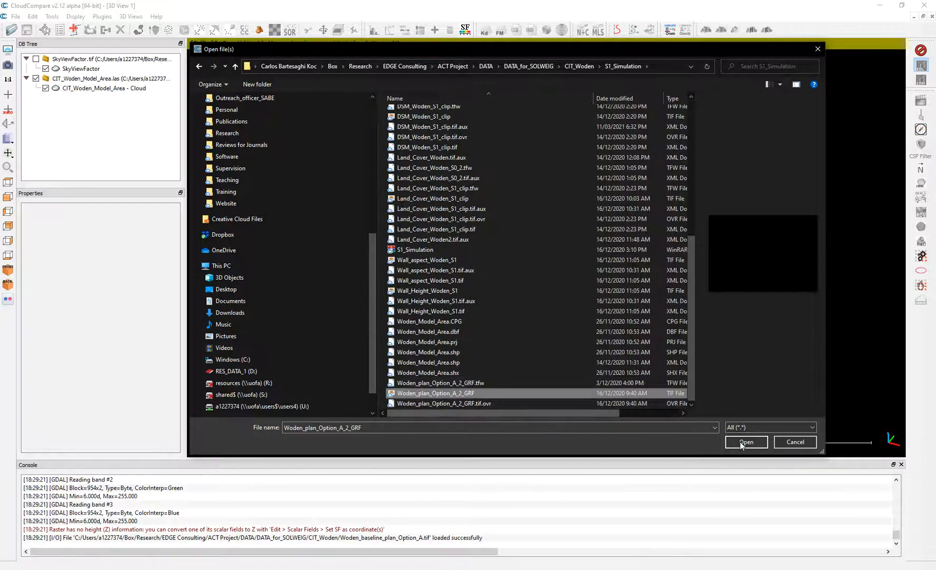
{"action": "left_click", "coordinate": [745, 442]}
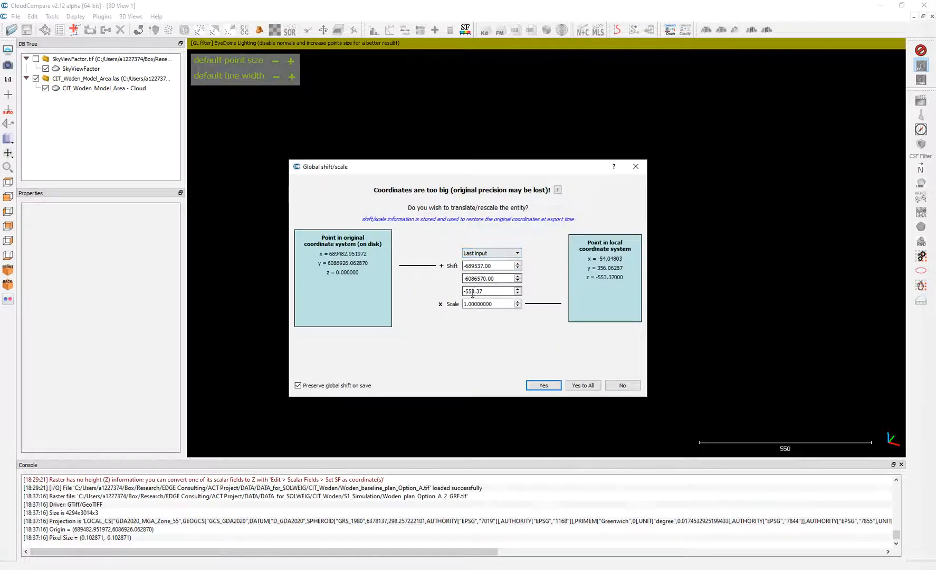
Step: Accept the suggested global shift, select Woden_plan_Option_A_2_GRF, and open its Colors dropdown
{"action": "left_click", "coordinate": [542, 385]}
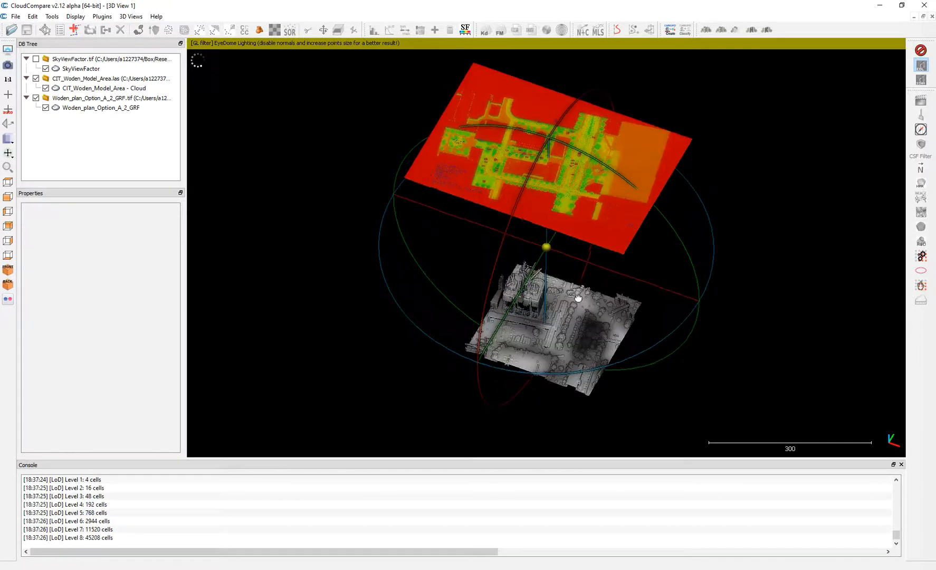
{"action": "left_click", "coordinate": [101, 107]}
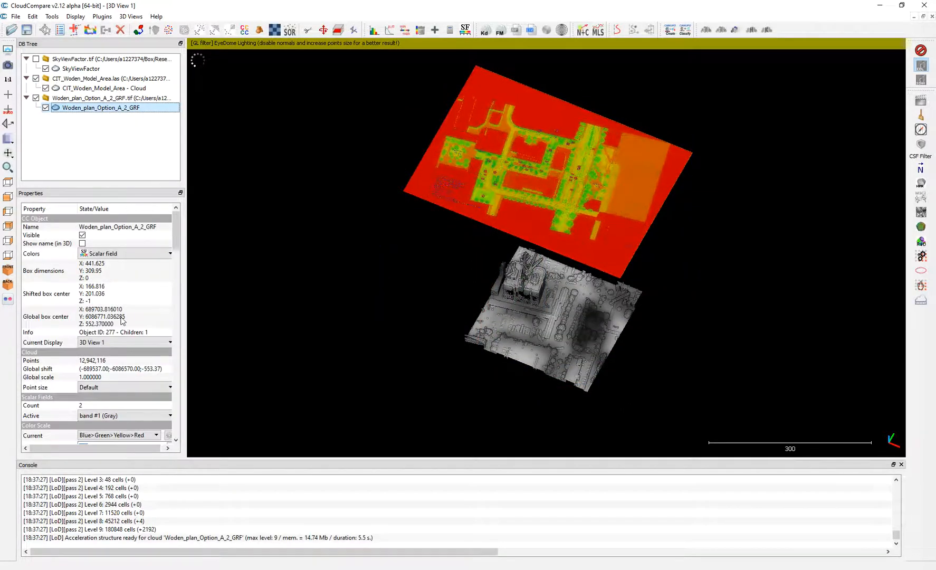
{"action": "left_click", "coordinate": [169, 254]}
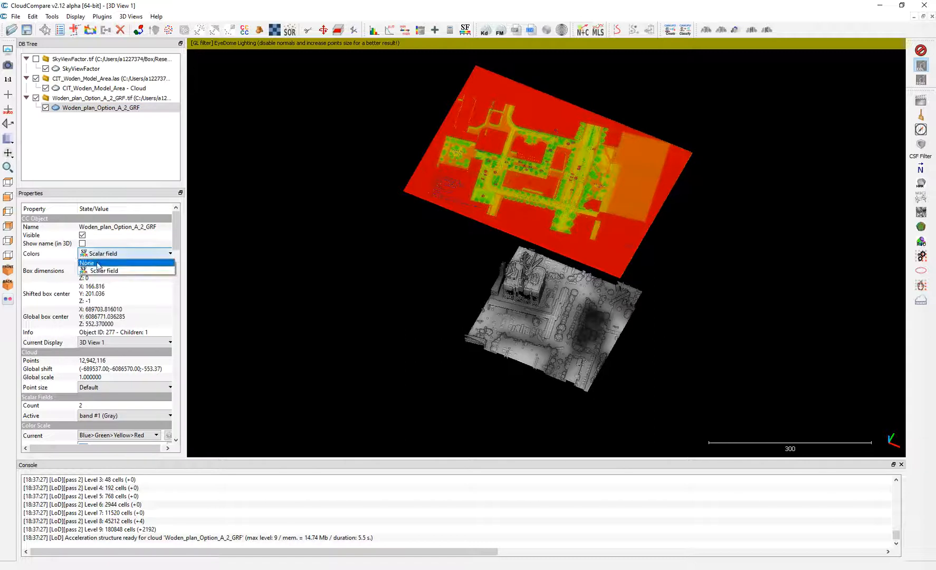
{"action": "left_click", "coordinate": [104, 270]}
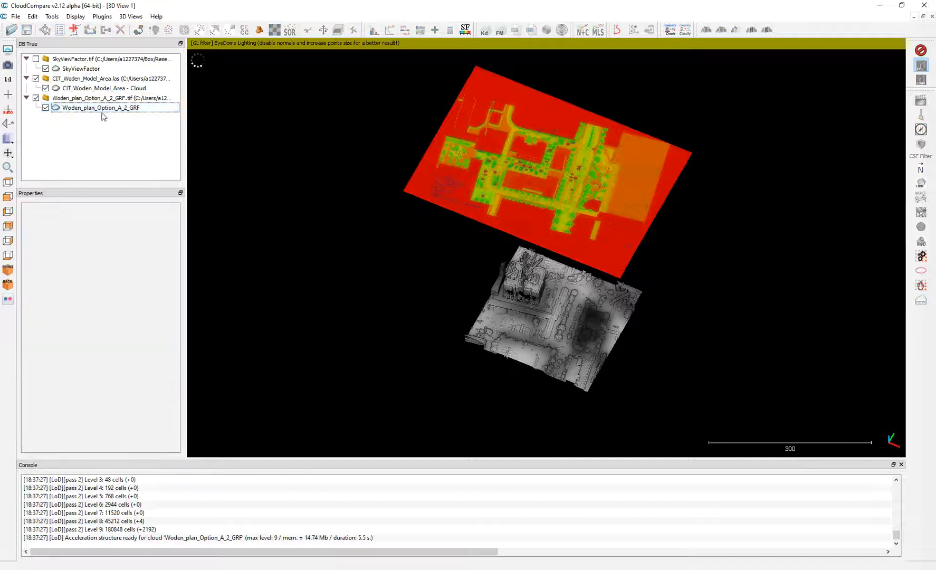
{"action": "left_click", "coordinate": [101, 108]}
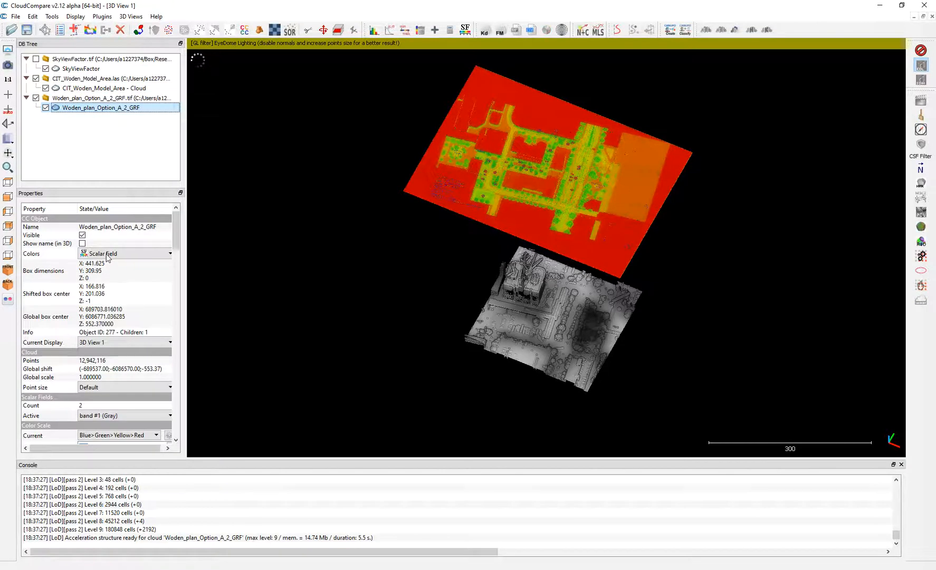
{"action": "left_click", "coordinate": [170, 253]}
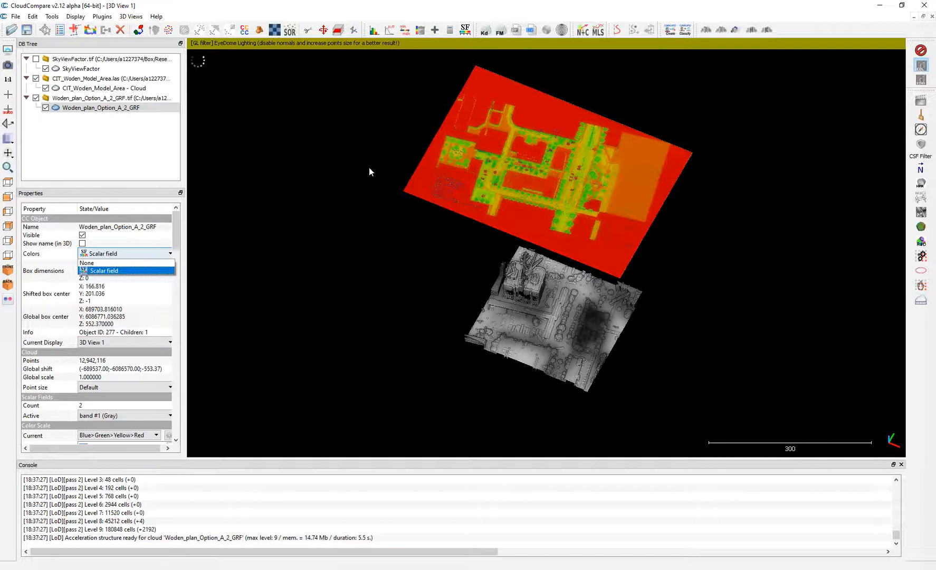
{"action": "left_click", "coordinate": [104, 270]}
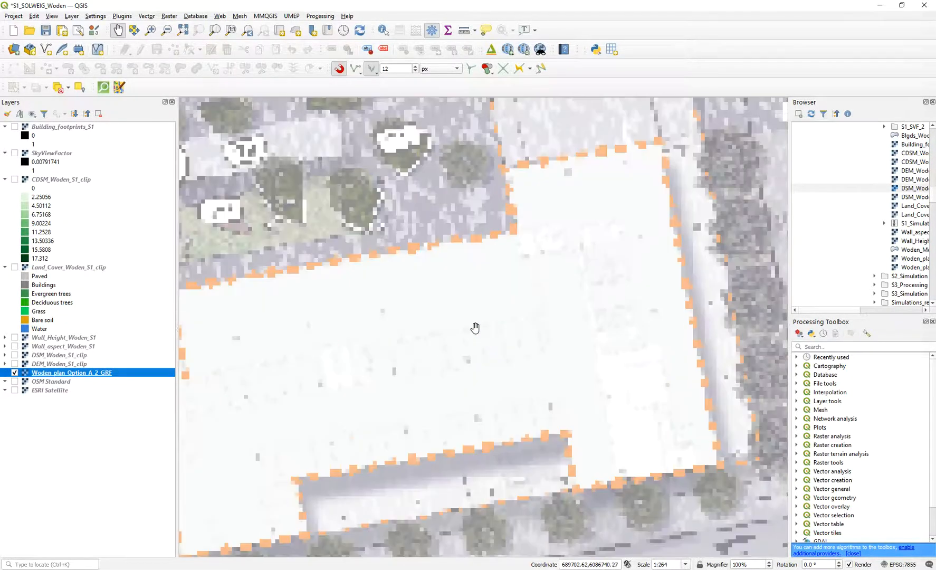
Step: Check that the Woden_plan_Option_A_2_GRF layer's render type is Multiband colour
{"action": "right_click", "coordinate": [72, 373]}
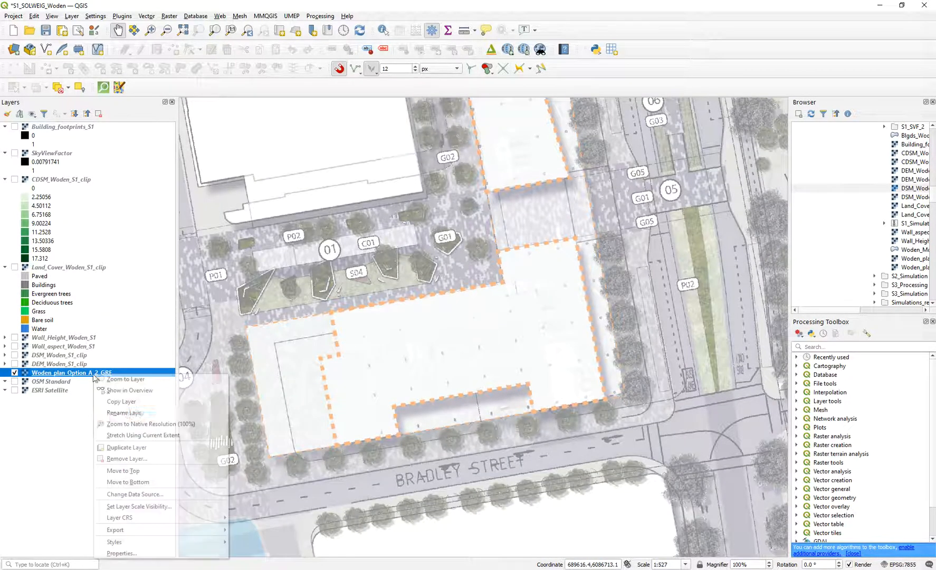
{"action": "left_click", "coordinate": [122, 554]}
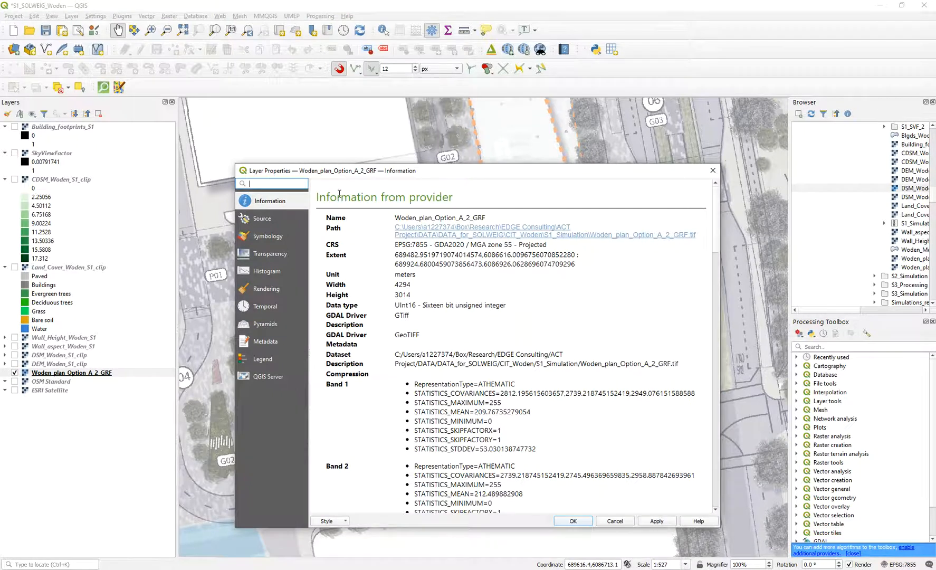
{"action": "left_click", "coordinate": [268, 236]}
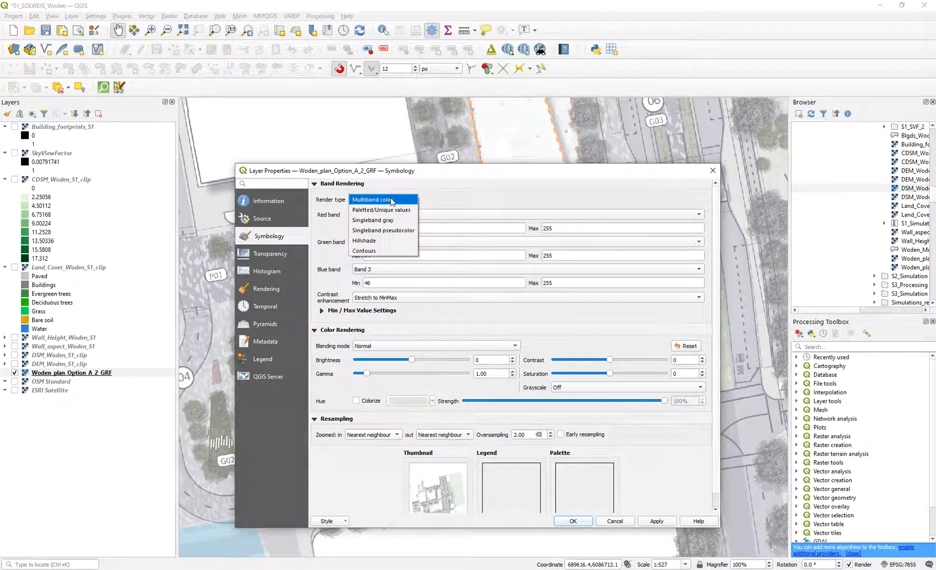
{"action": "left_click", "coordinate": [572, 521]}
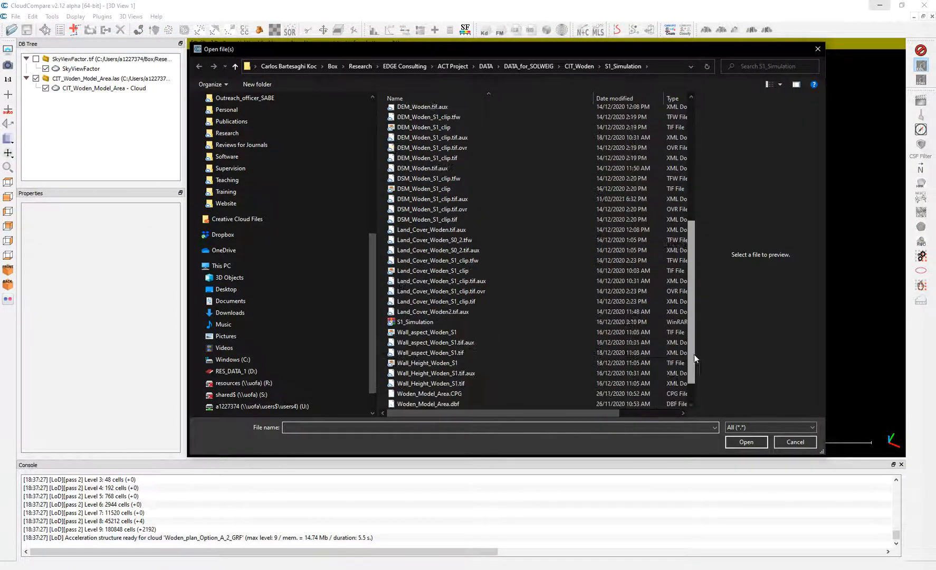
{"action": "scroll", "scroll_direction": "down", "scroll_amount": 3}
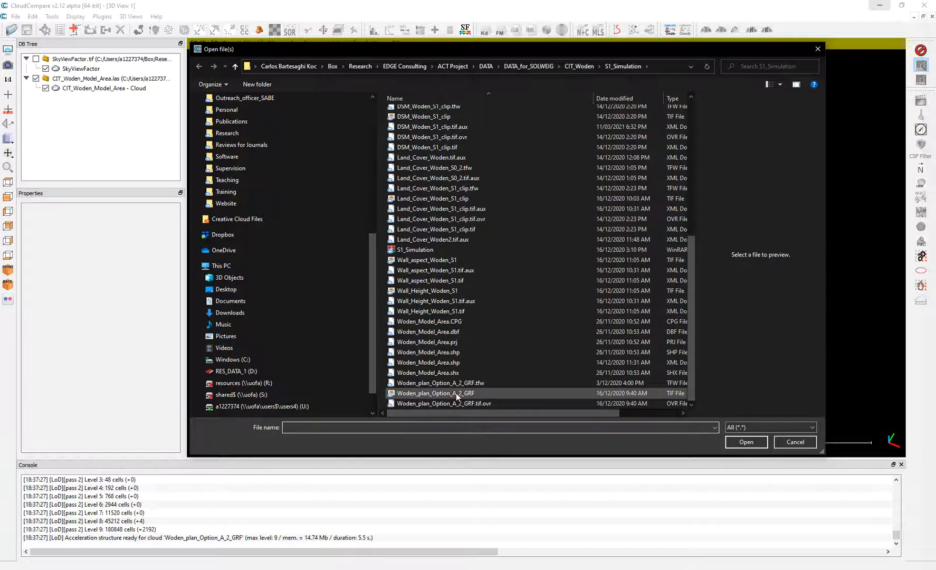
{"action": "left_click", "coordinate": [436, 393]}
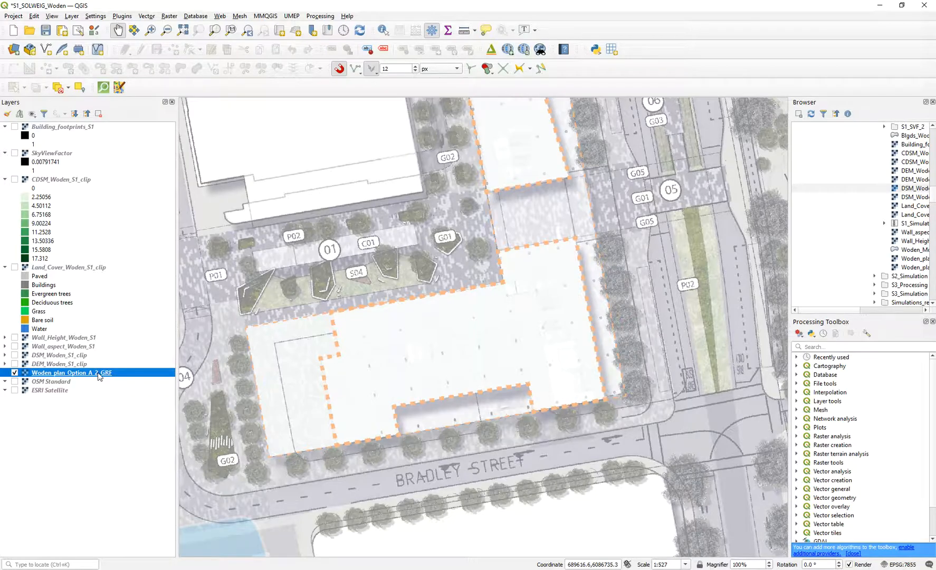
Step: Read the plan raster layer's CRS, band rendering and source path in Layer Properties
{"action": "double_click", "coordinate": [72, 372]}
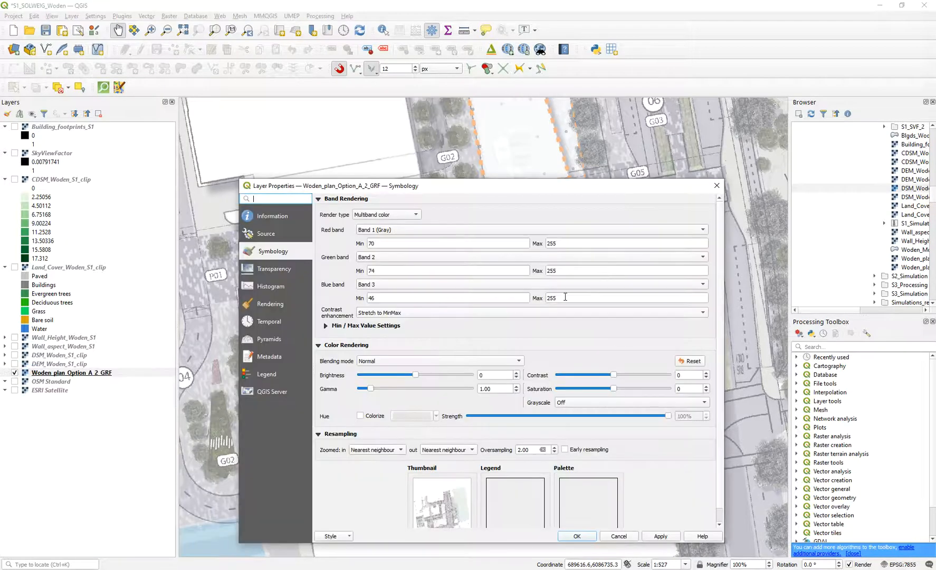
{"action": "mouse_move", "coordinate": [718, 180]}
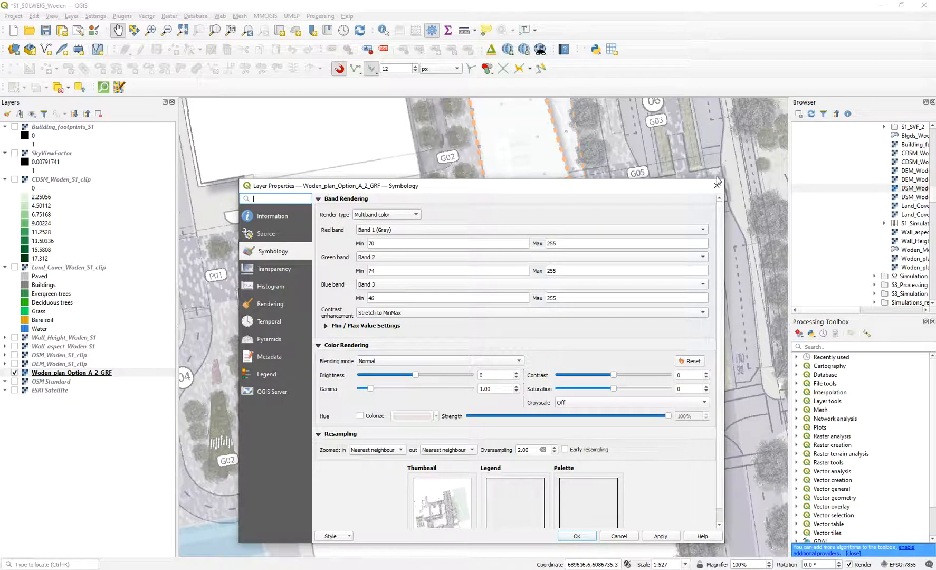
{"action": "left_click", "coordinate": [267, 233]}
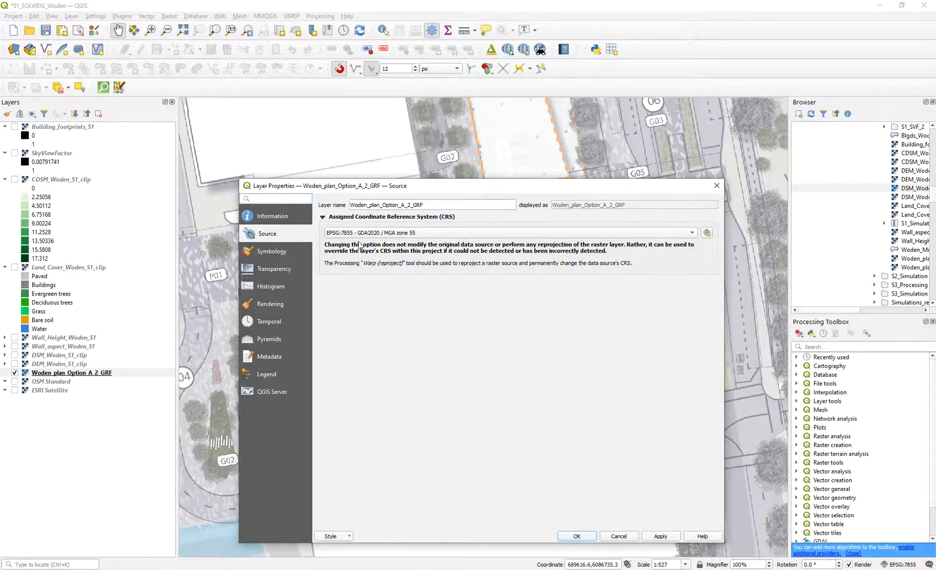
{"action": "left_click", "coordinate": [272, 251]}
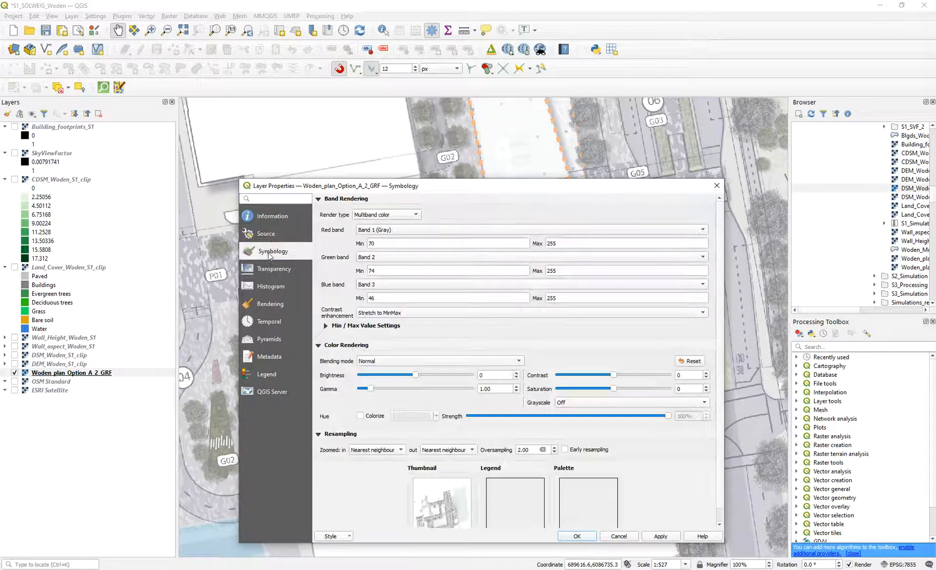
{"action": "left_click", "coordinate": [272, 216]}
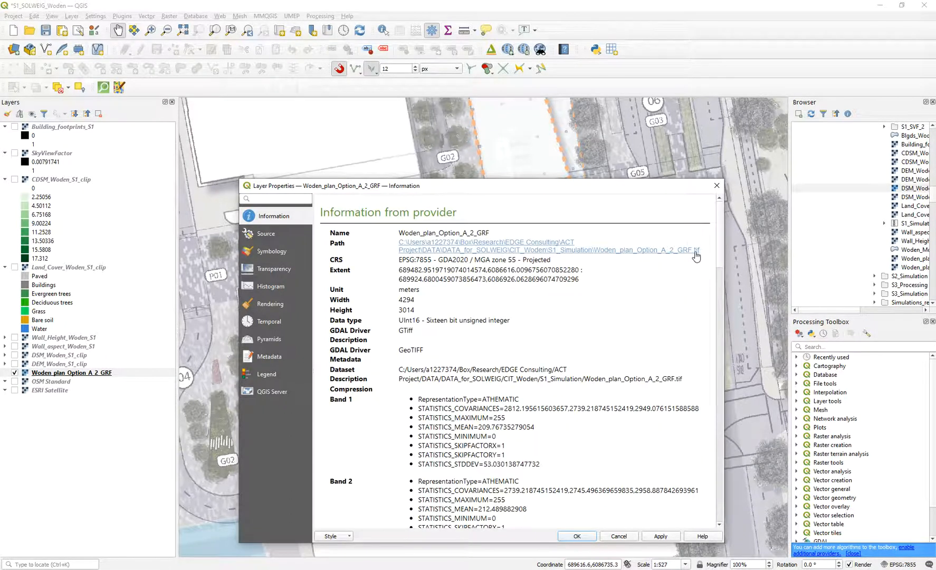
{"action": "left_click", "coordinate": [575, 535]}
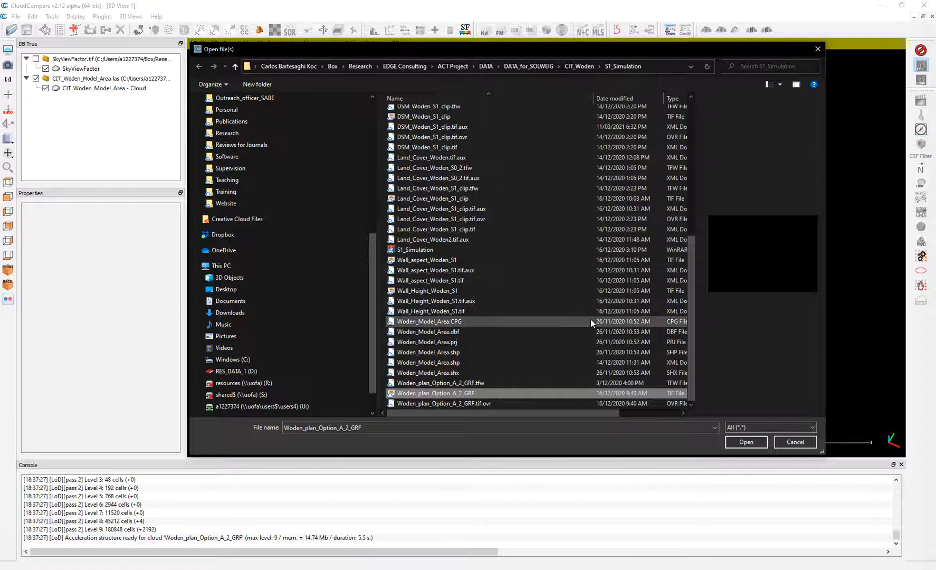
{"action": "mouse_move", "coordinate": [468, 399]}
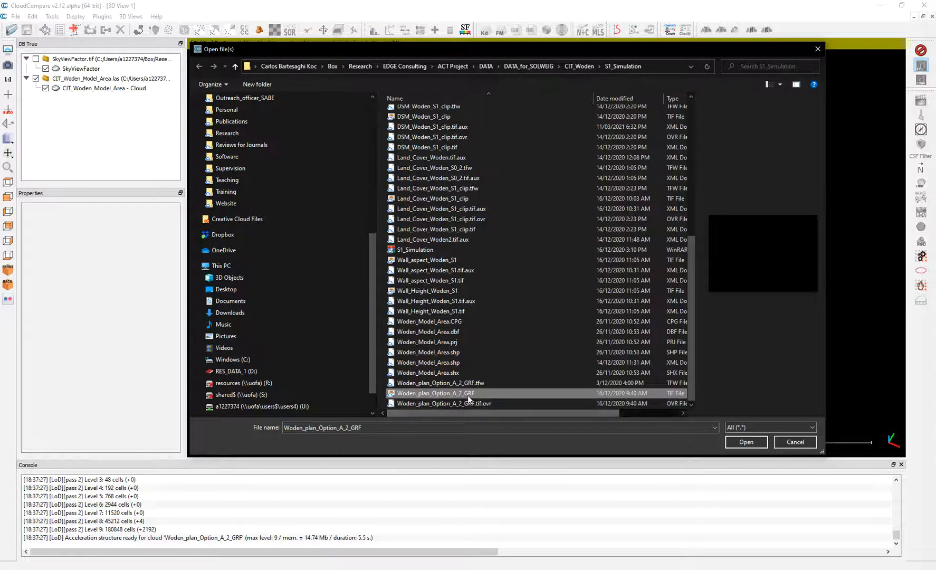
Step: Open Woden_plan_Option_A_2_GRF.tif, accept the global shift, and select the new cloud
{"action": "left_click", "coordinate": [746, 442]}
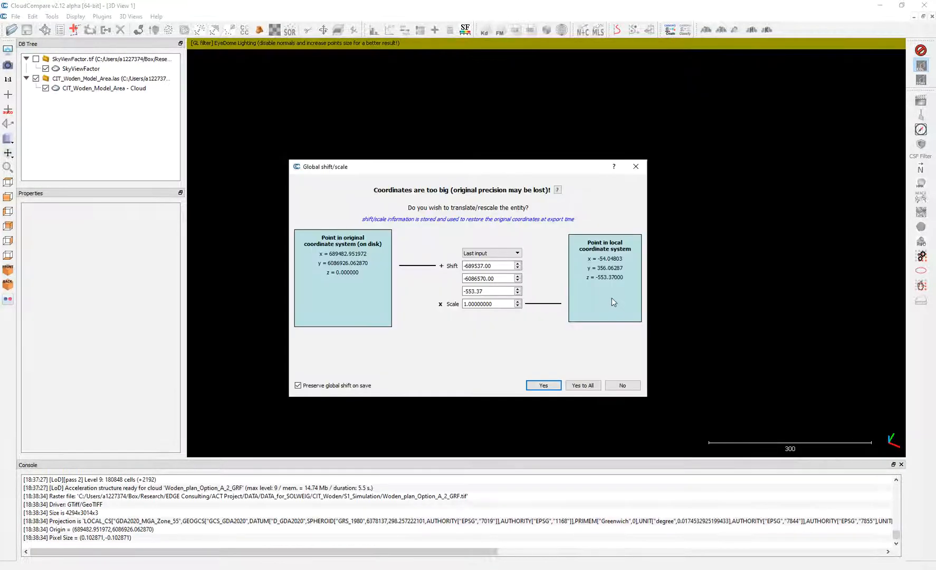
{"action": "left_click", "coordinate": [542, 385]}
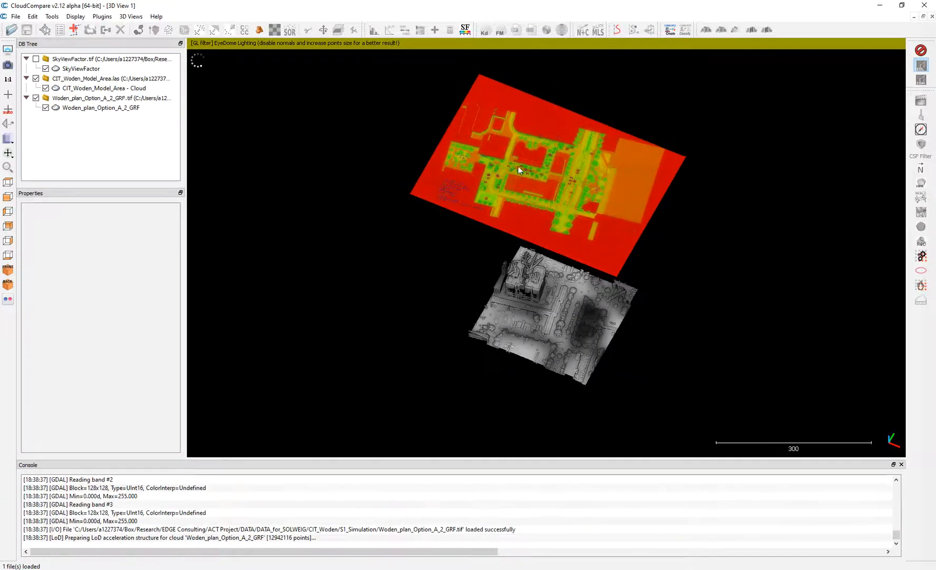
{"action": "left_click", "coordinate": [101, 109]}
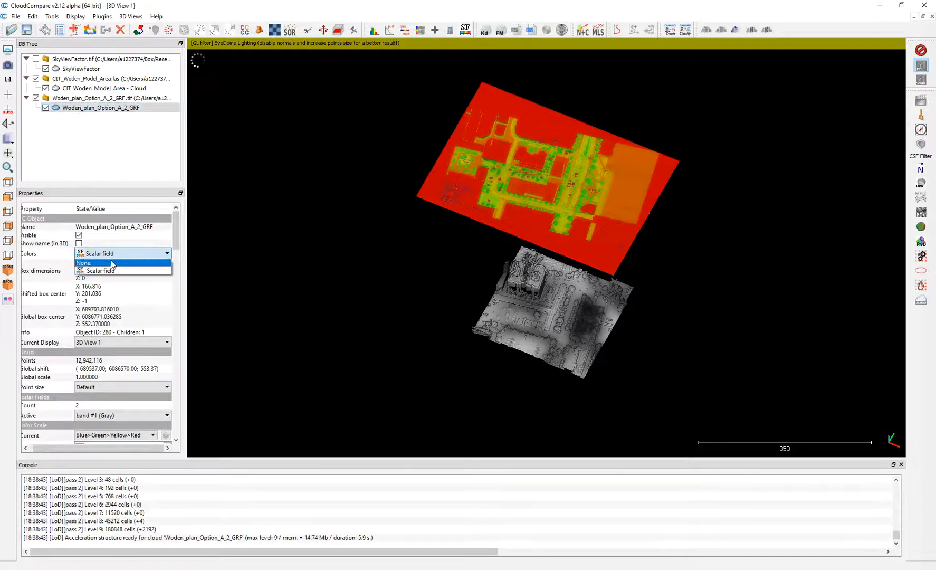
Step: Switch the plan raster's colours to None and keep the Woden LiDAR cloud coloured by scalar field
{"action": "left_click", "coordinate": [84, 263]}
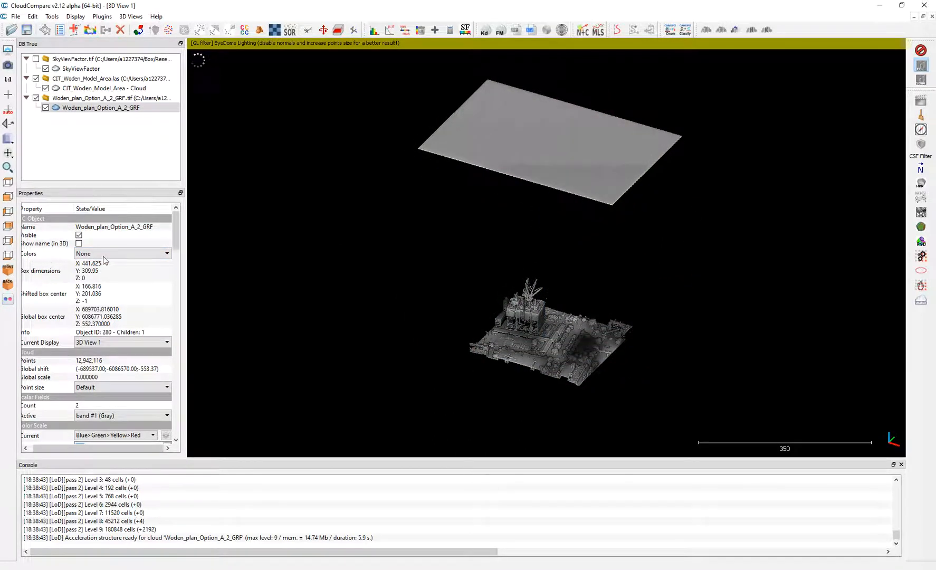
{"action": "left_click", "coordinate": [104, 88]}
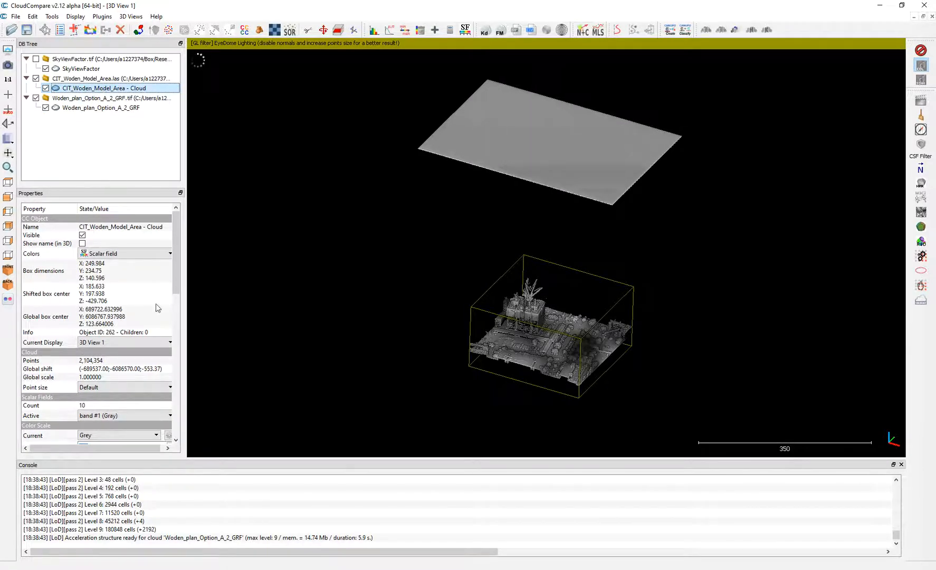
{"action": "left_click", "coordinate": [168, 252]}
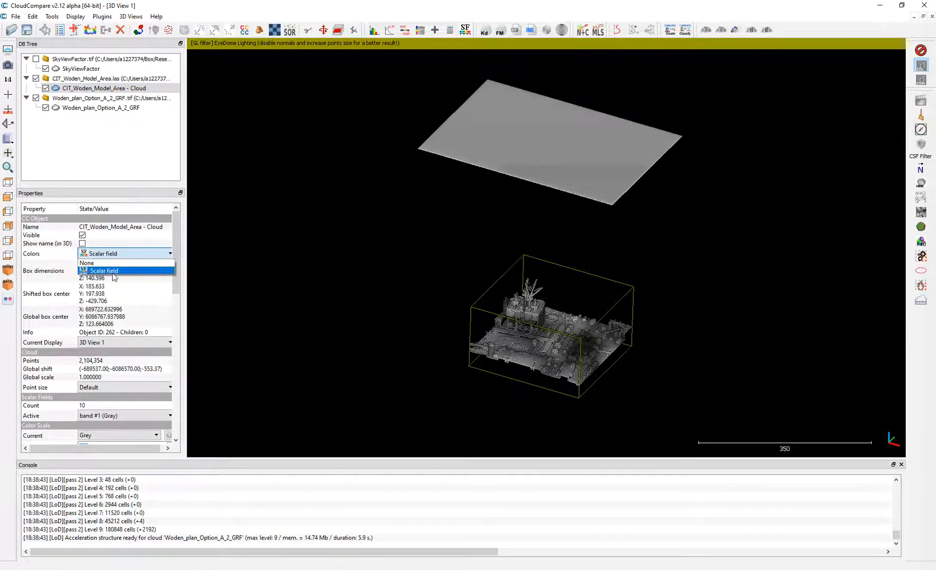
{"action": "mouse_move", "coordinate": [87, 263]}
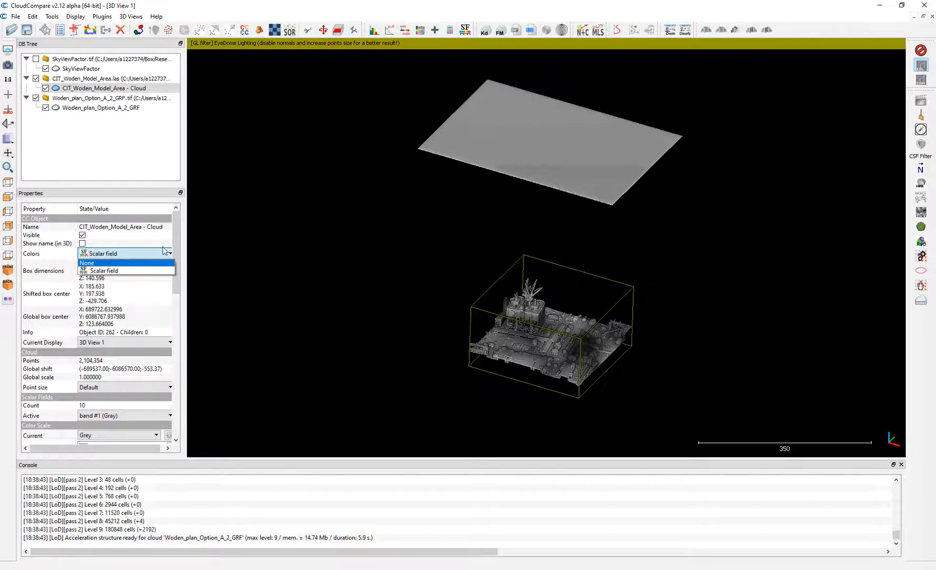
{"action": "left_click", "coordinate": [126, 253]}
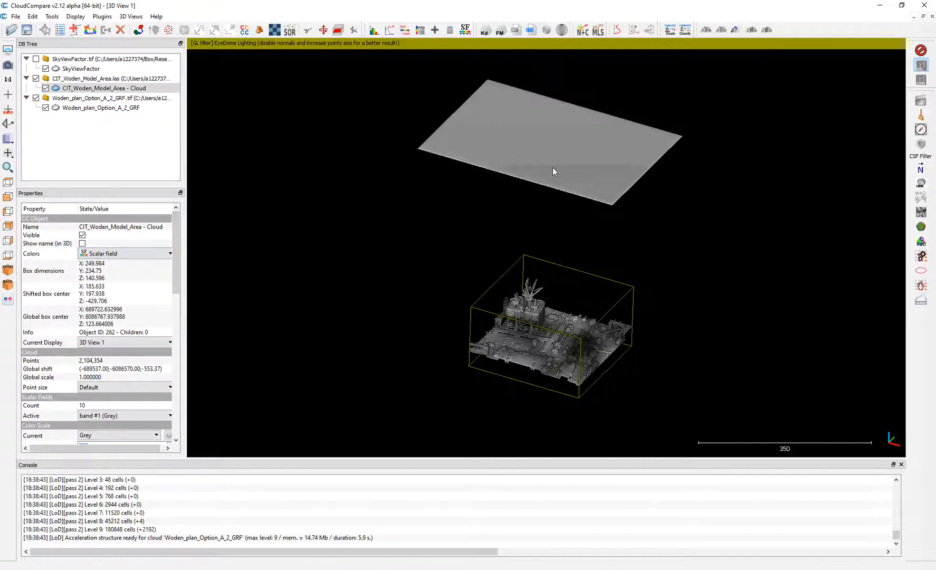
{"action": "mouse_move", "coordinate": [495, 145]}
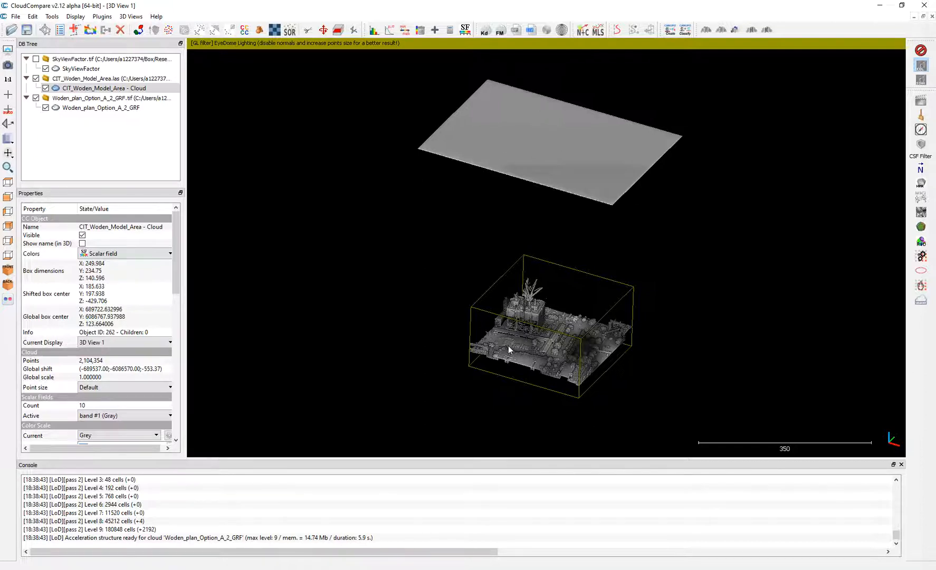
{"action": "mouse_move", "coordinate": [123, 237]}
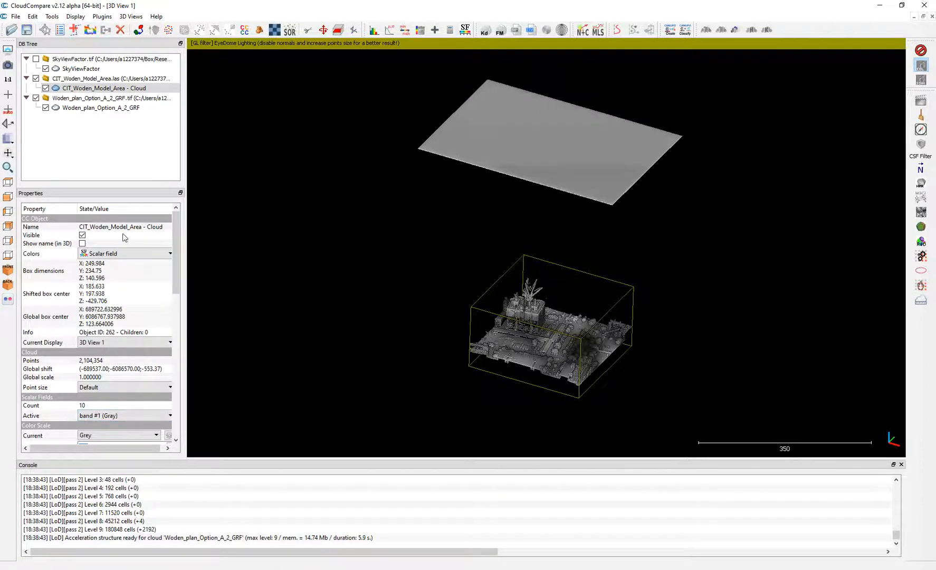
{"action": "mouse_move", "coordinate": [671, 250]}
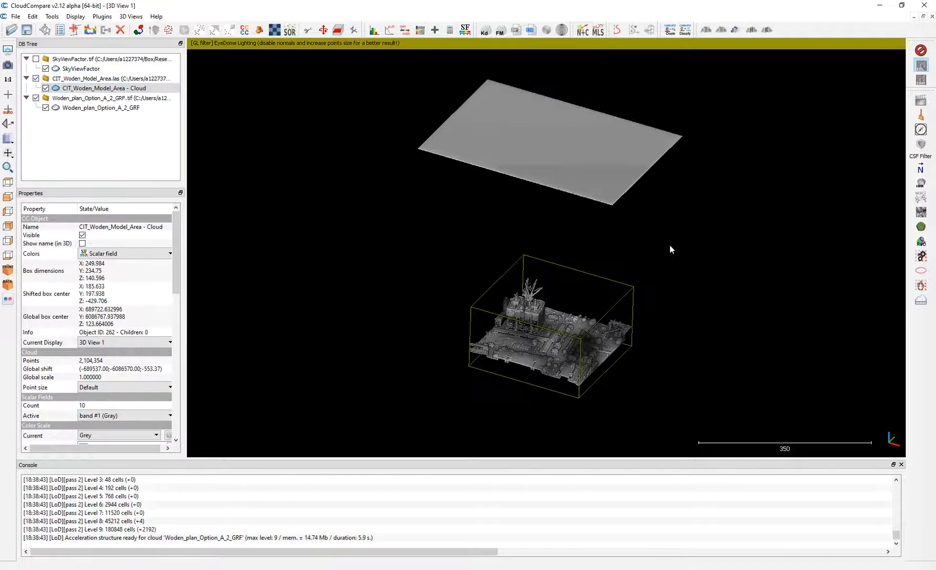
{"action": "mouse_move", "coordinate": [644, 316]}
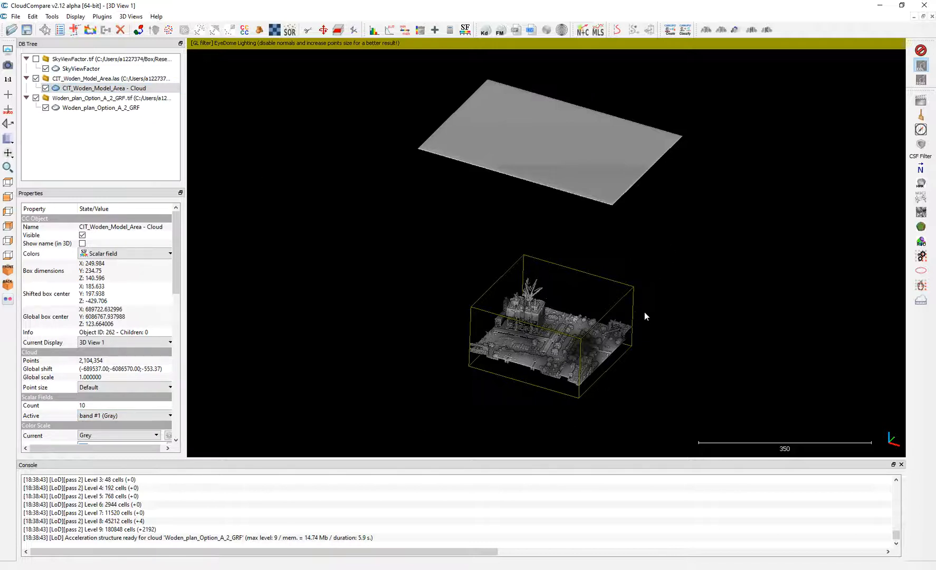
{"action": "mouse_move", "coordinate": [600, 153]}
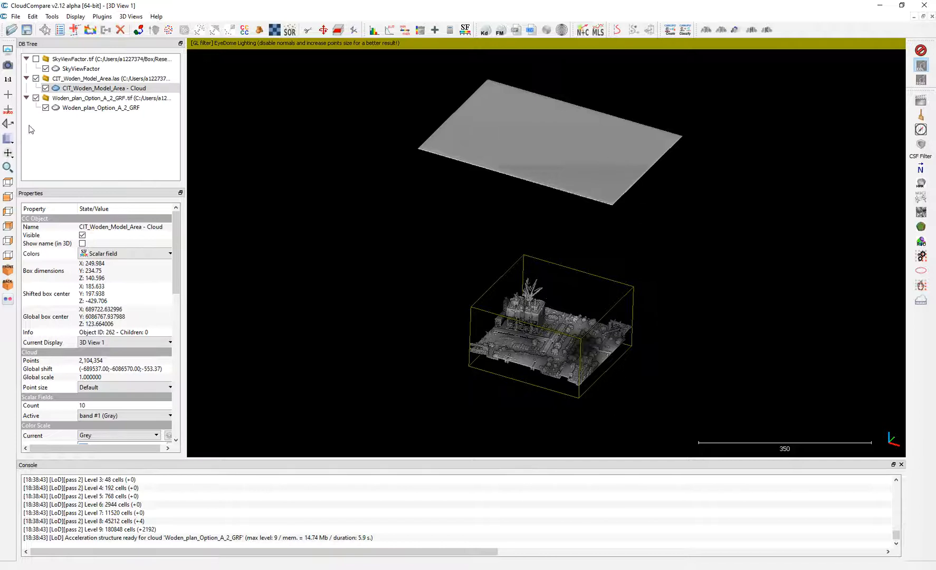
{"action": "mouse_move", "coordinate": [410, 309]}
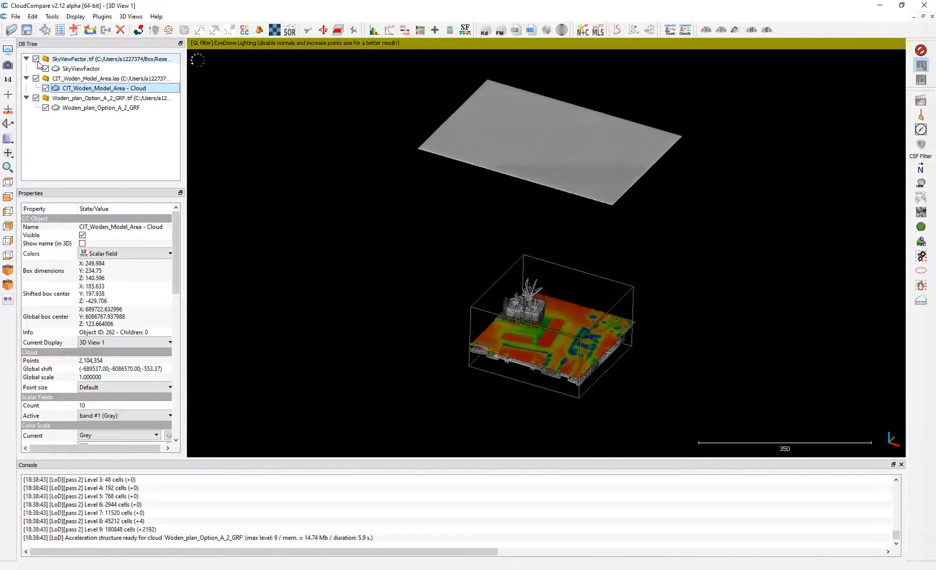
Step: Toggle SkyViewFactor and untick Woden_plan_Option_A_2_GRF.tif in the DB Tree
{"action": "left_click", "coordinate": [36, 58]}
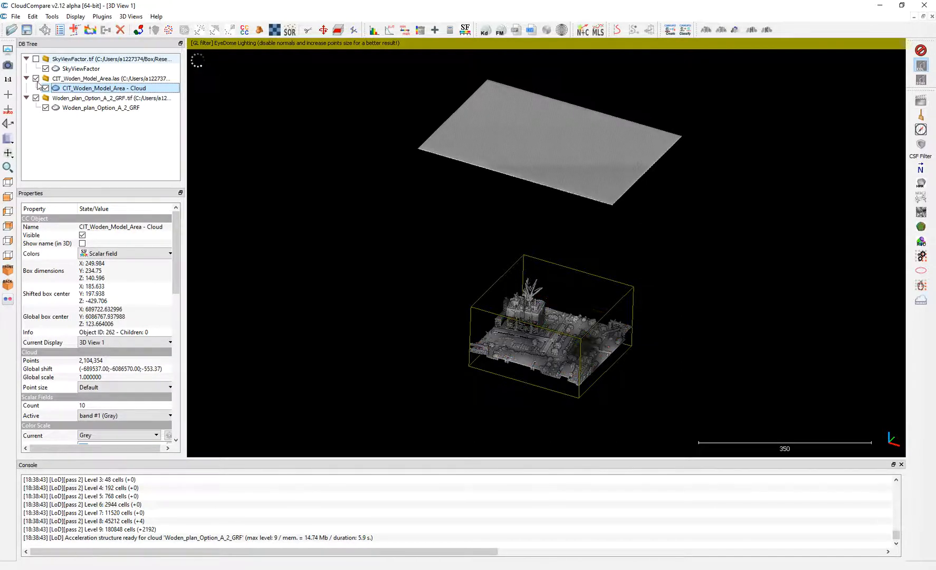
{"action": "left_click", "coordinate": [45, 68]}
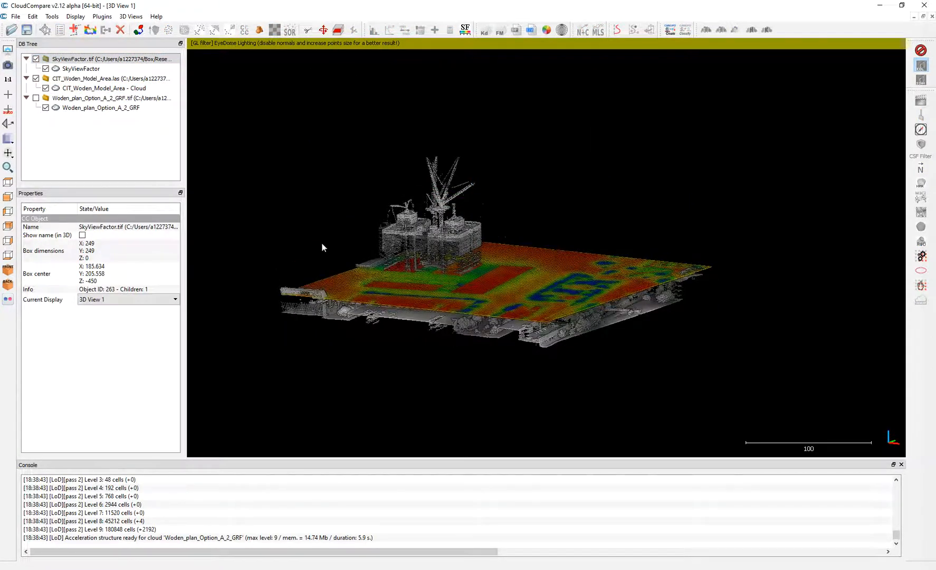
Step: Select SkyViewFactor with the Woden cloud and start Interpolate from another entity
{"action": "left_click", "coordinate": [104, 88]}
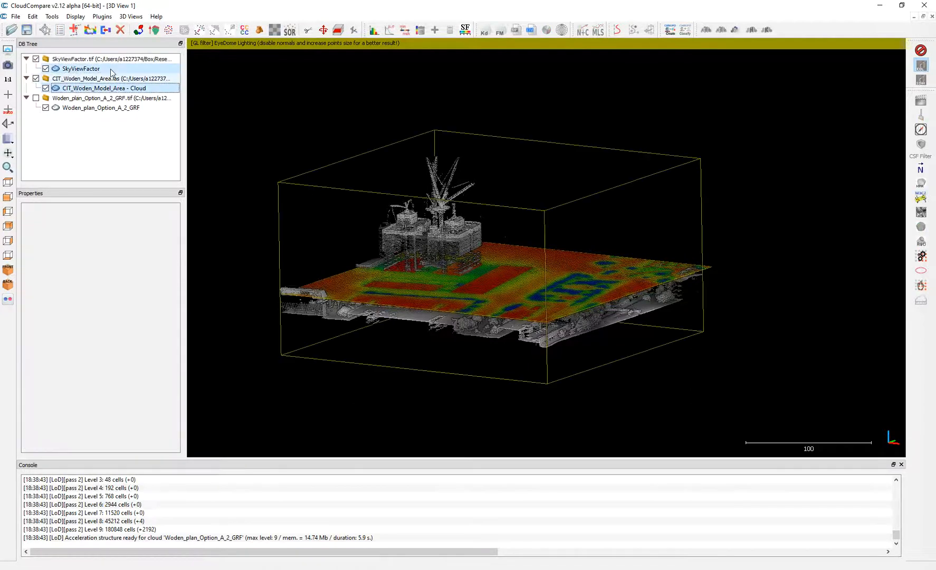
{"action": "mouse_move", "coordinate": [51, 16]}
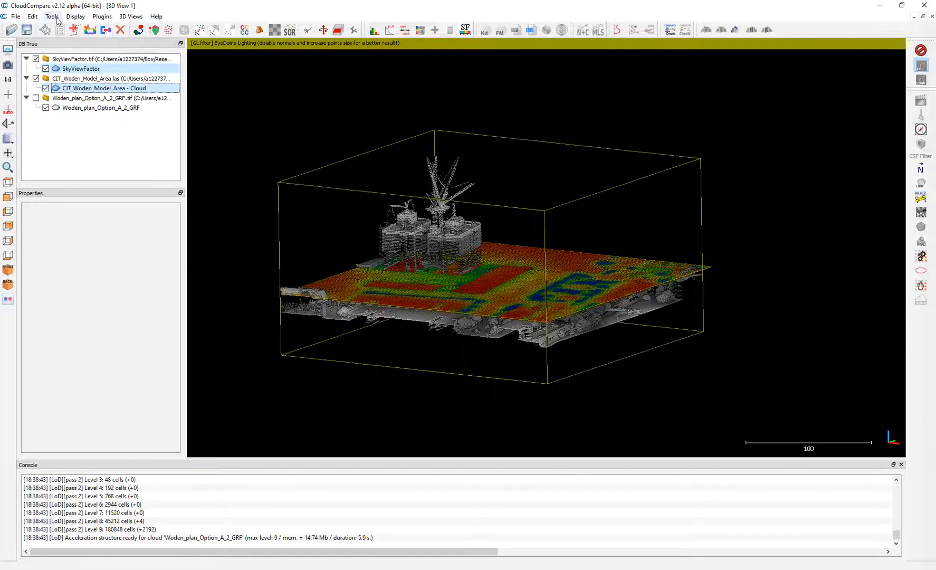
{"action": "left_click", "coordinate": [33, 17]}
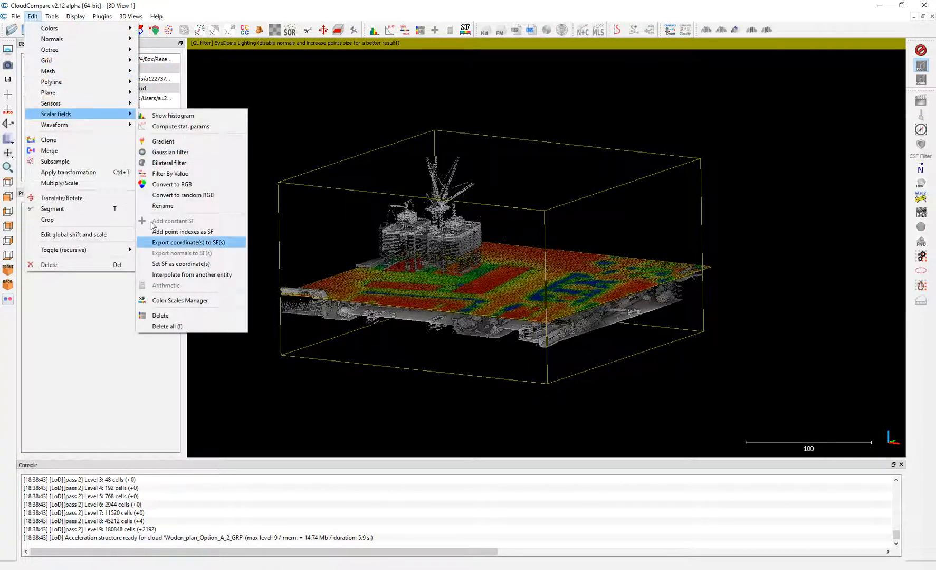
{"action": "left_click", "coordinate": [192, 275]}
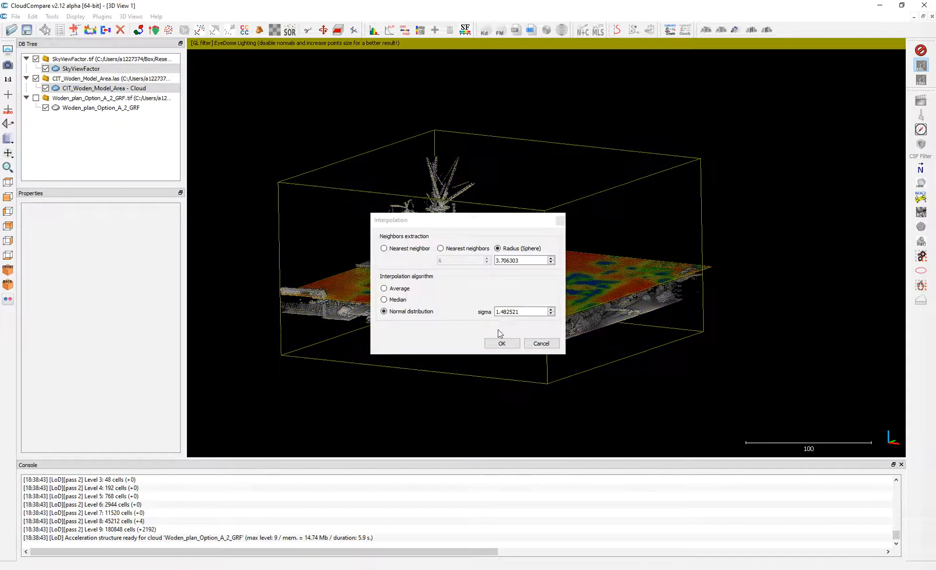